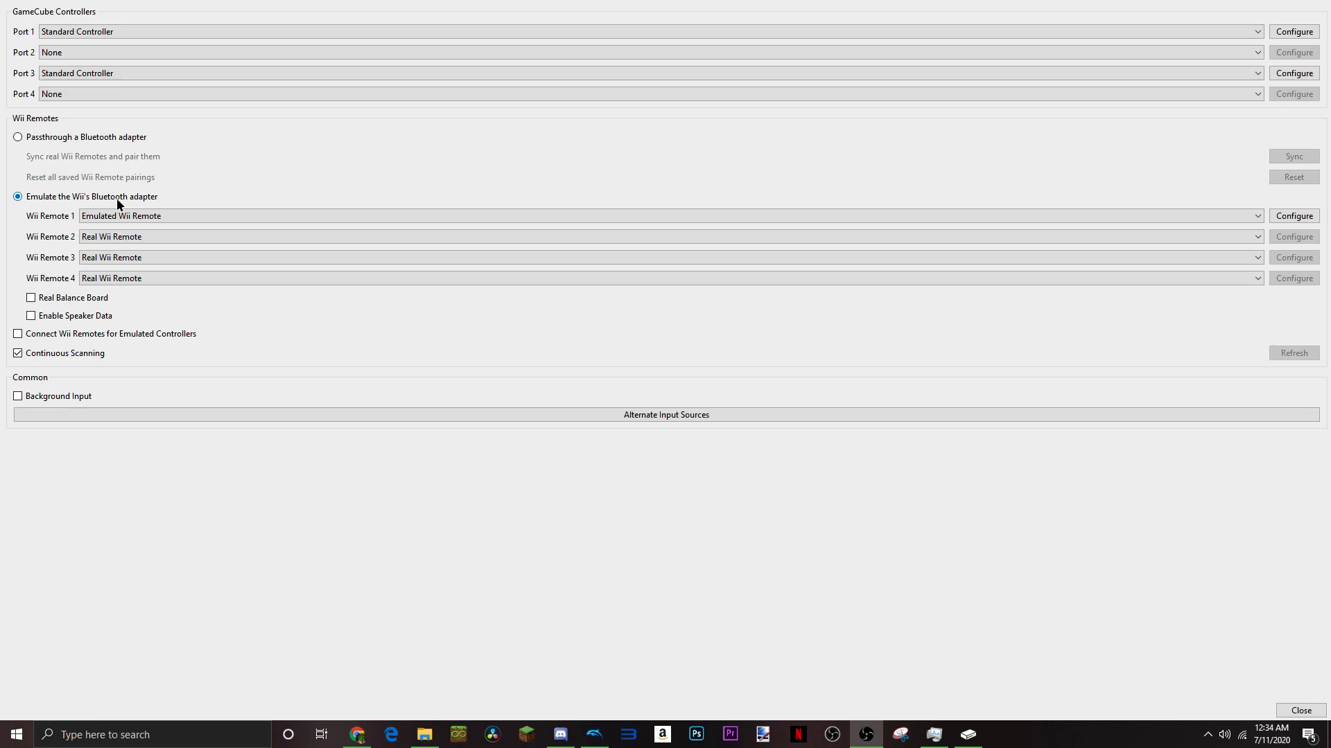
Keep Wii Remote 1 set as an Emulated Wii Remote in the controller settings
click(663, 216)
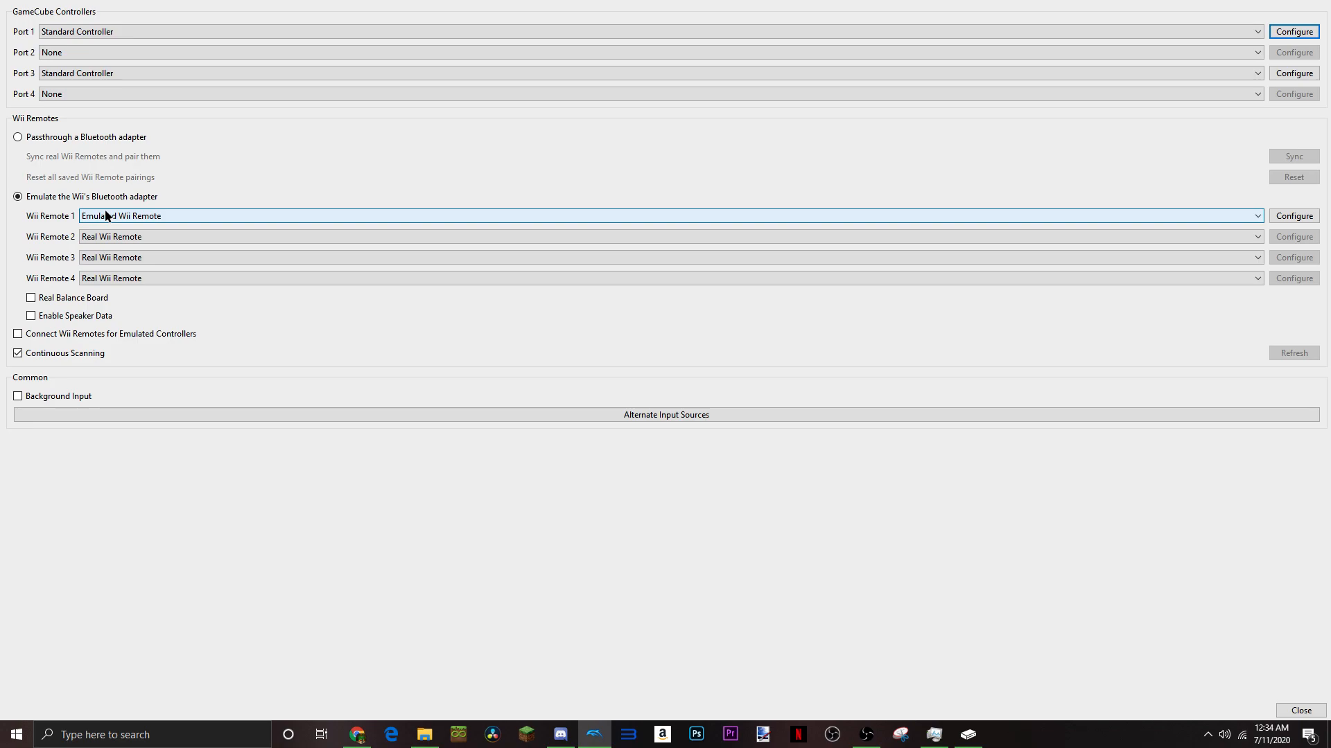
mouse_move(286, 149)
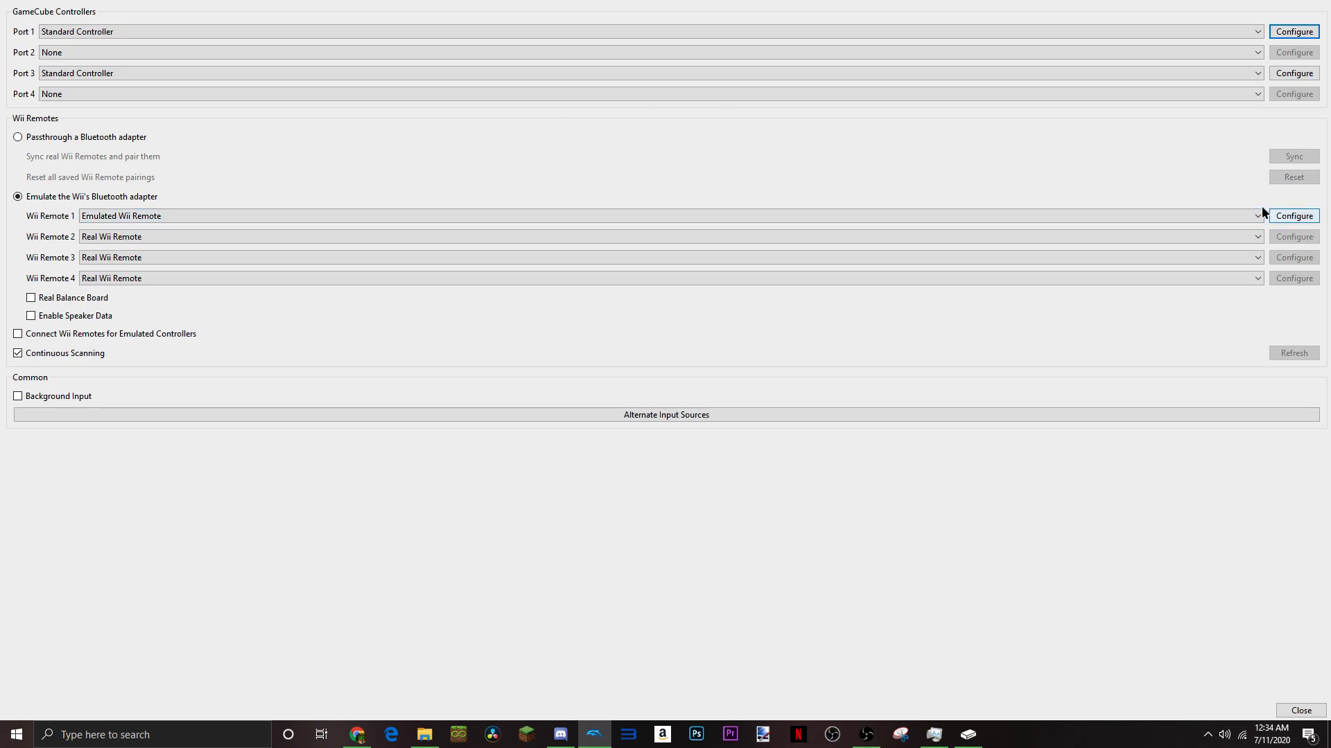
click(662, 216)
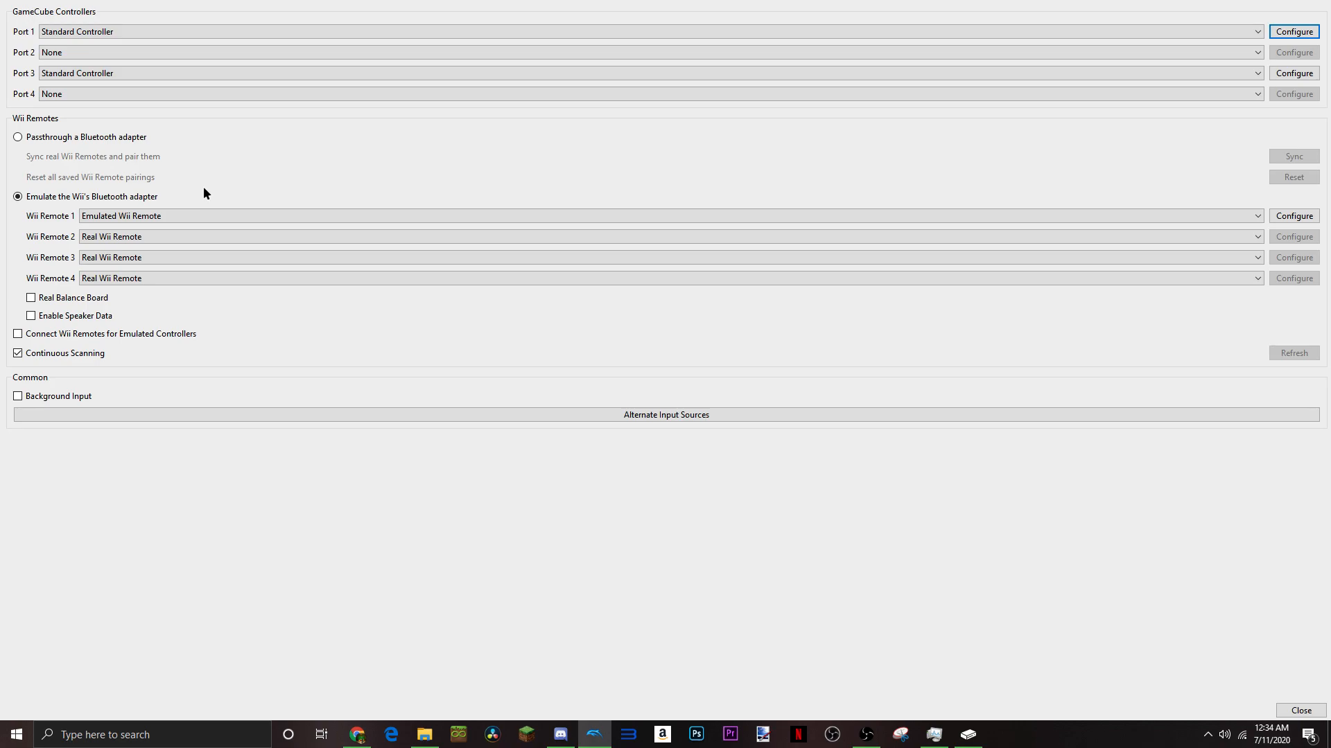
mouse_move(1001, 208)
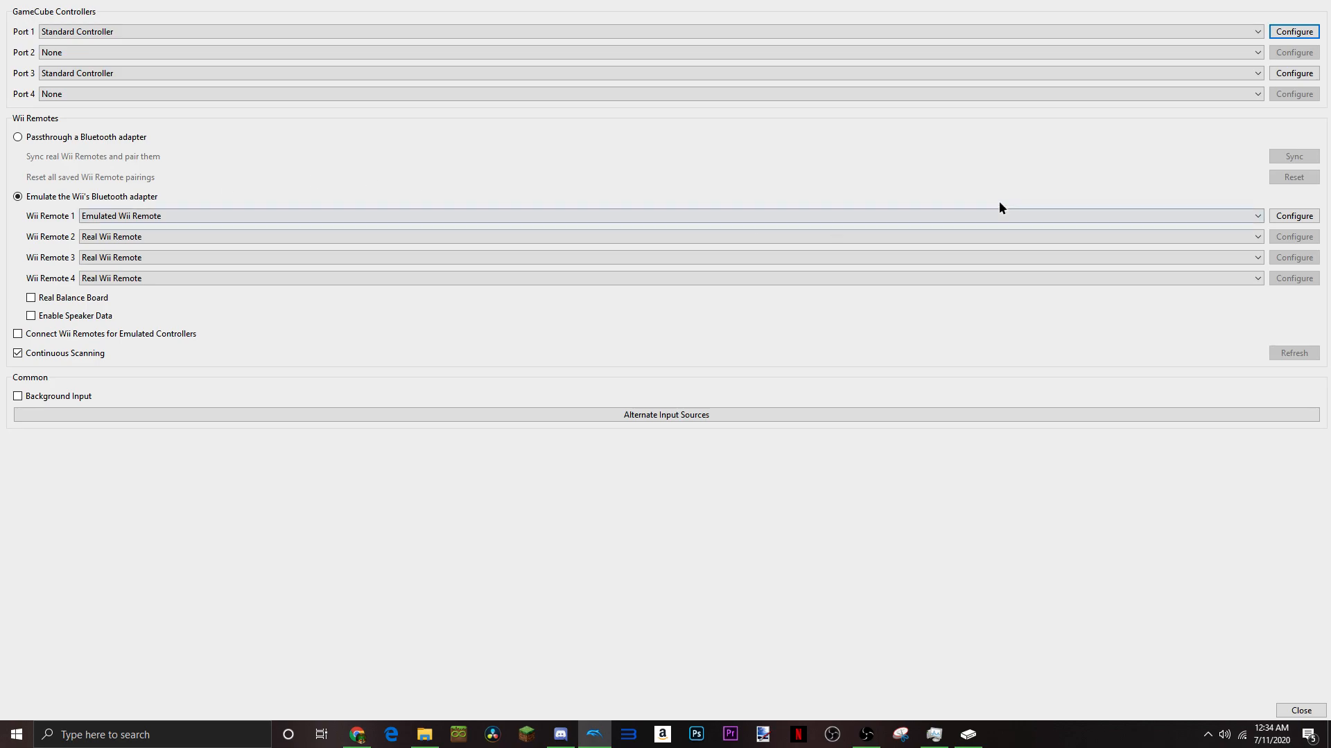
click(127, 216)
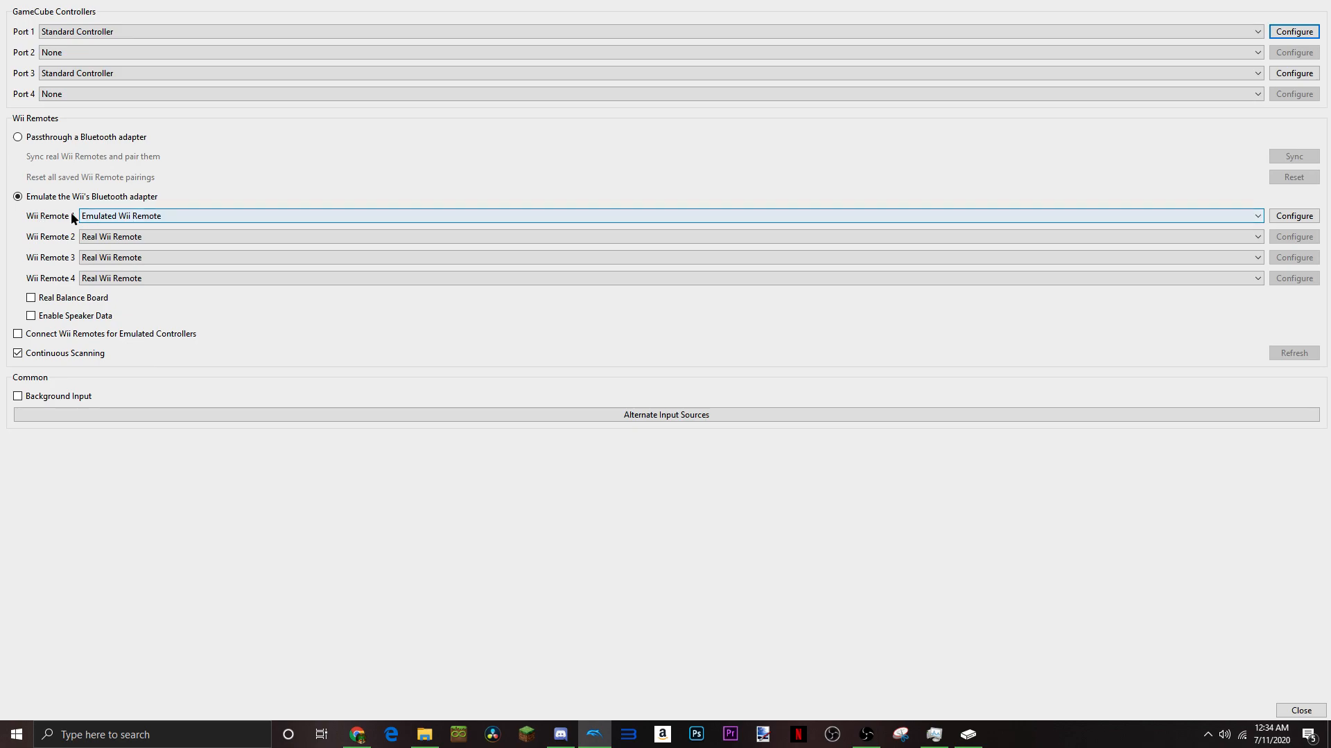
click(663, 216)
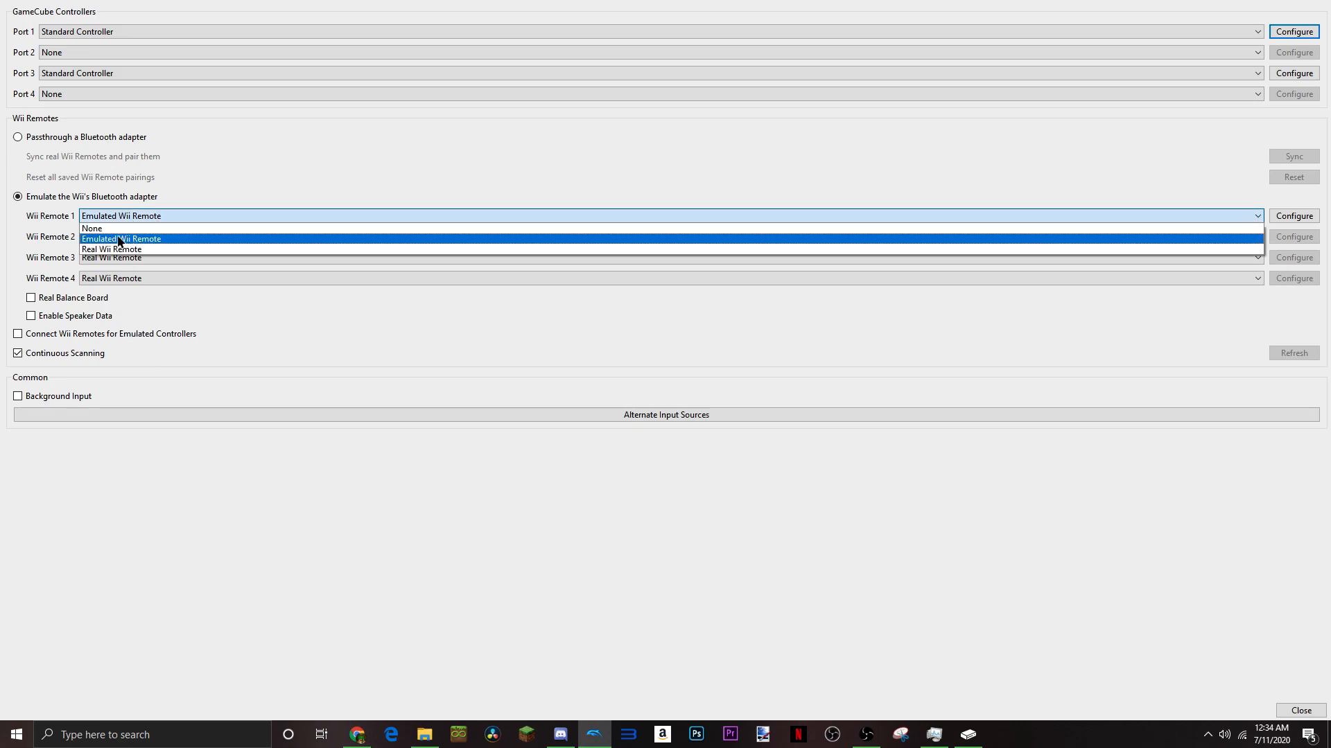
mouse_move(111, 248)
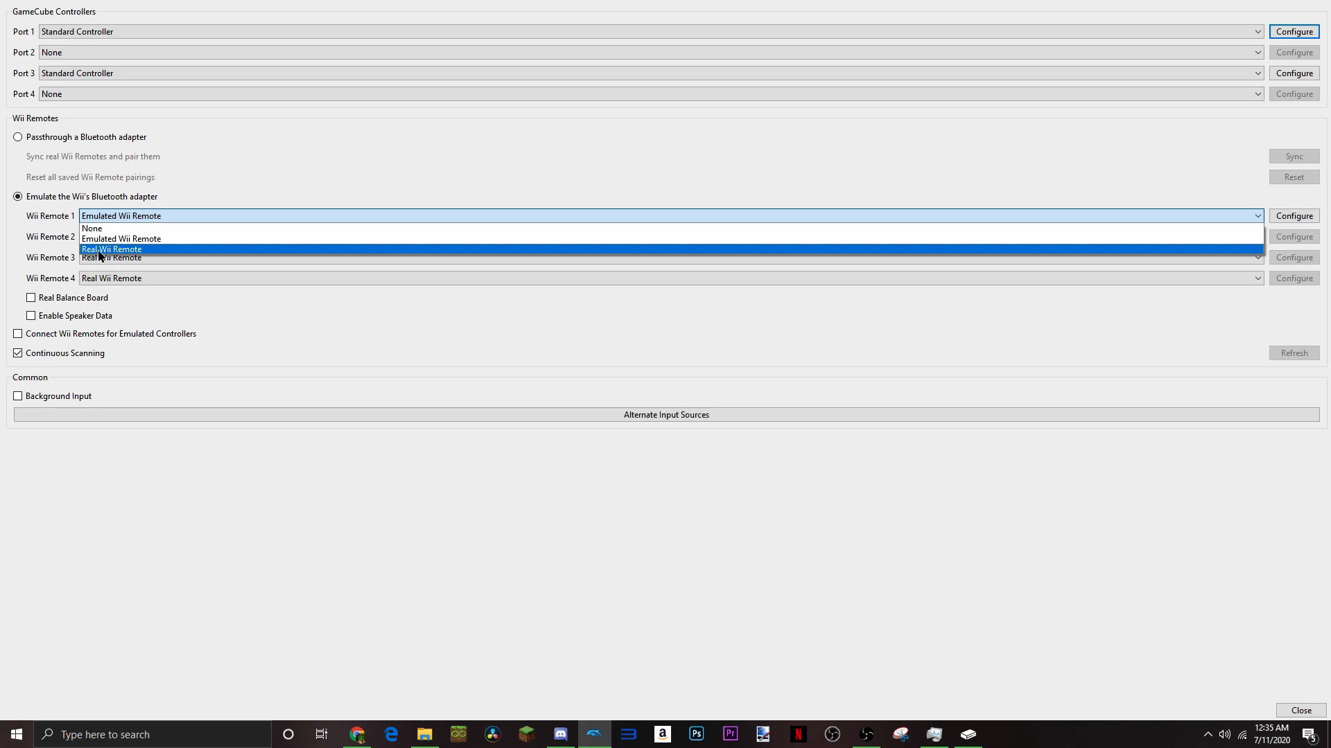
mouse_move(120, 238)
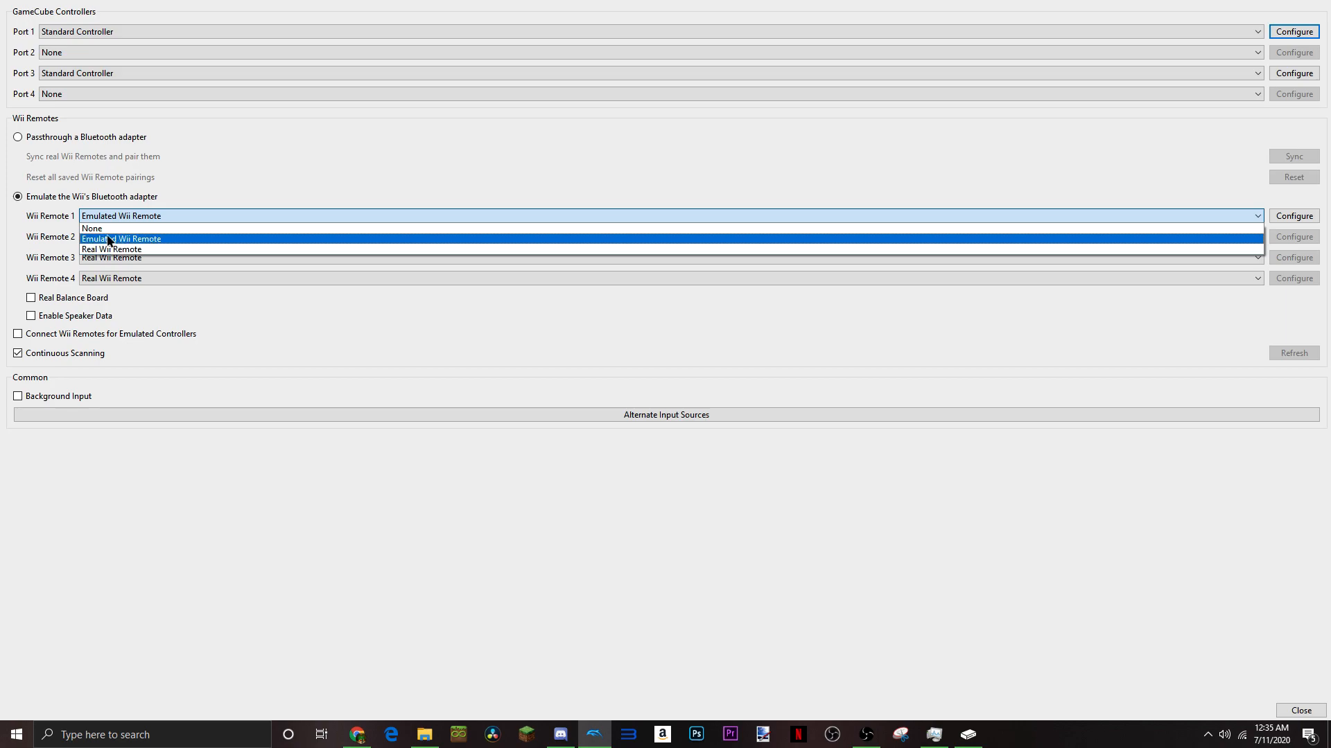
click(121, 238)
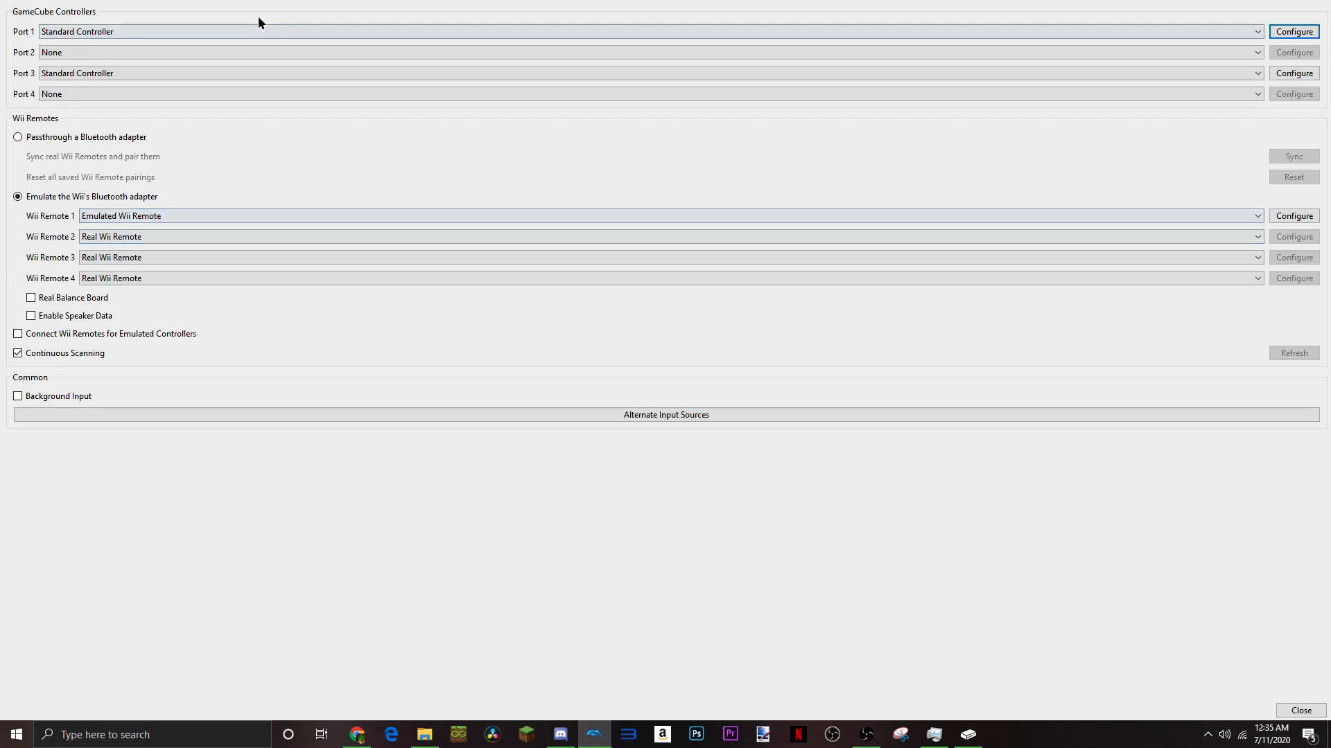
click(636, 32)
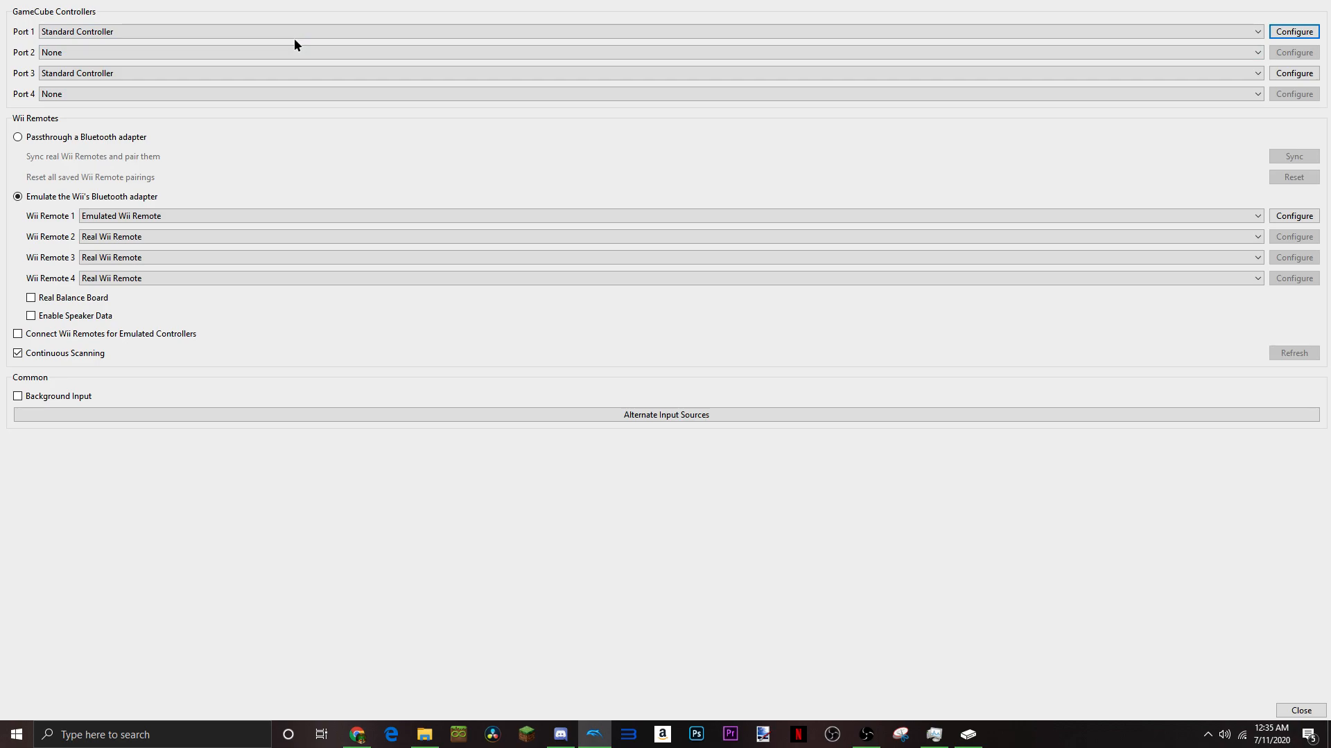
mouse_move(287, 55)
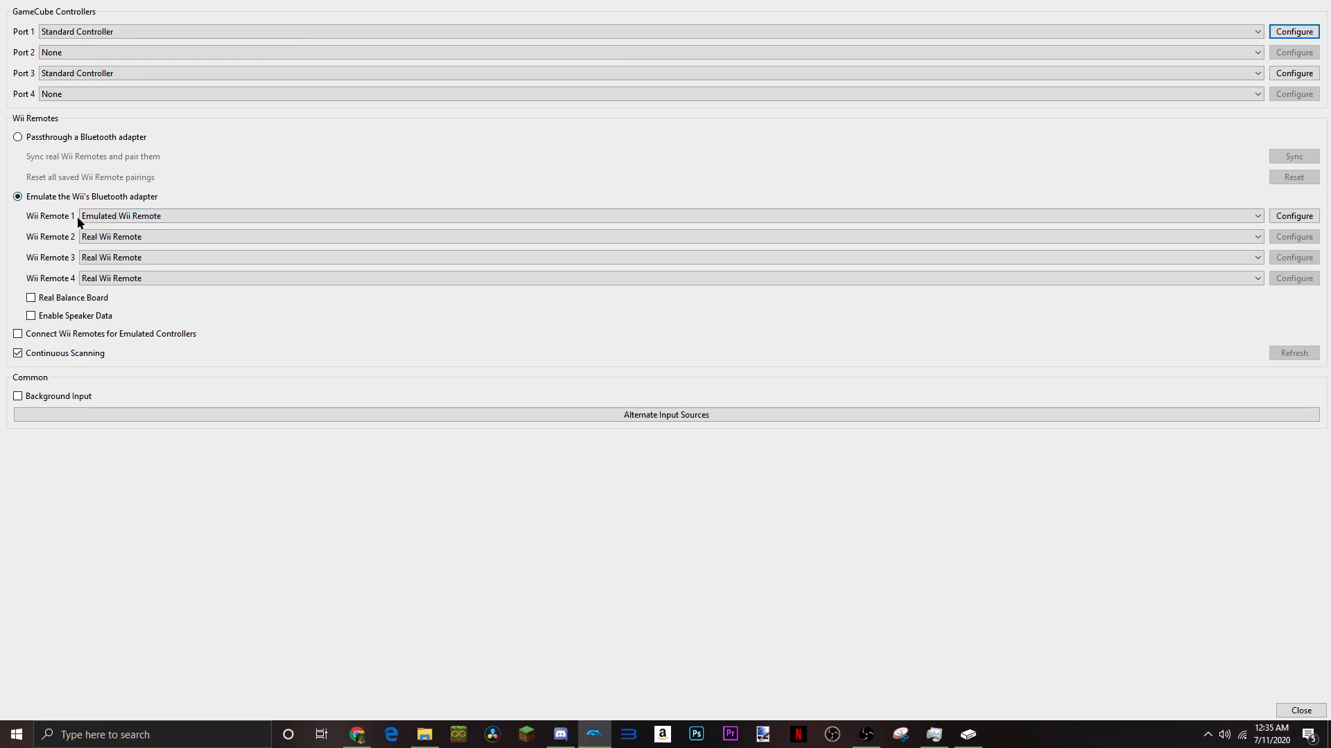
Show Wii Remote 1's General and Options button mappings and re-detect the 1 button input
click(339, 217)
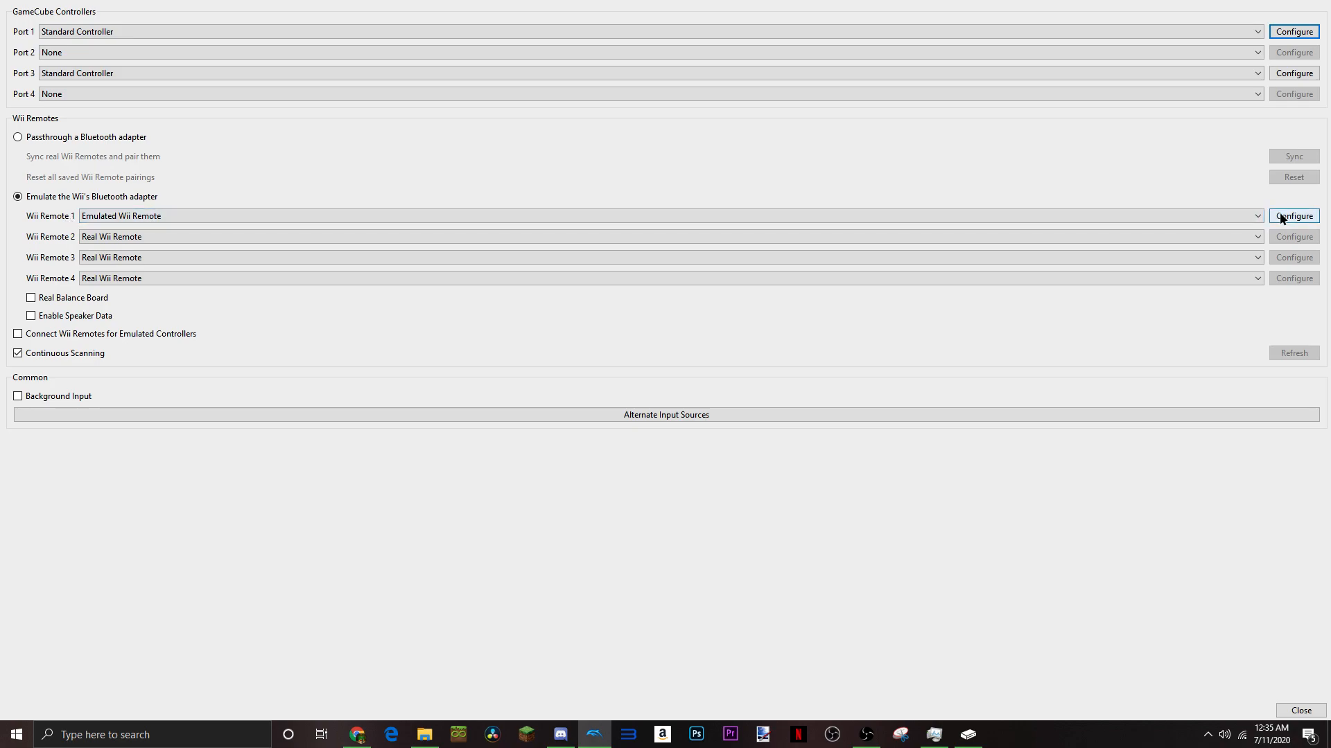
click(1292, 216)
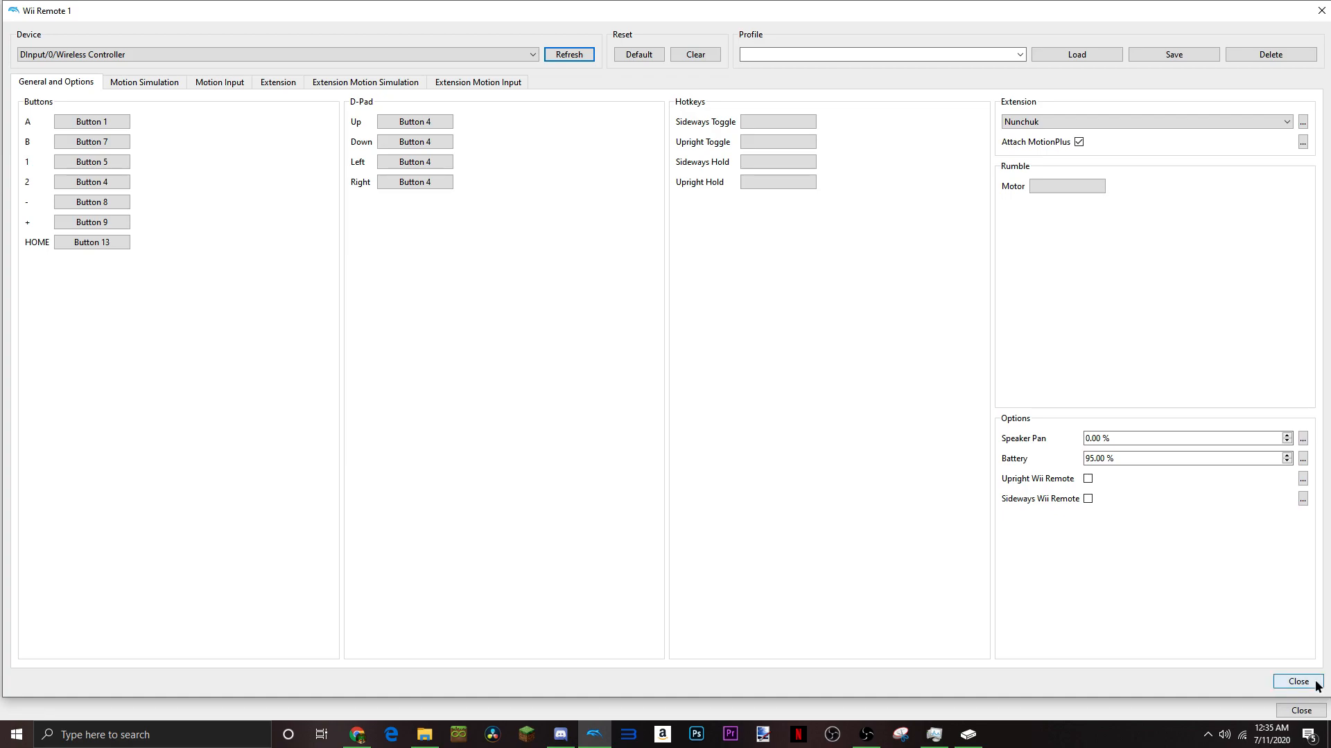
mouse_move(940, 483)
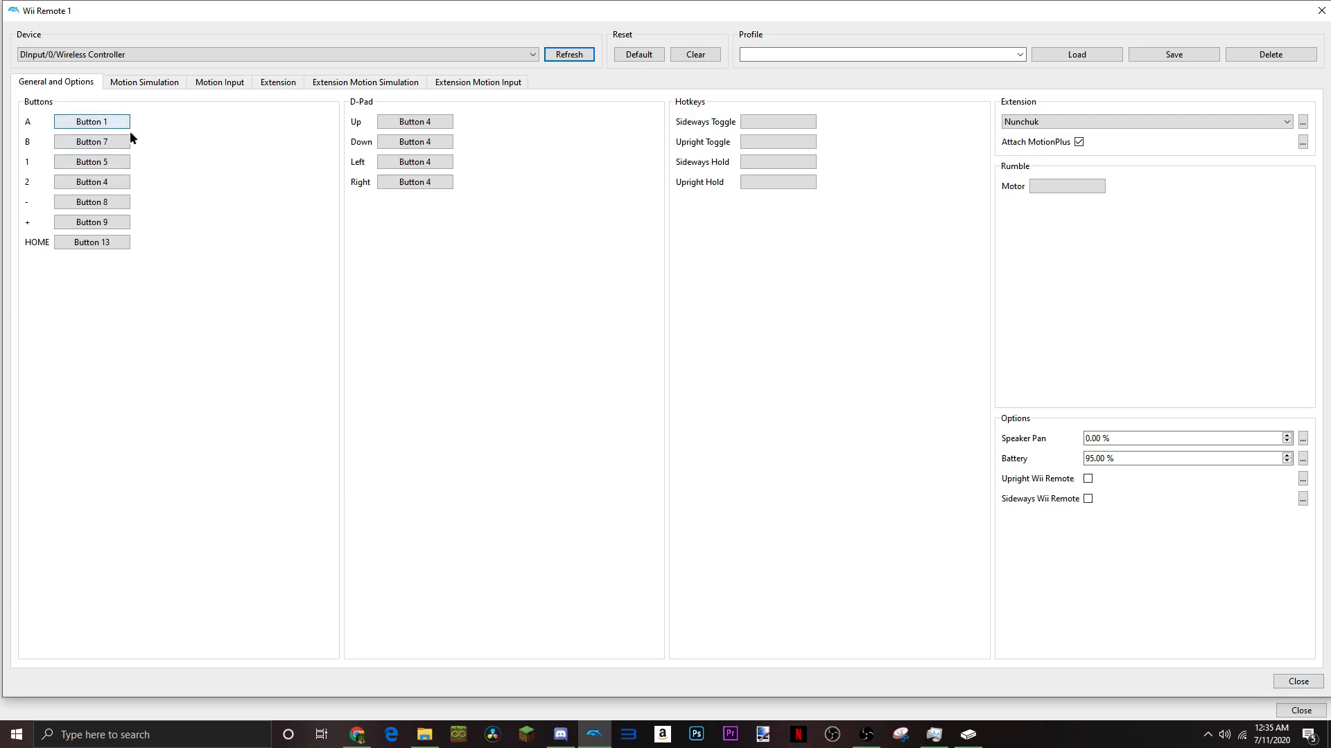
mouse_move(252, 162)
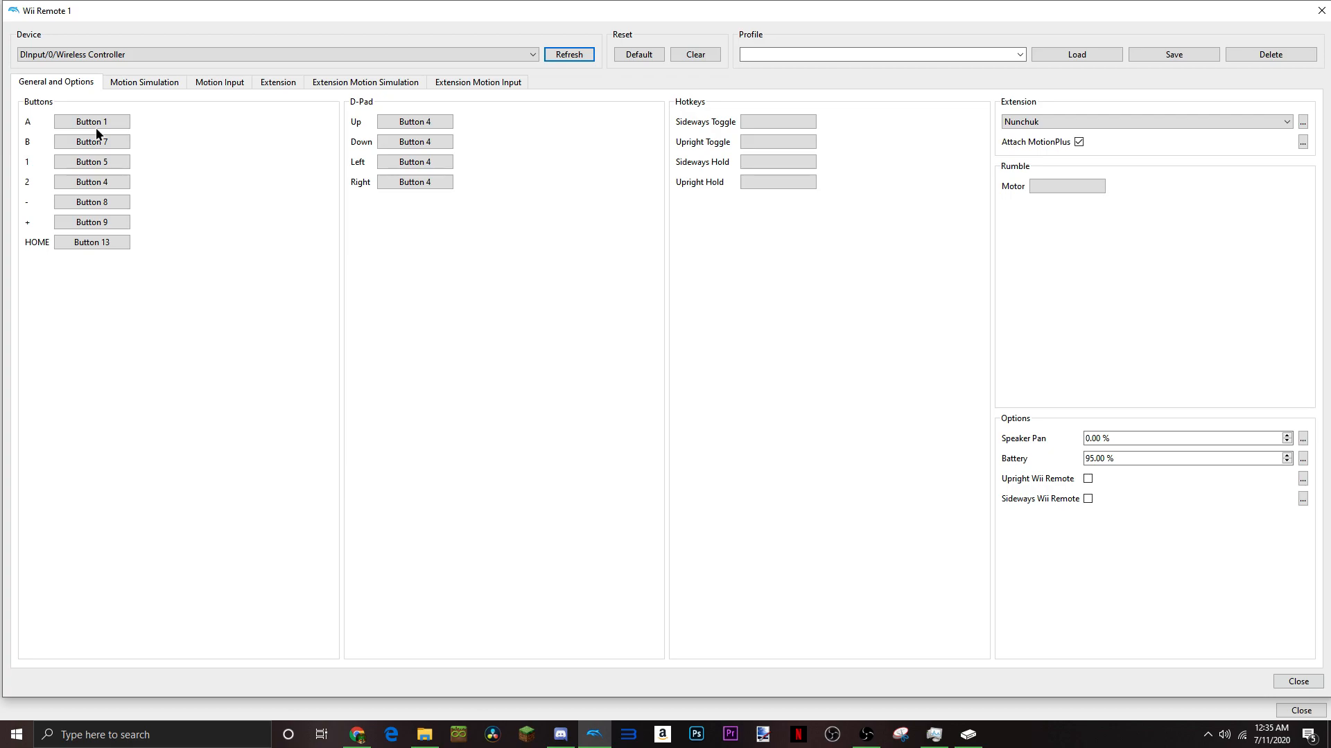
click(91, 121)
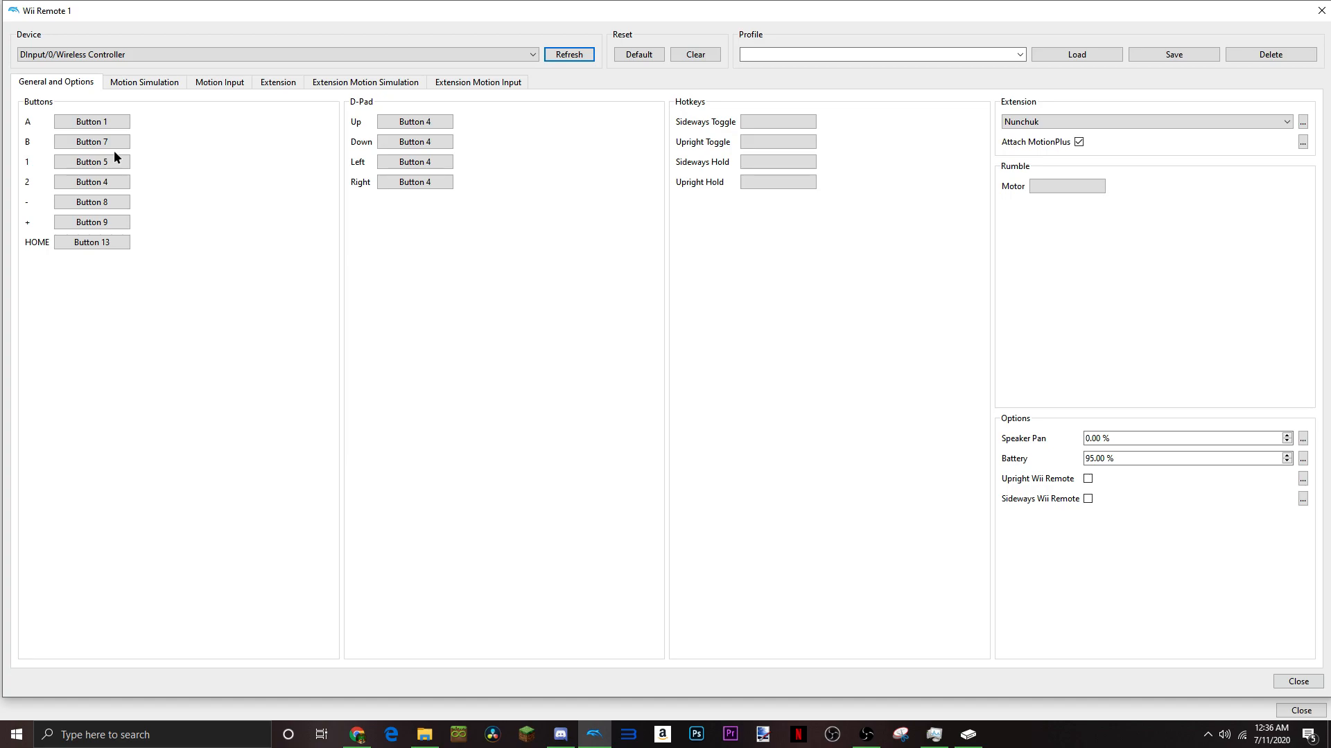
mouse_move(92, 161)
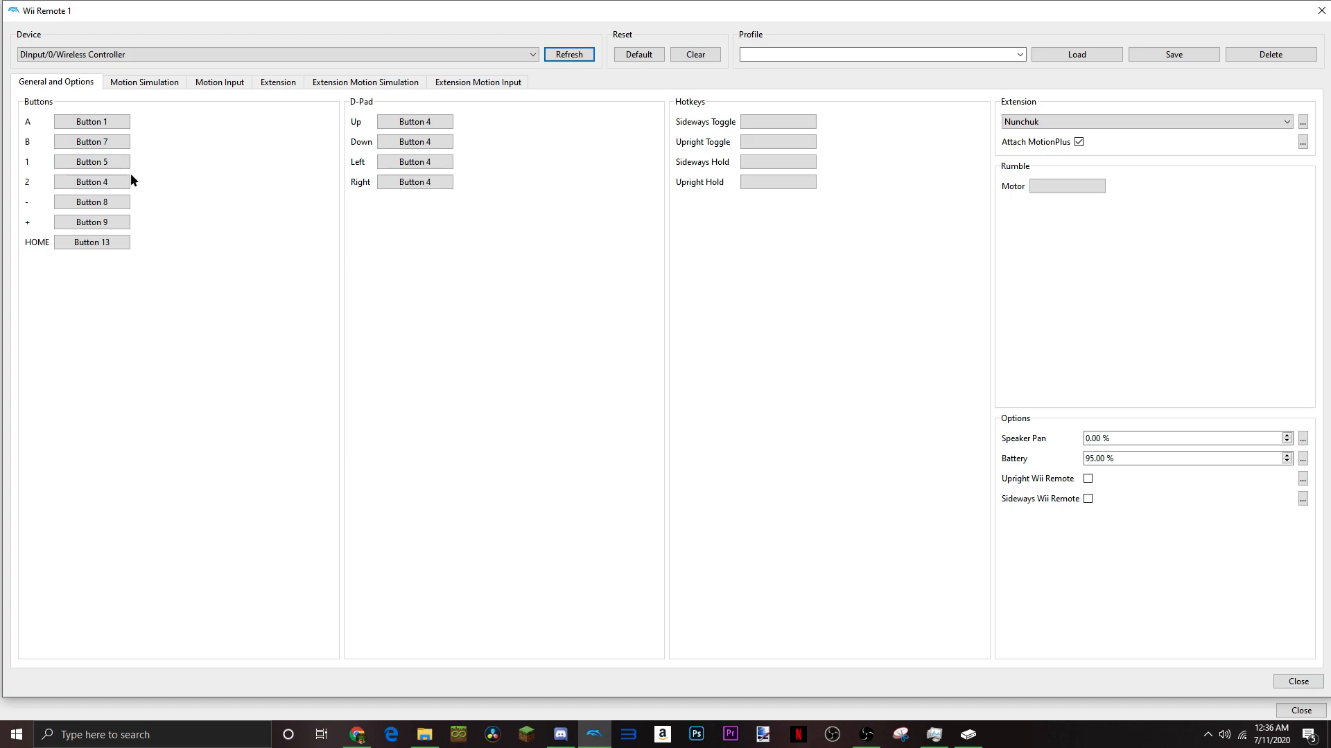
click(92, 161)
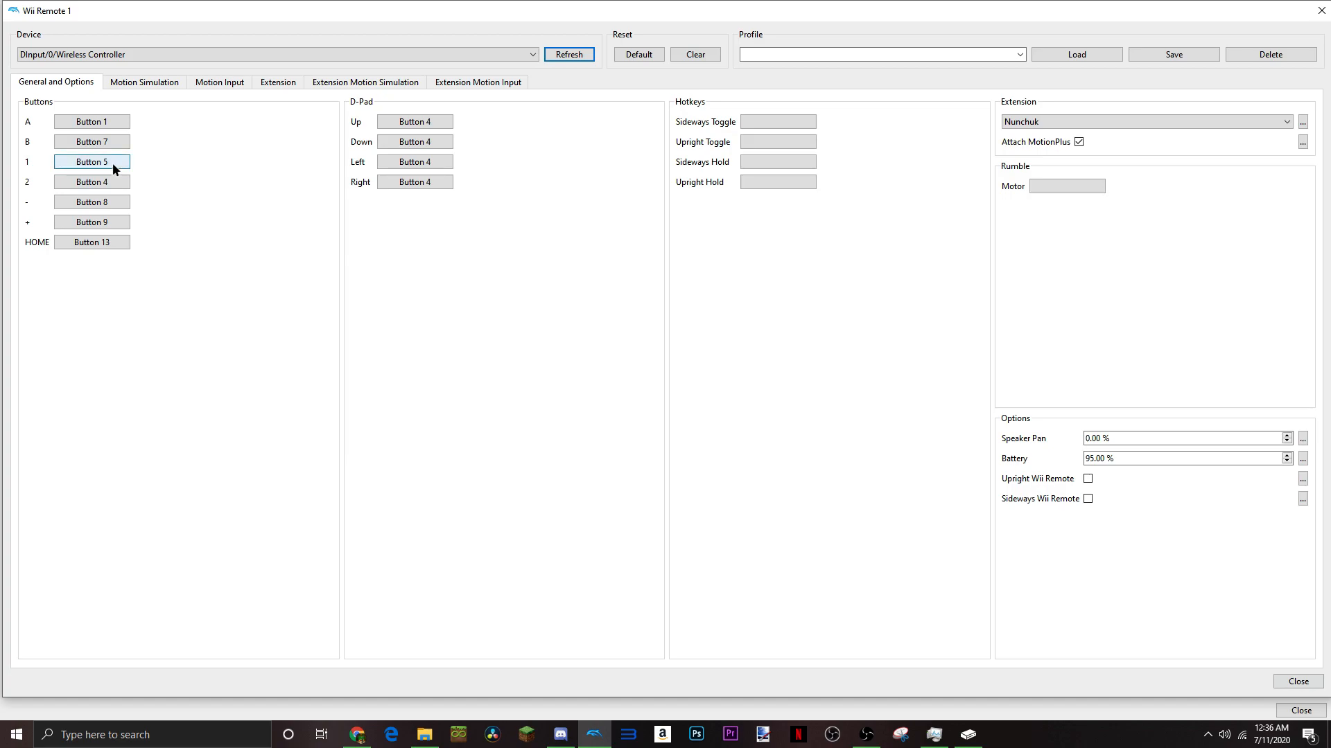
mouse_move(92, 162)
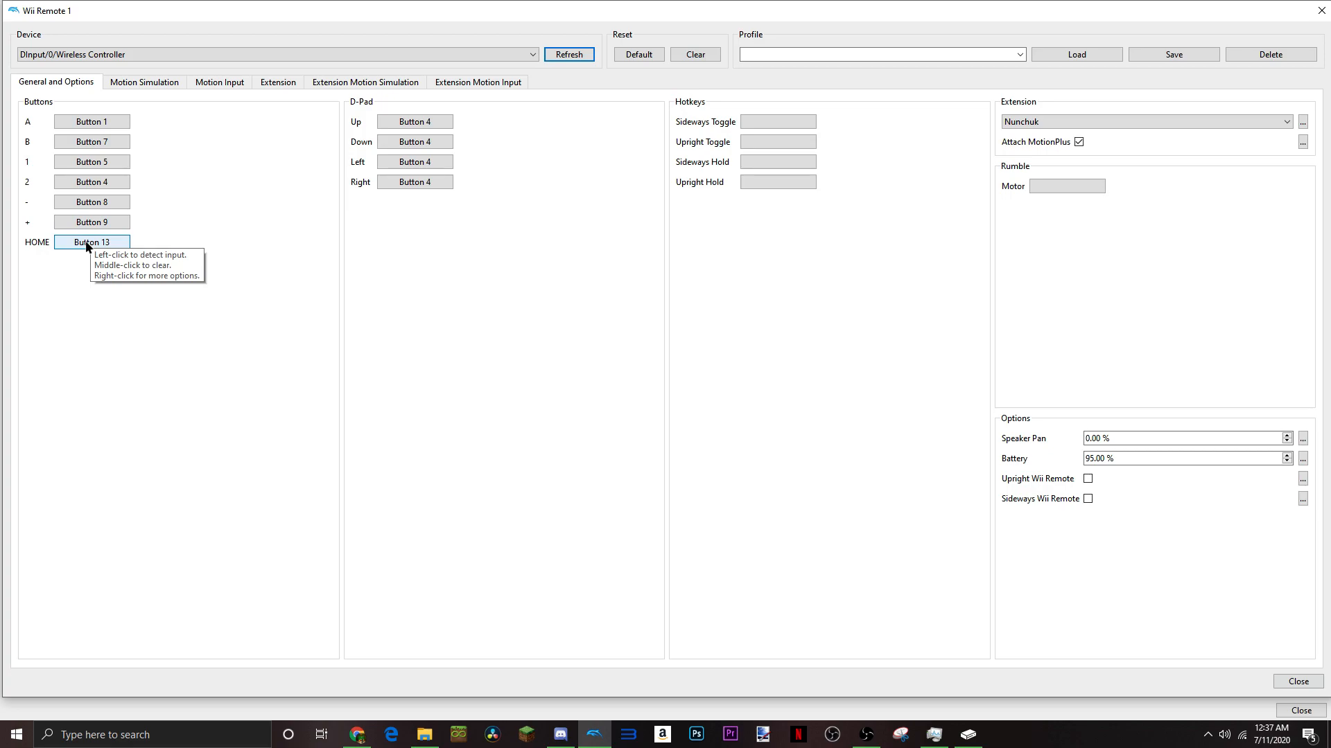
mouse_move(345, 167)
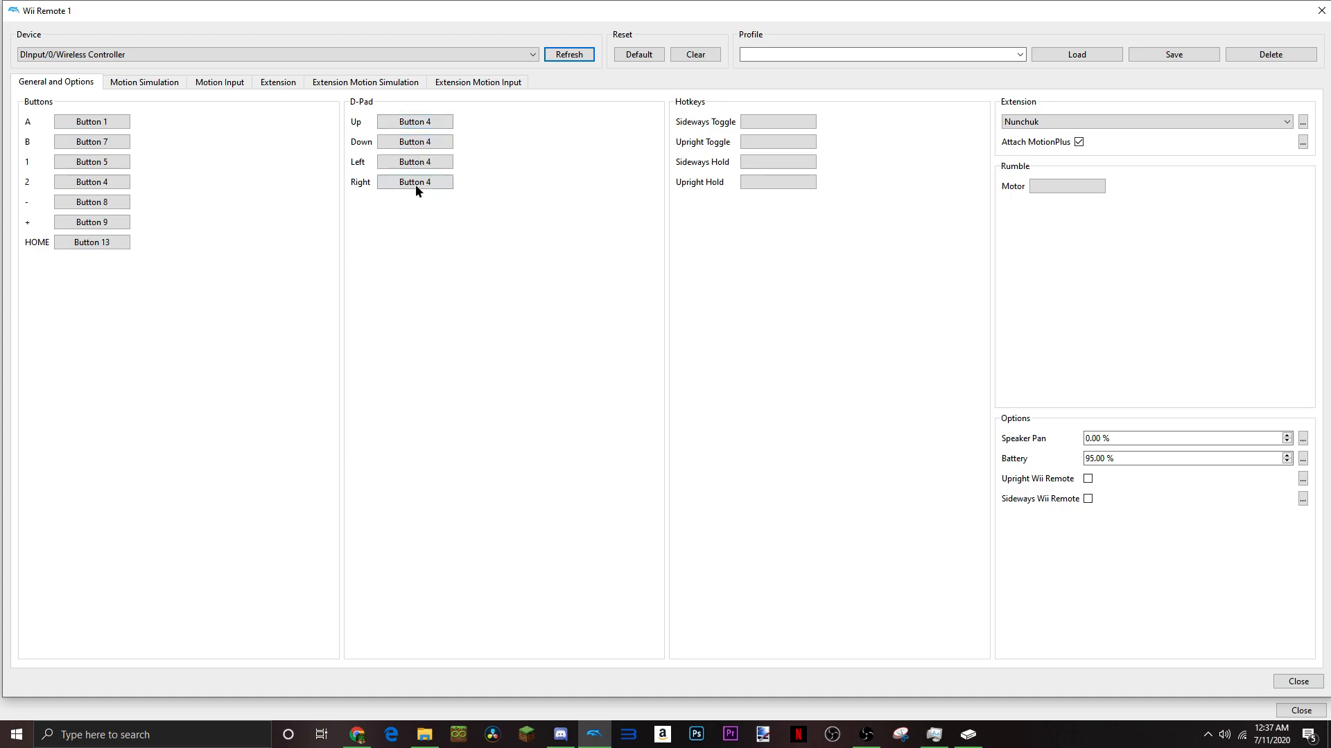
mouse_move(499, 174)
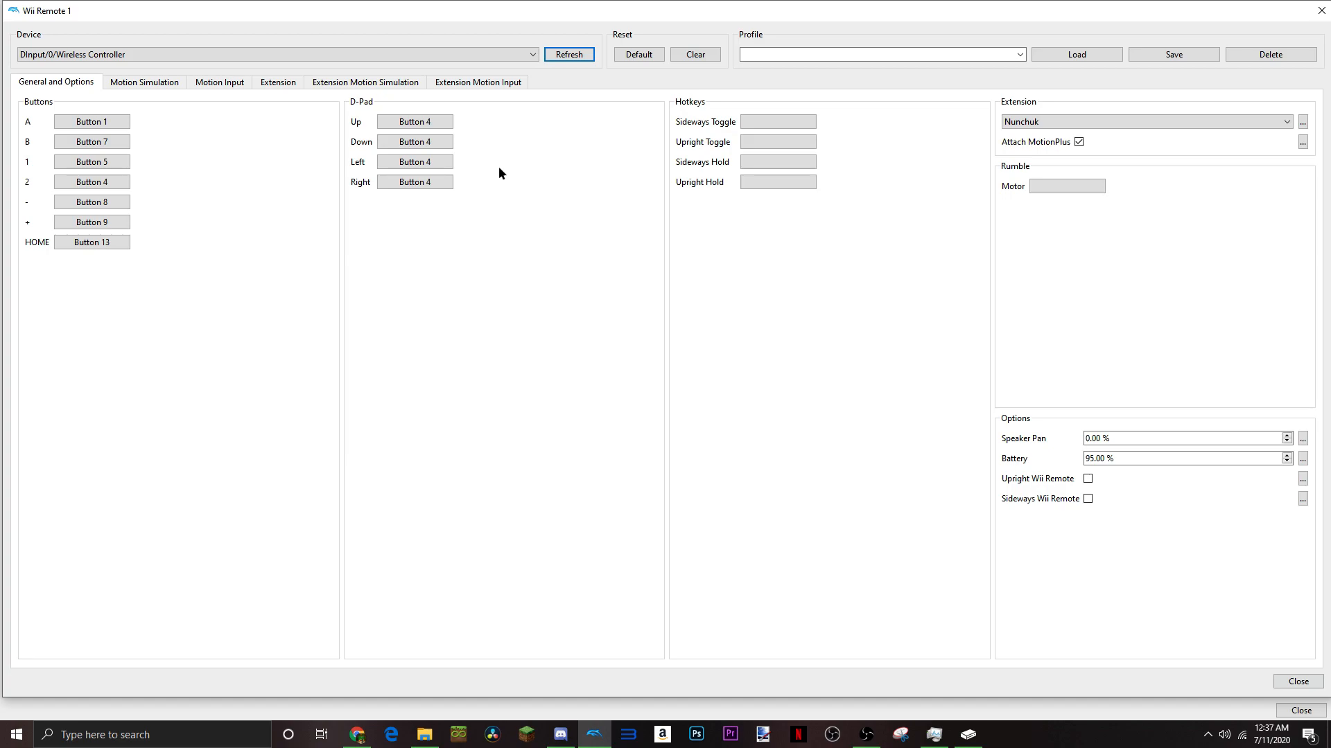
click(414, 122)
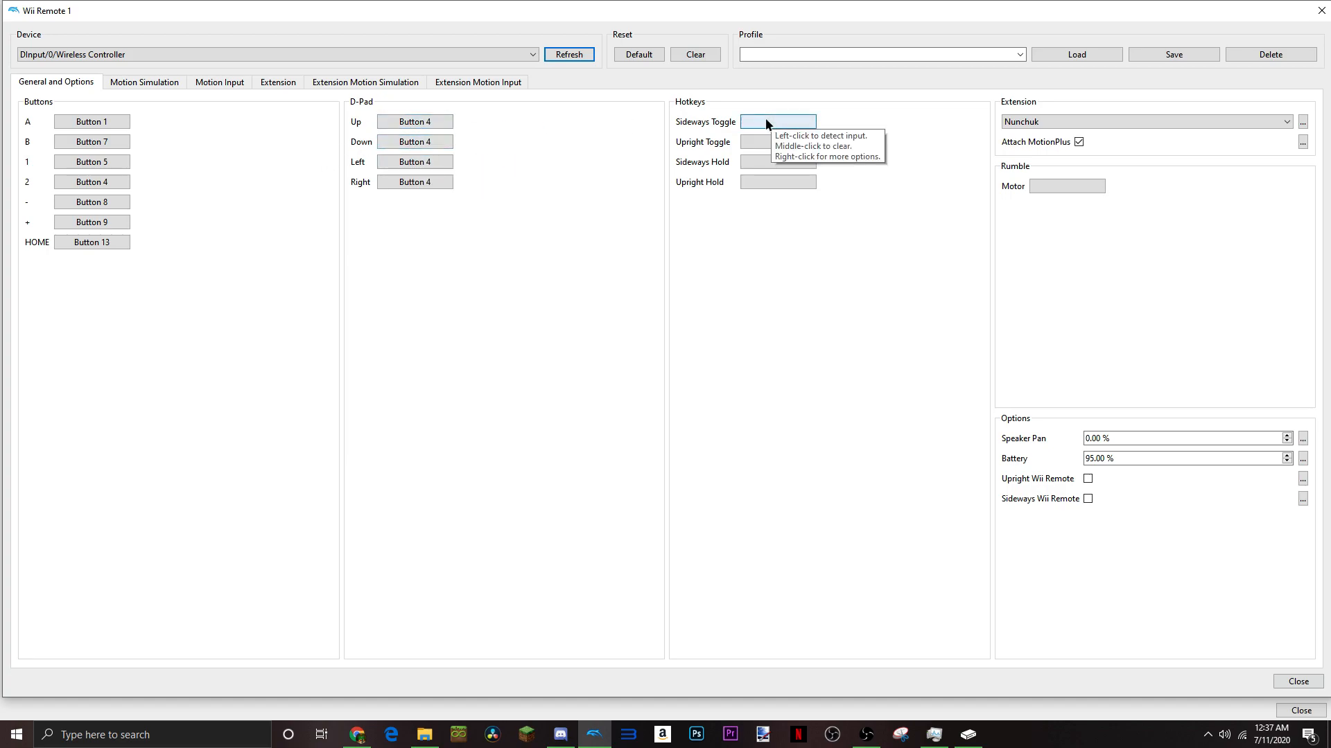
mouse_move(577, 163)
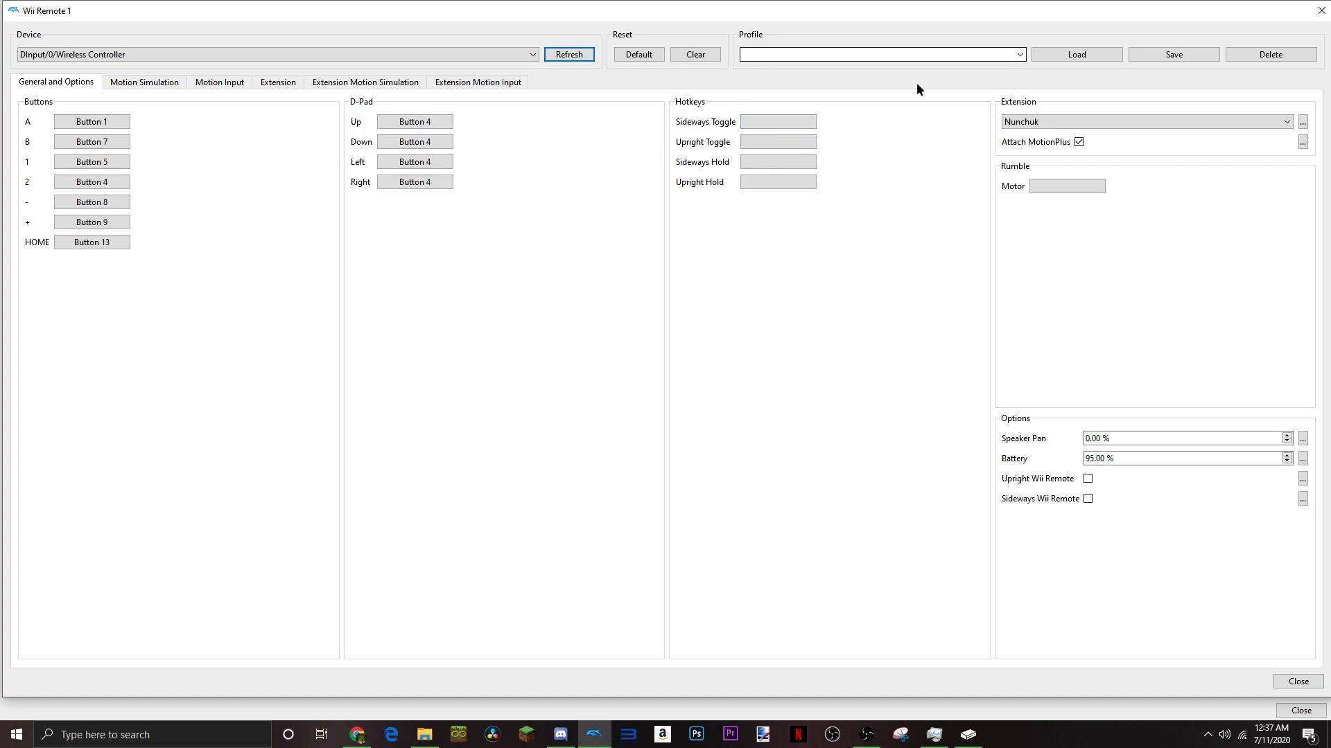
click(1146, 122)
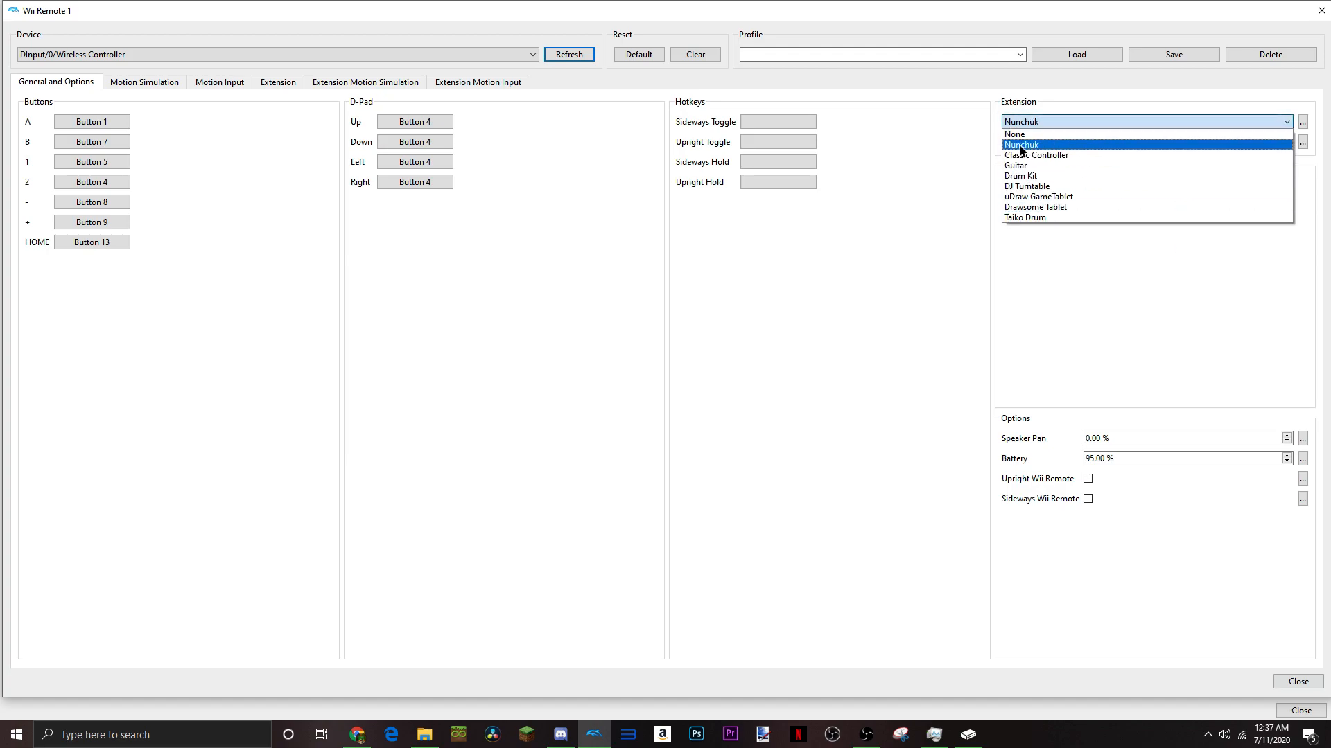
click(1022, 144)
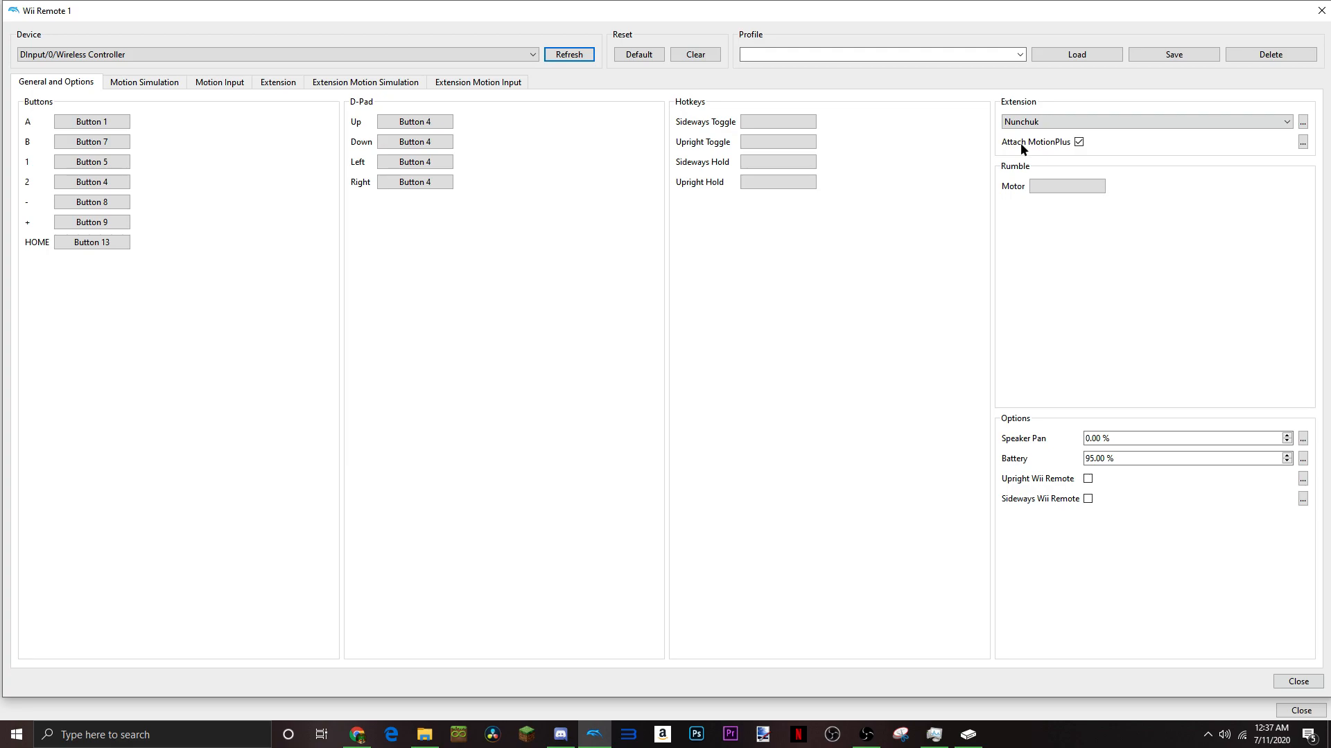
click(1078, 141)
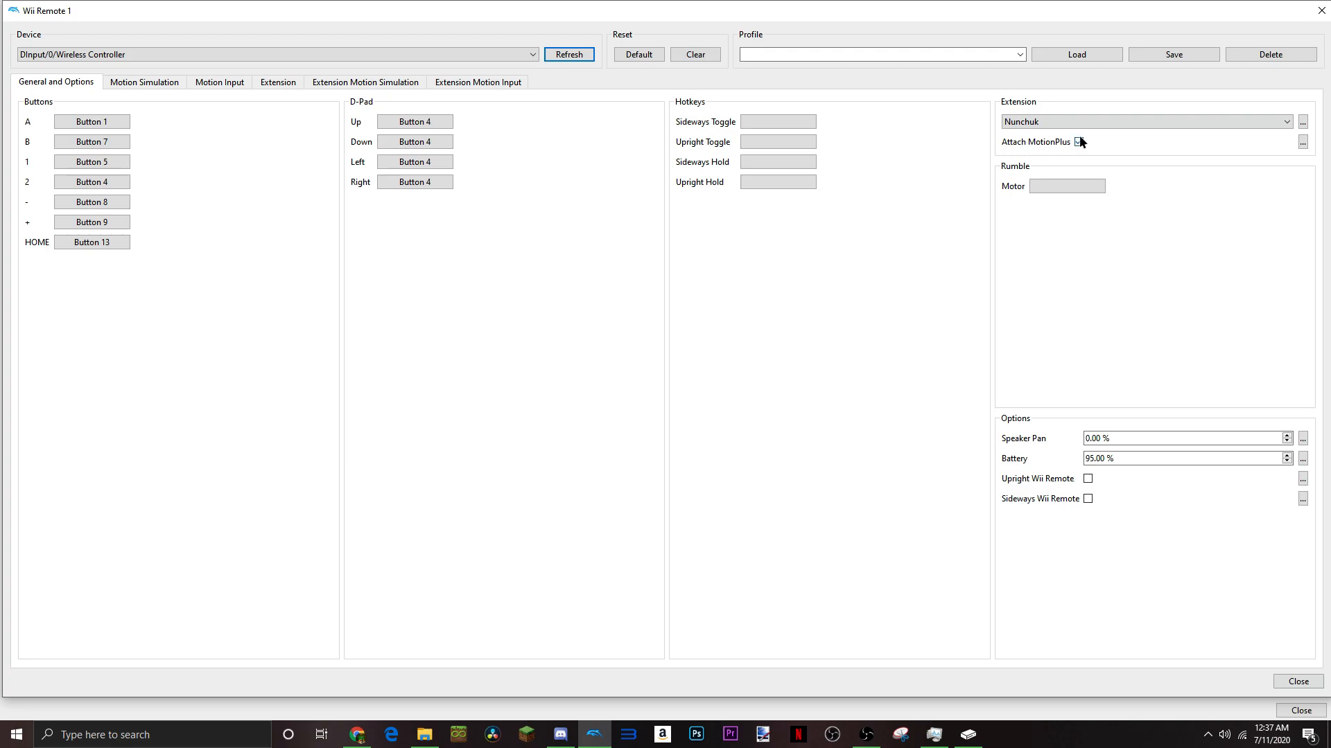
click(1078, 141)
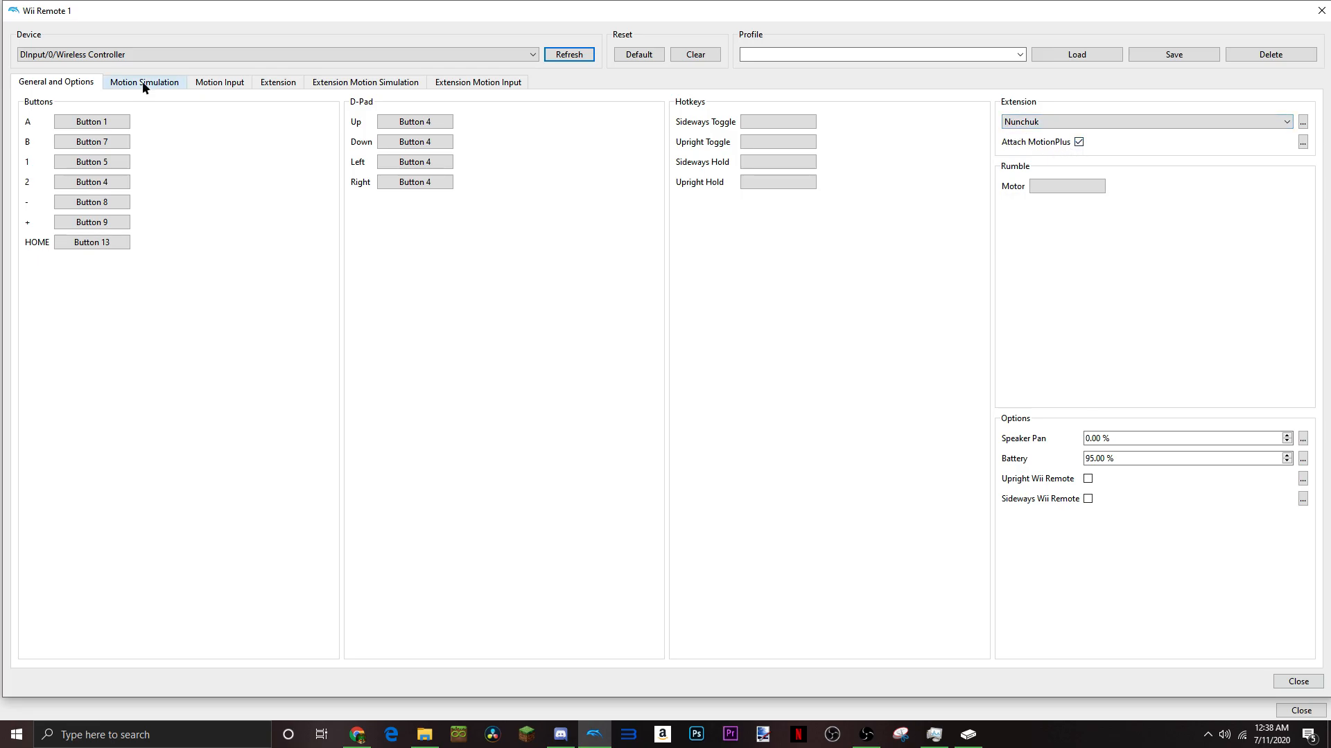
Show the Motion Simulation settings and re-detect Shake X, keeping it on Button 10
click(143, 82)
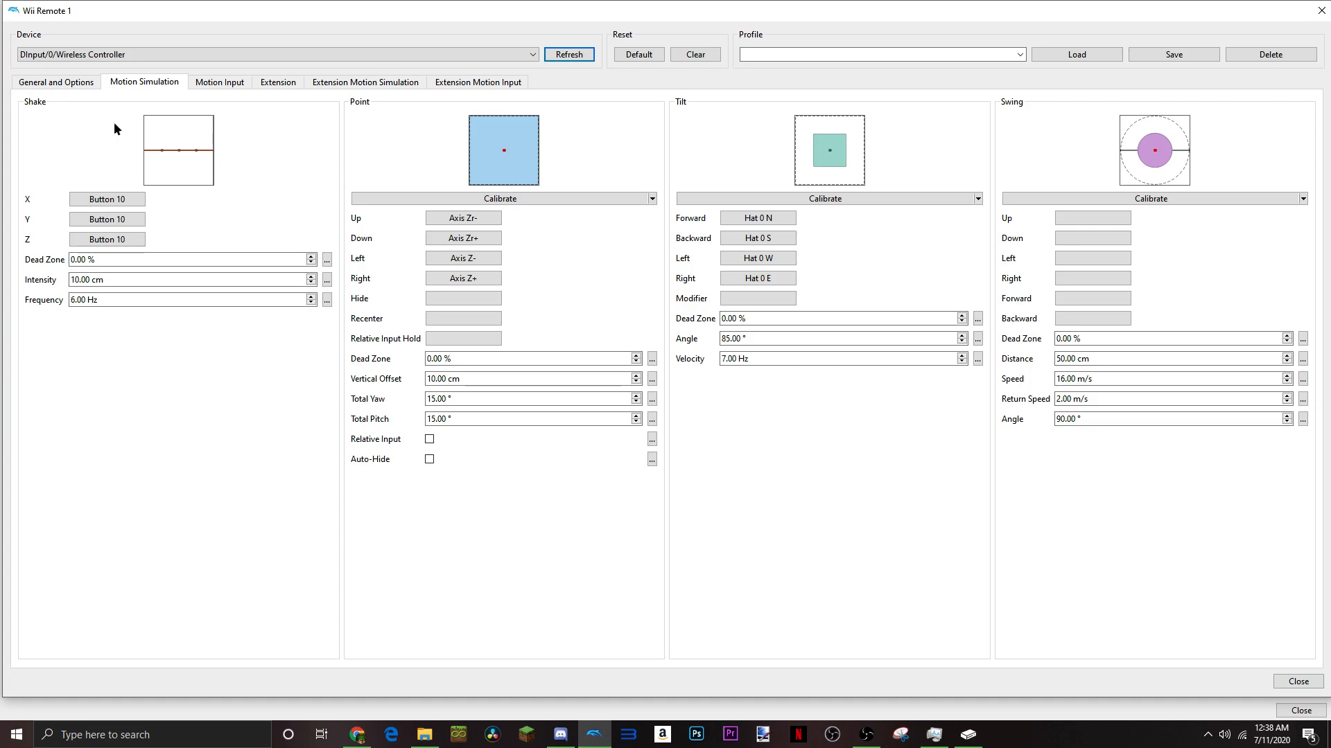
mouse_move(144, 101)
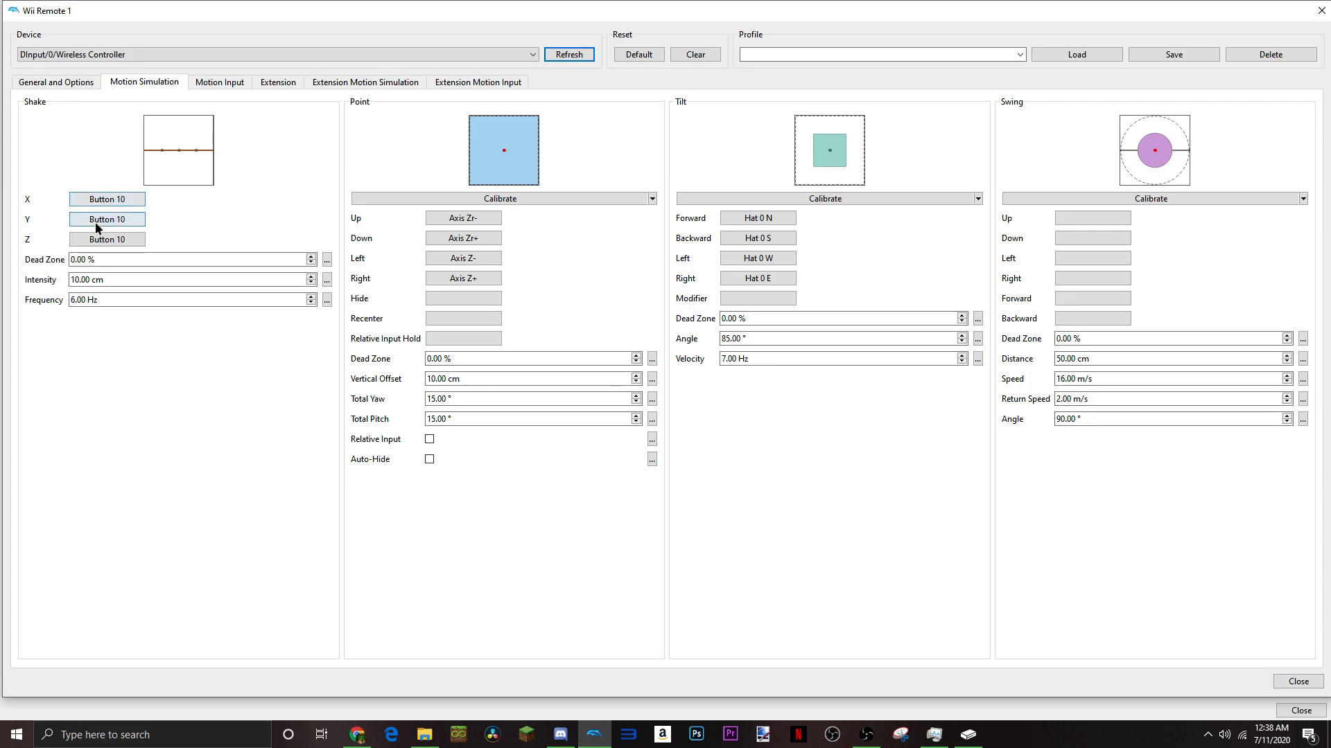
mouse_move(107, 239)
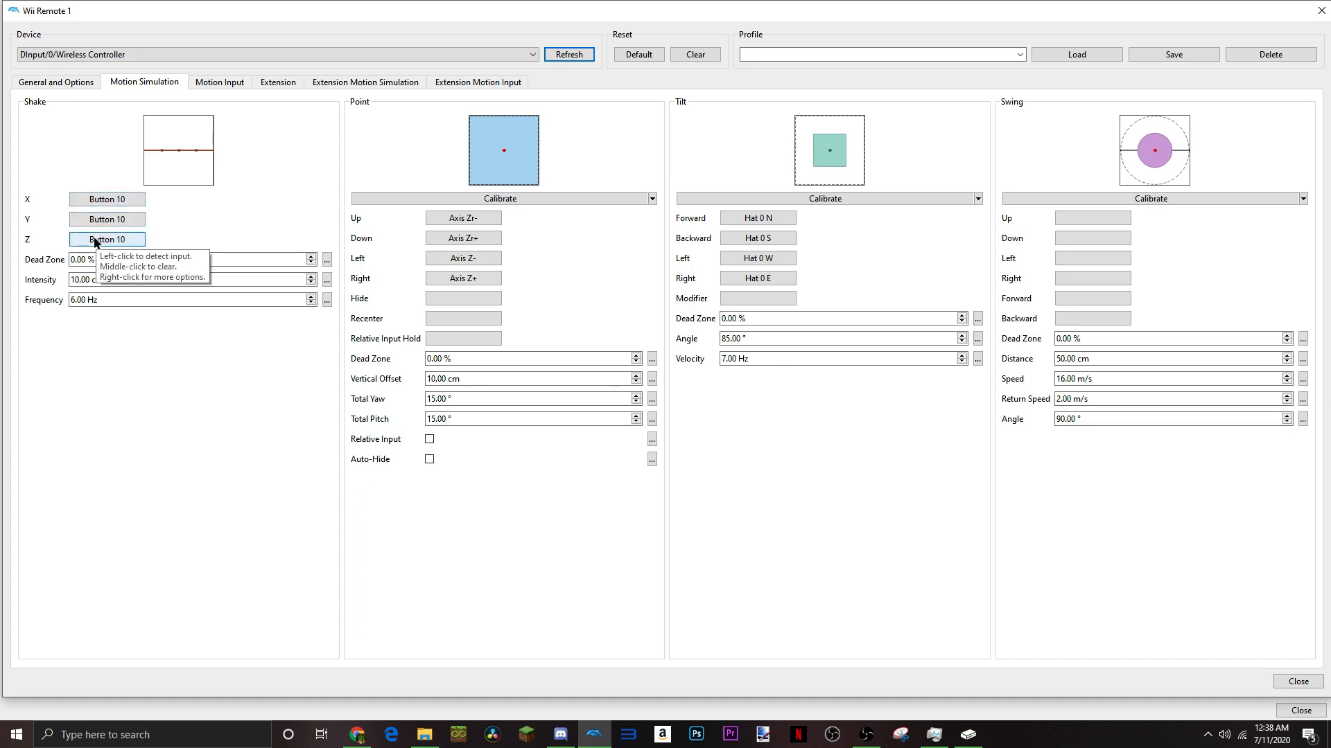
mouse_move(103, 243)
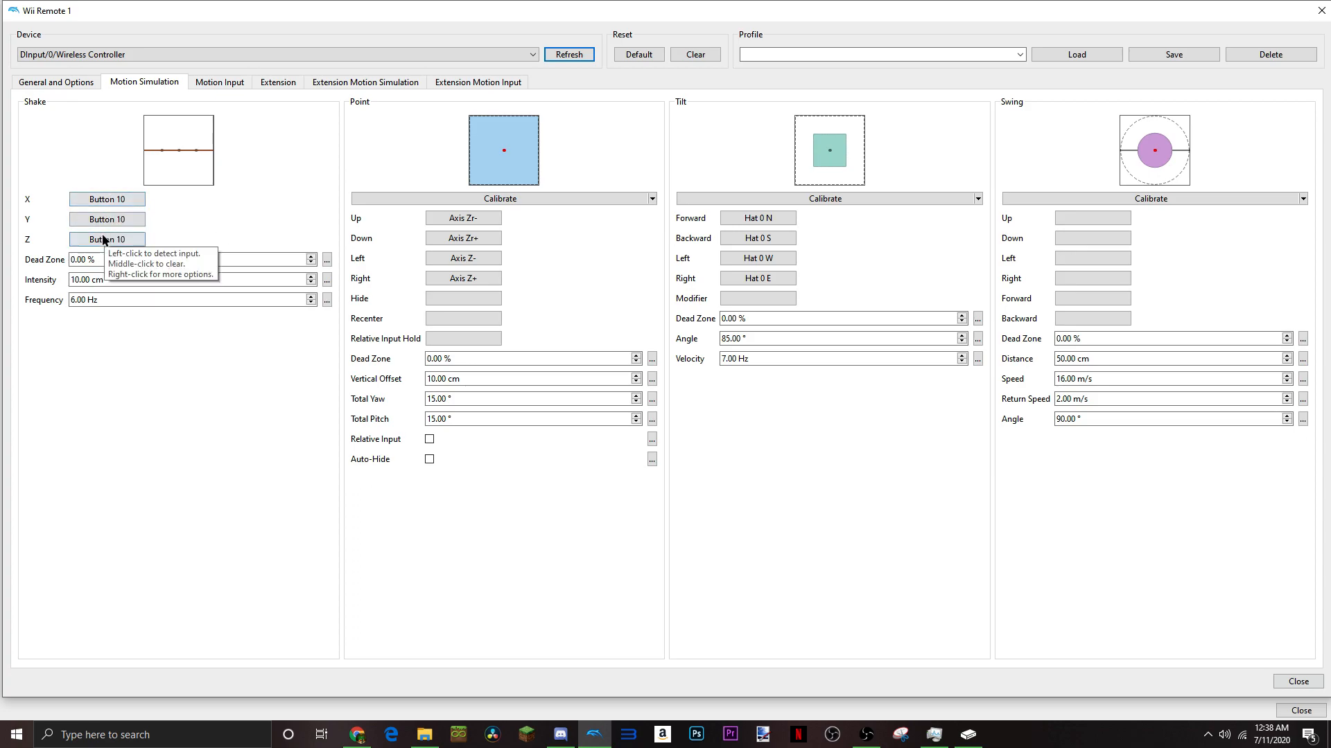
mouse_move(148, 238)
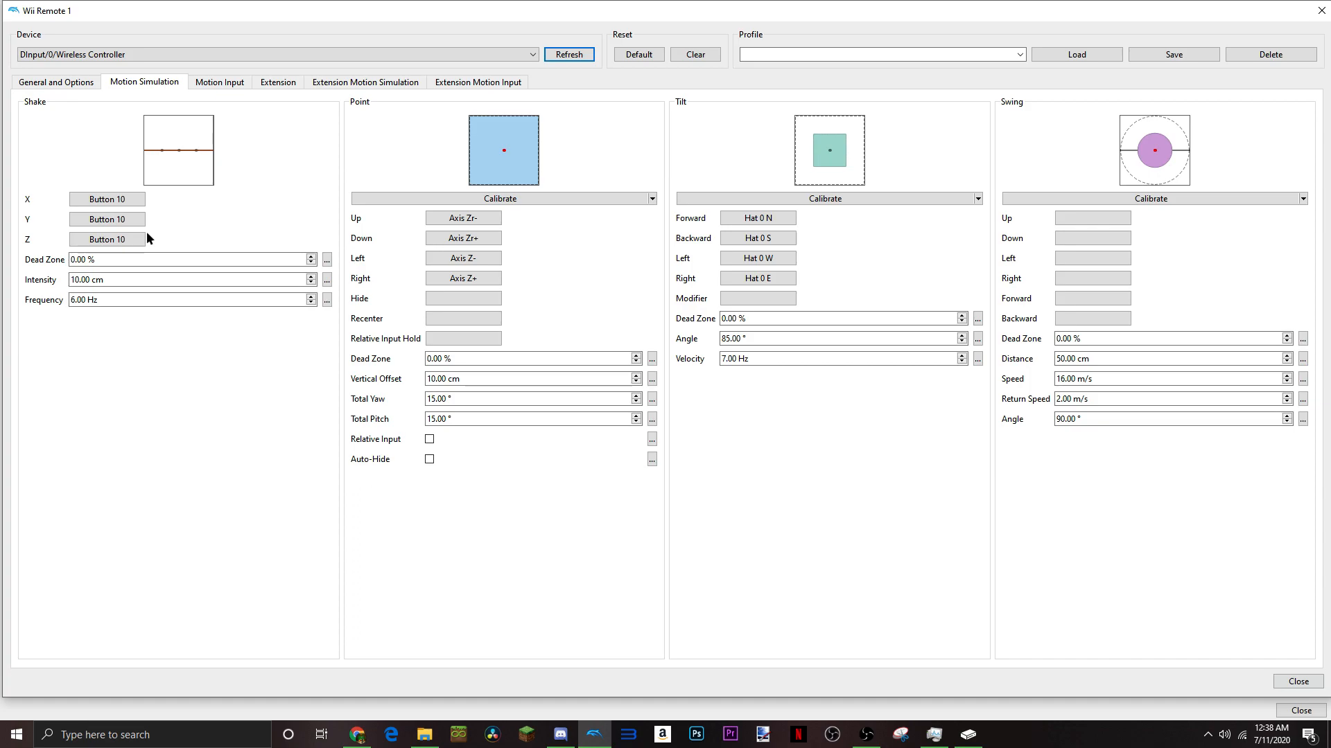
click(107, 198)
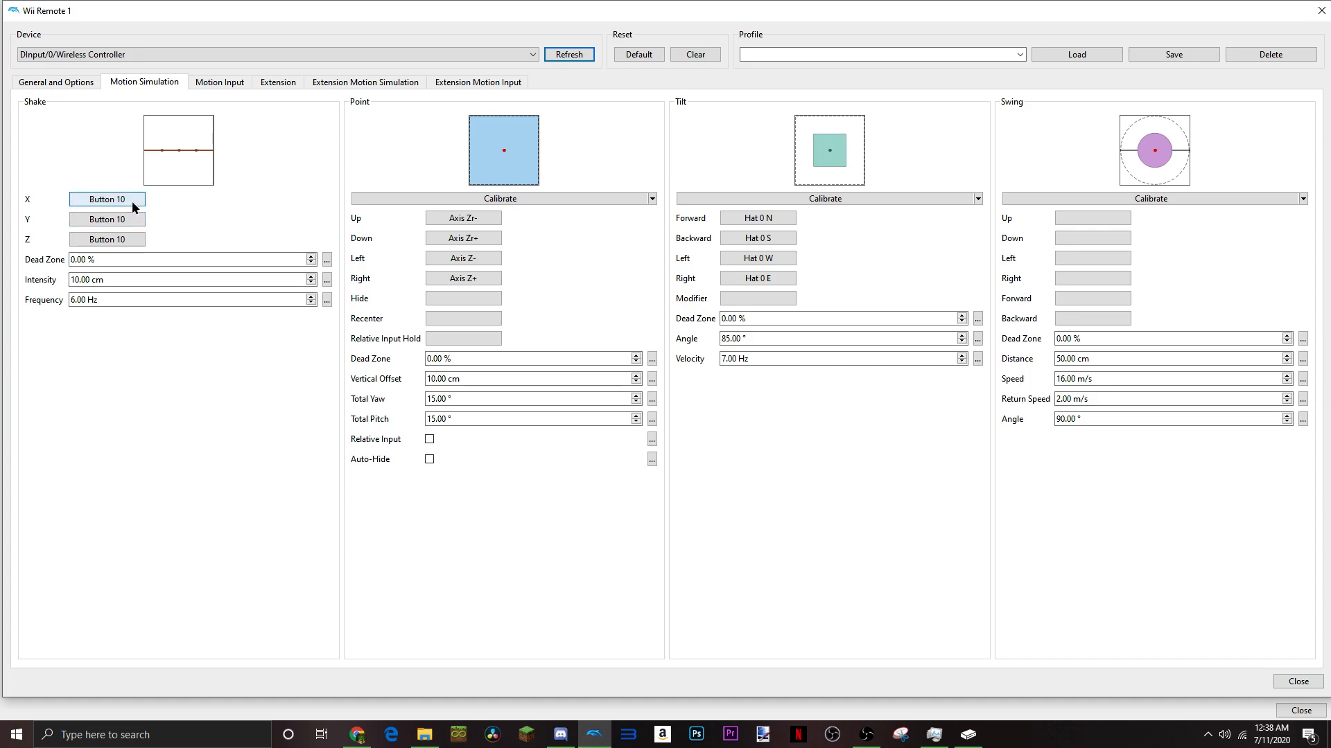
mouse_move(111, 219)
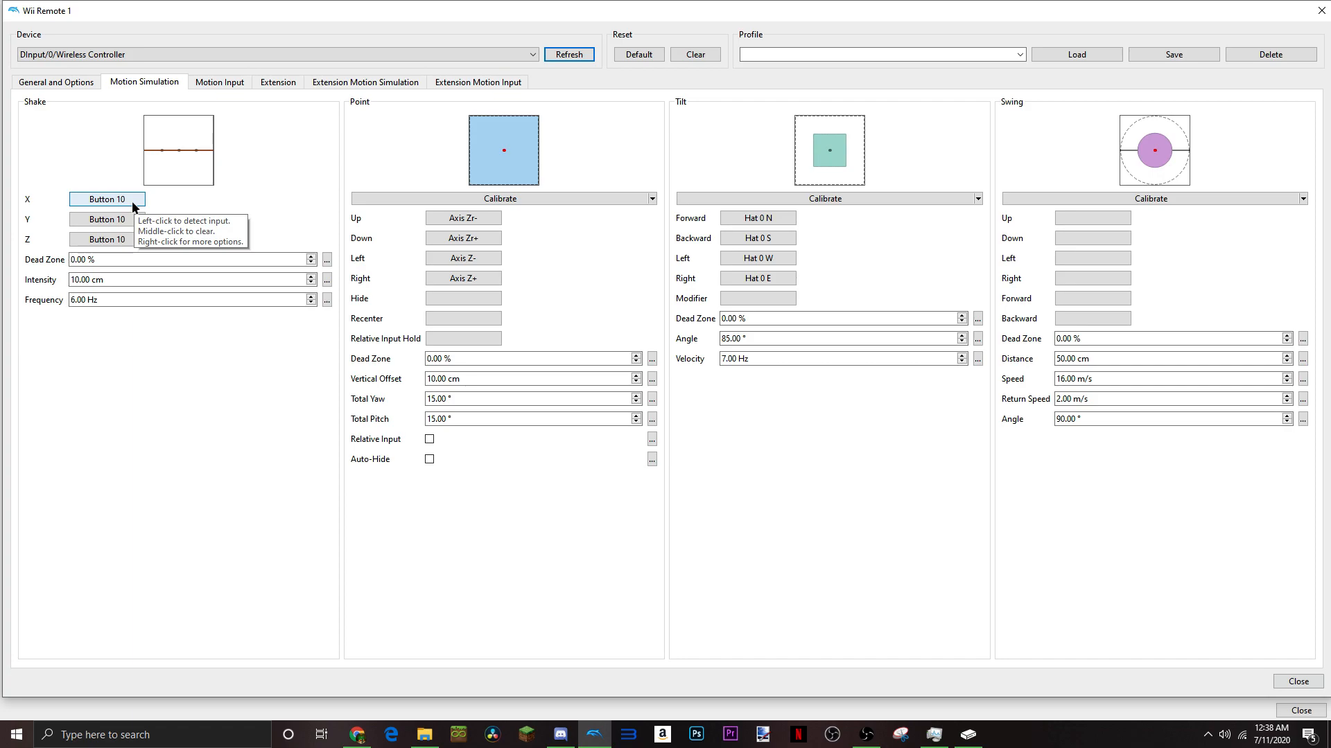
mouse_move(595, 244)
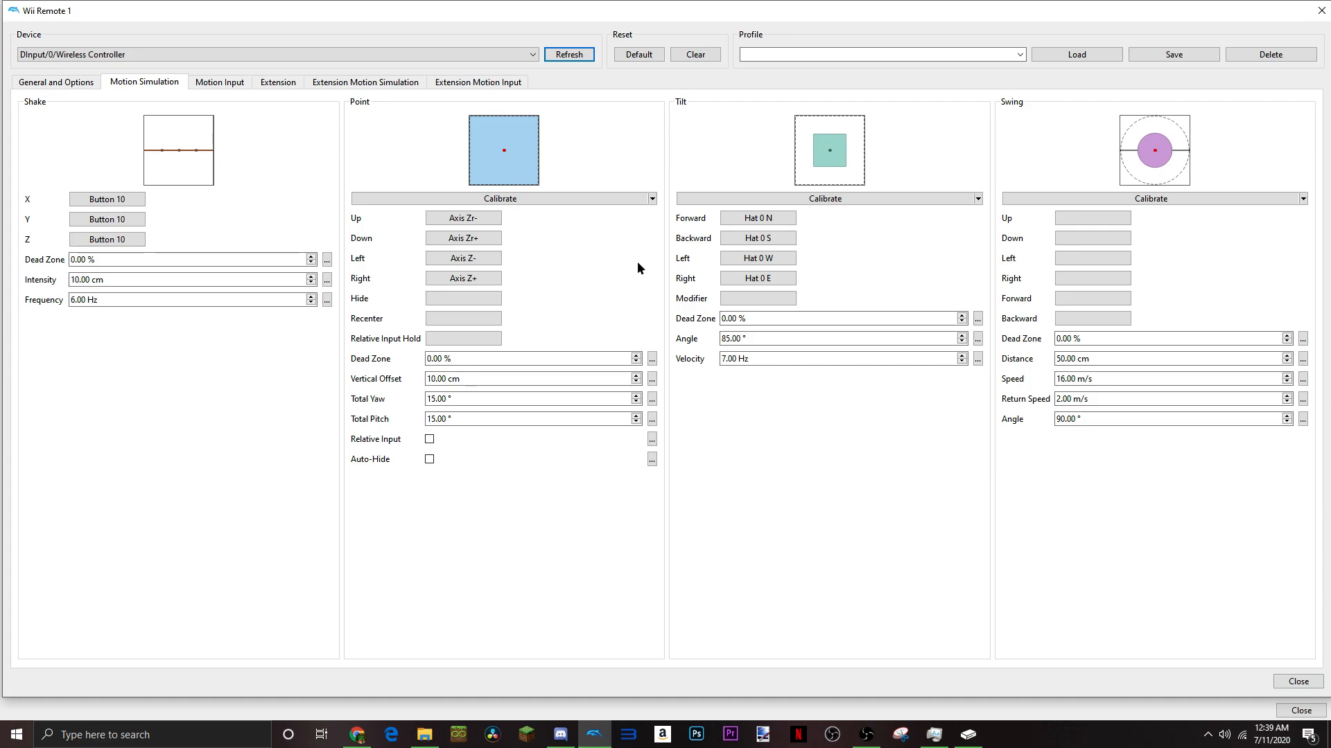
mouse_move(535, 283)
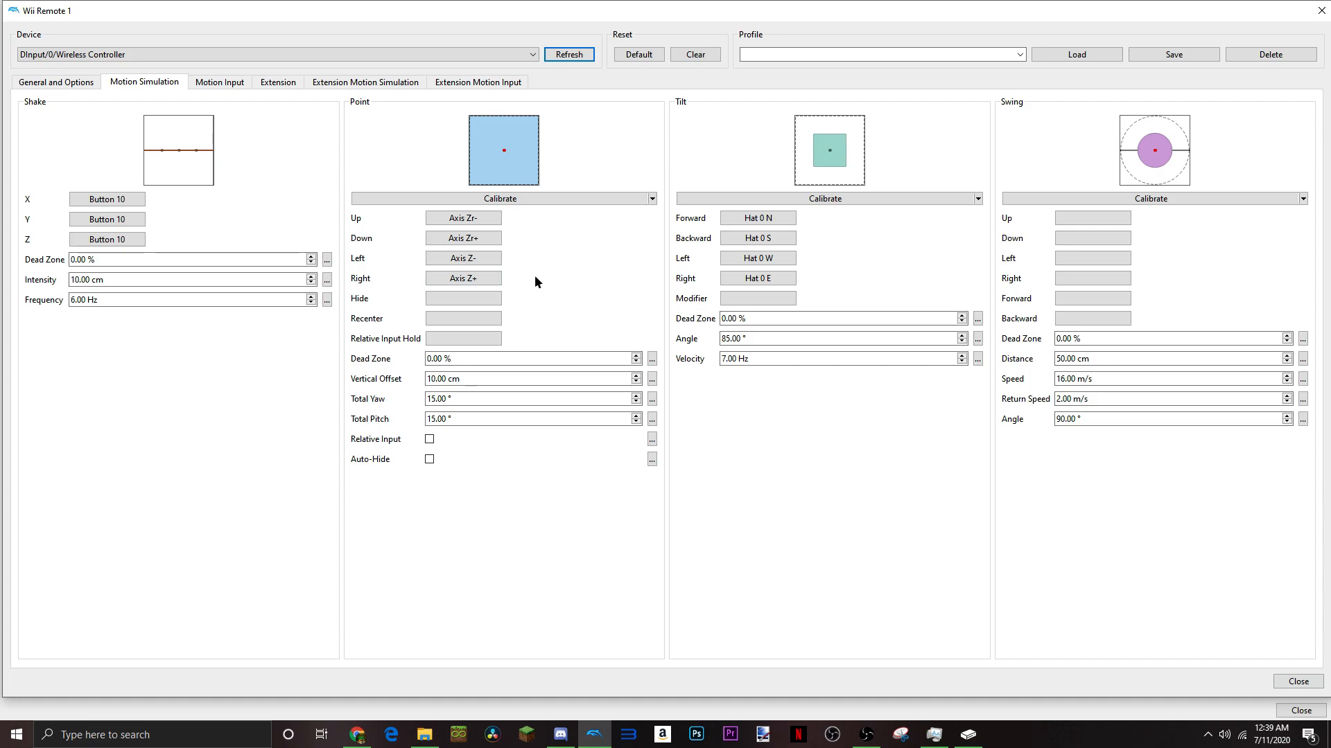
mouse_move(516, 194)
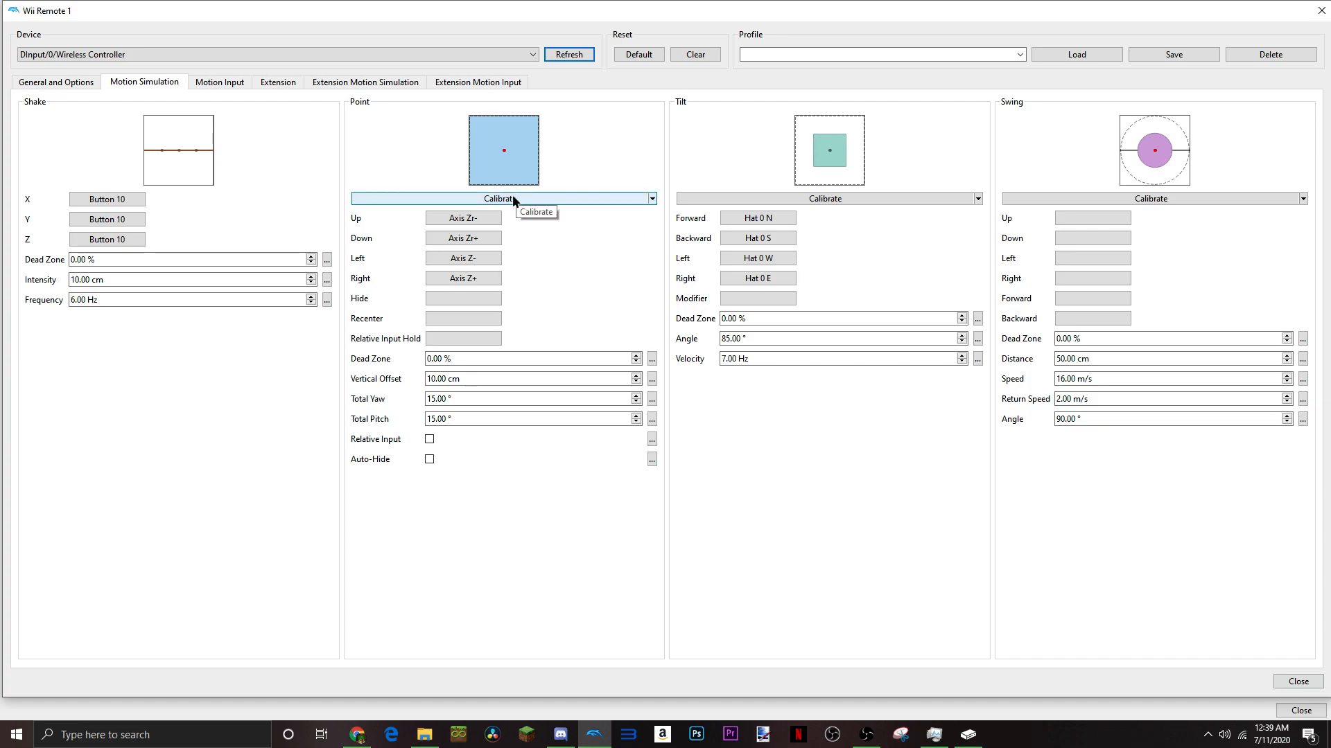
mouse_move(534, 233)
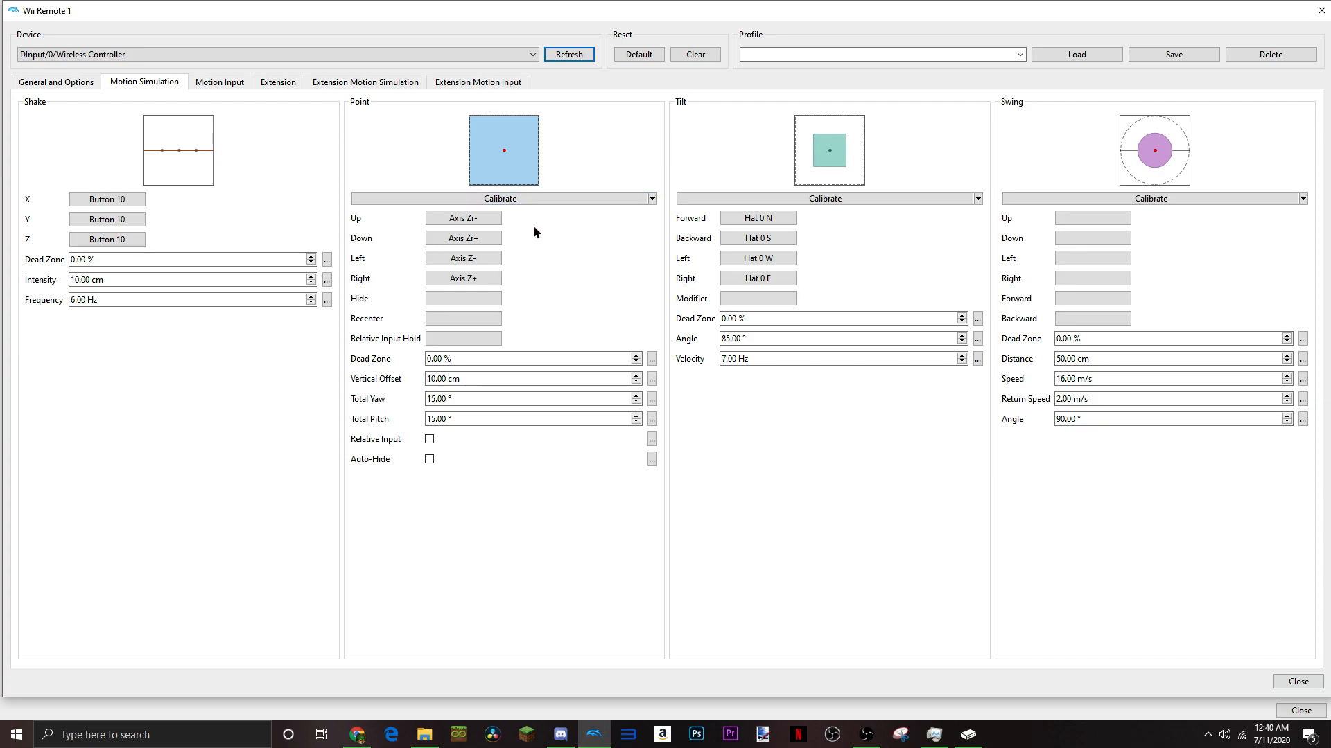
click(271, 54)
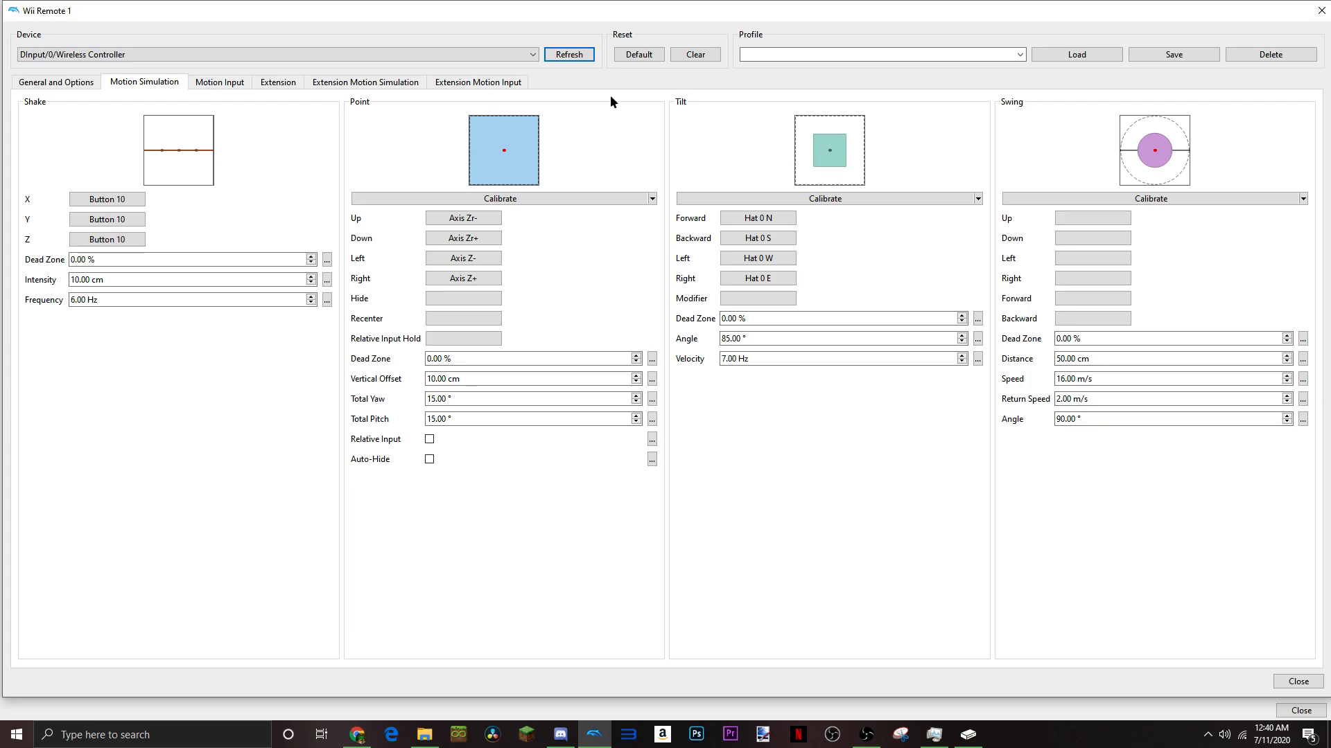
click(275, 54)
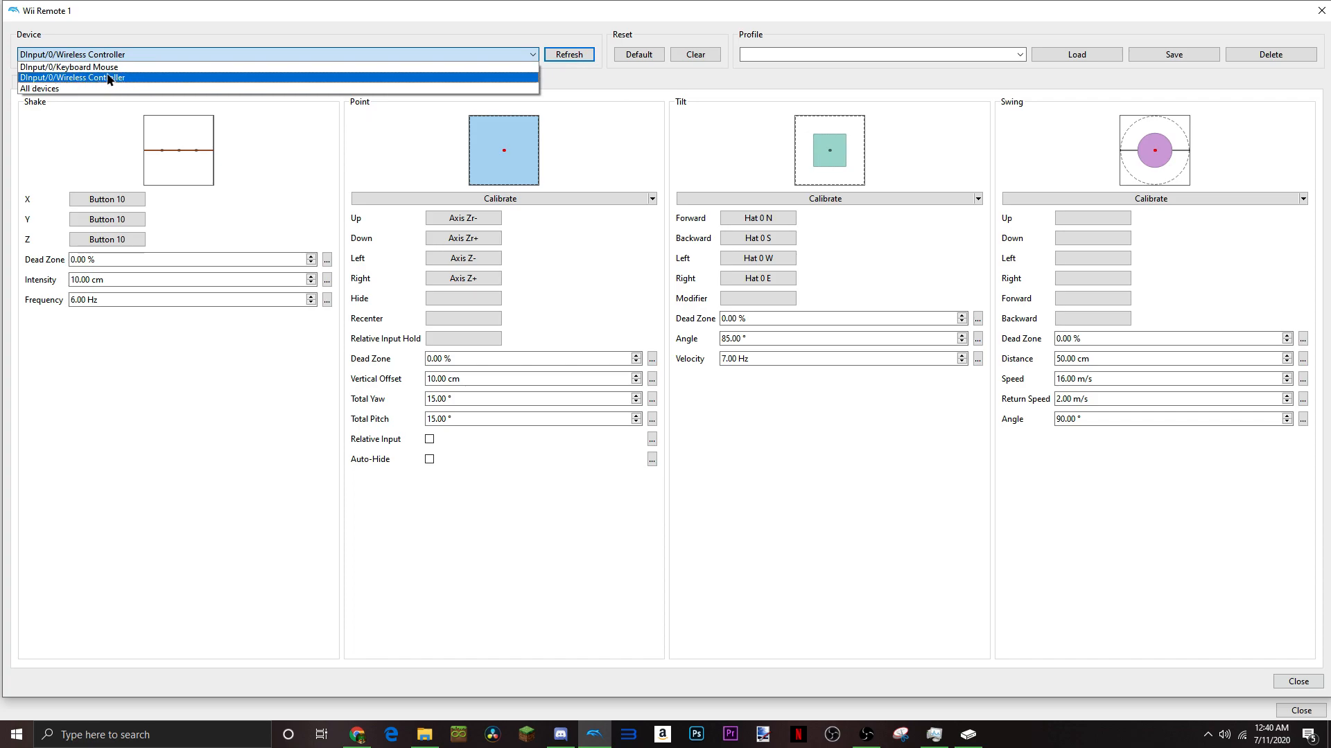
mouse_move(86, 86)
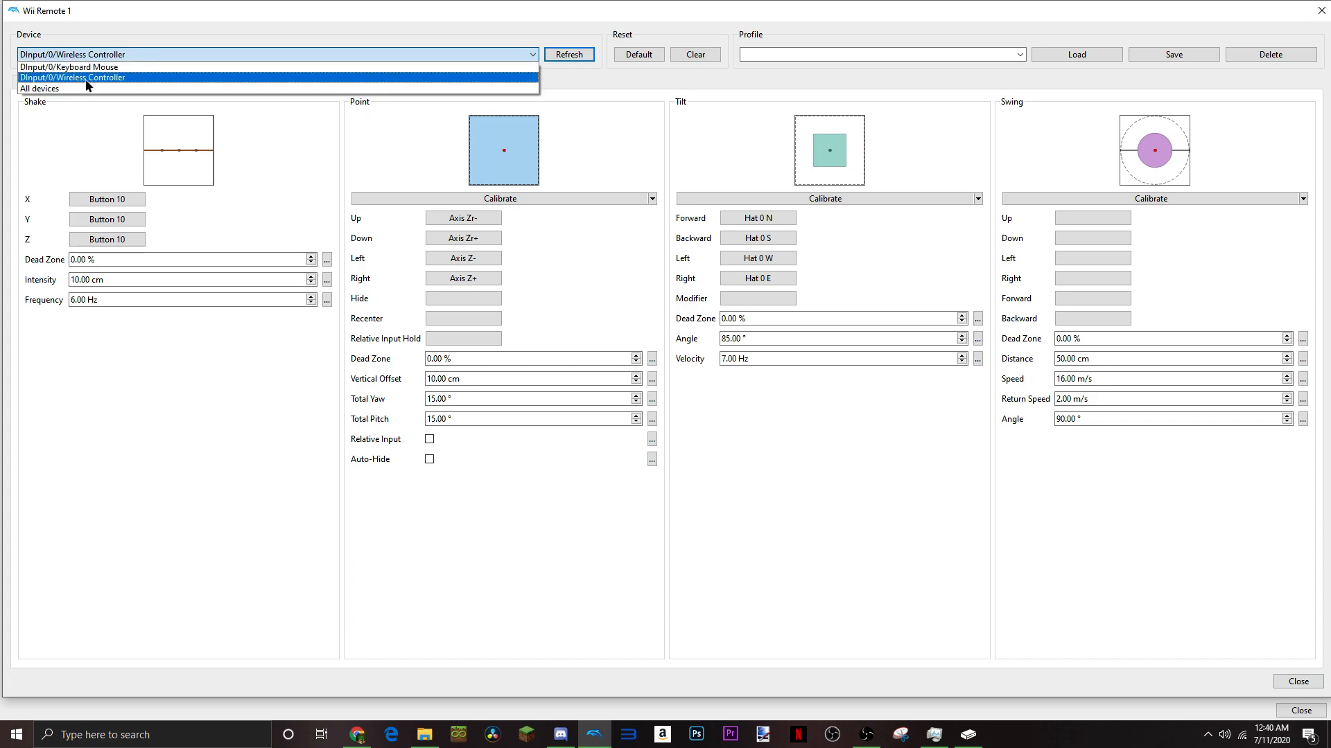
click(72, 78)
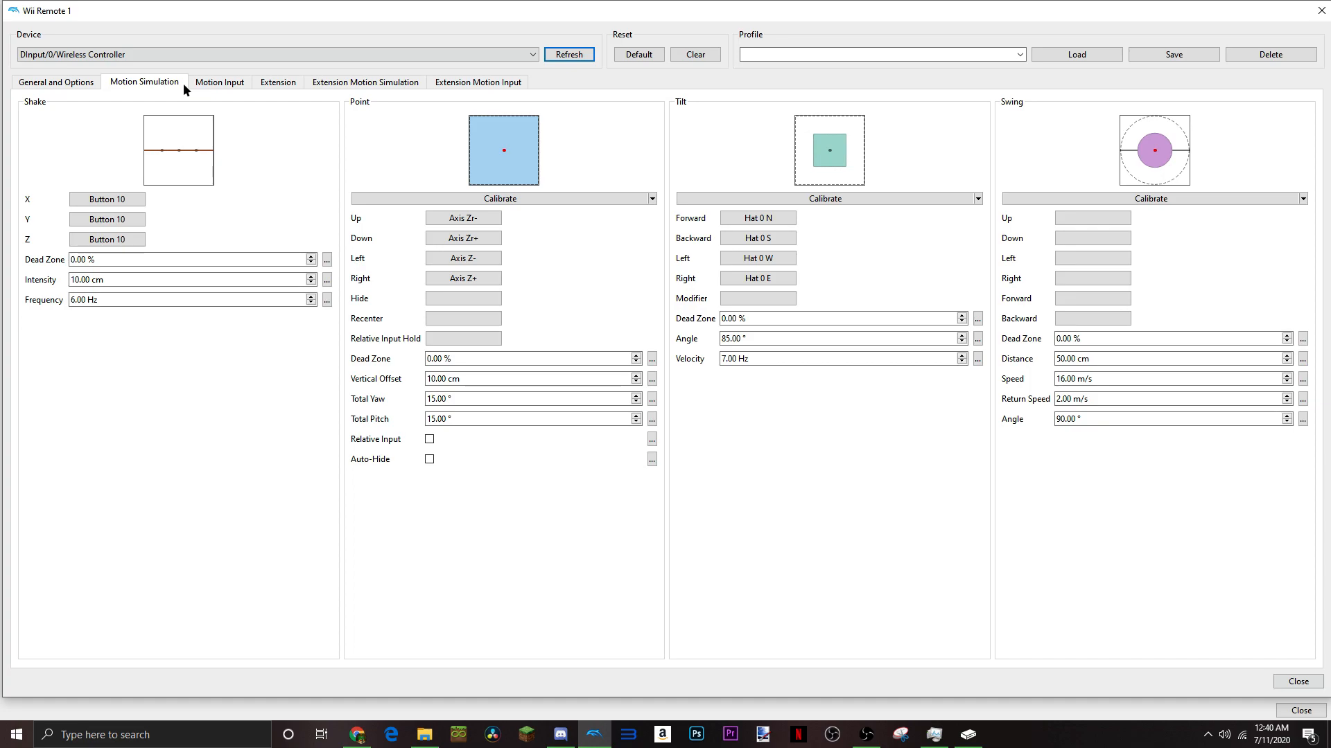
mouse_move(381, 125)
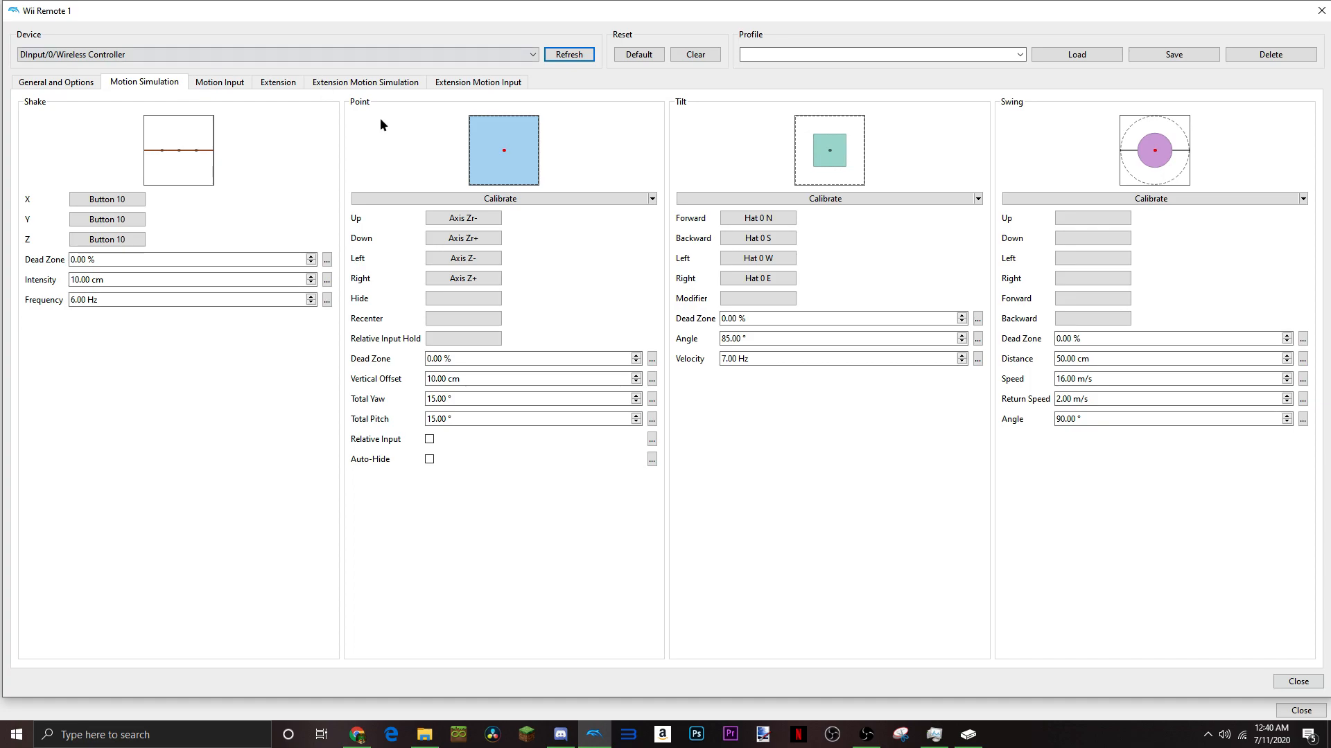
mouse_move(463, 218)
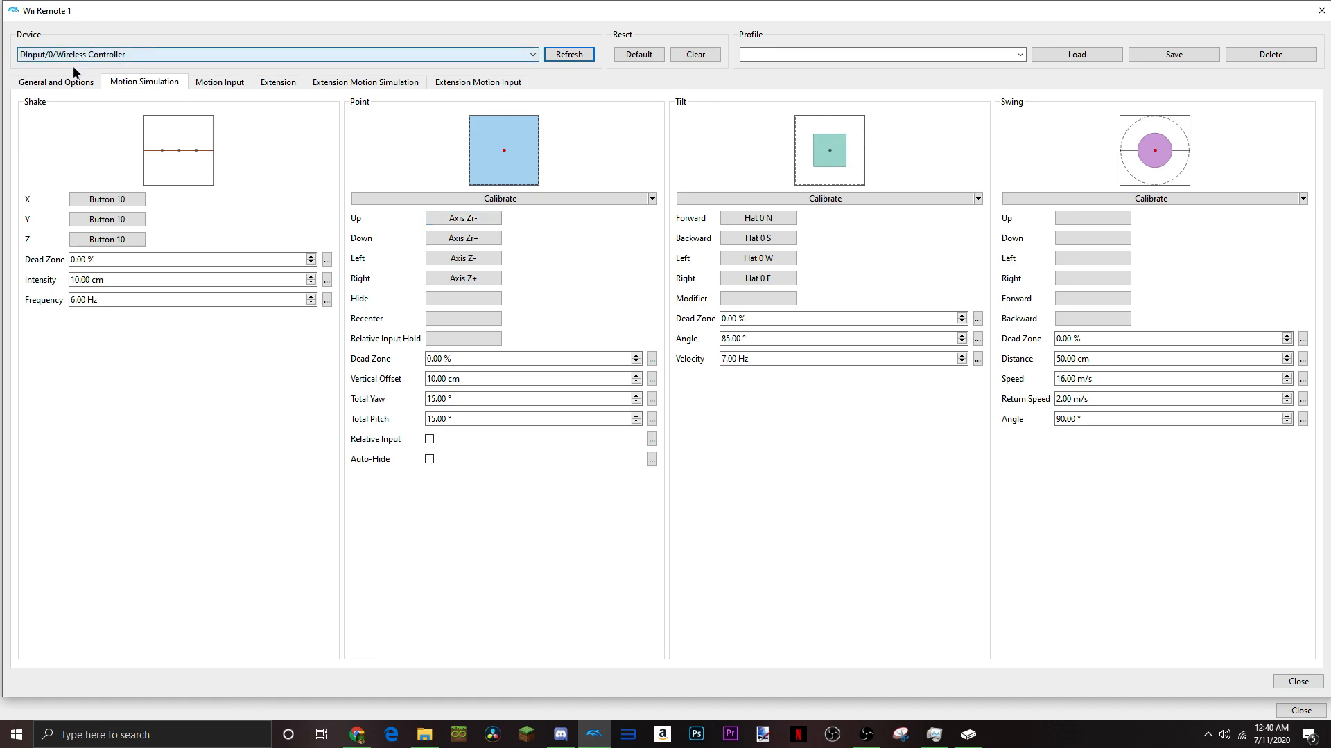
click(840, 319)
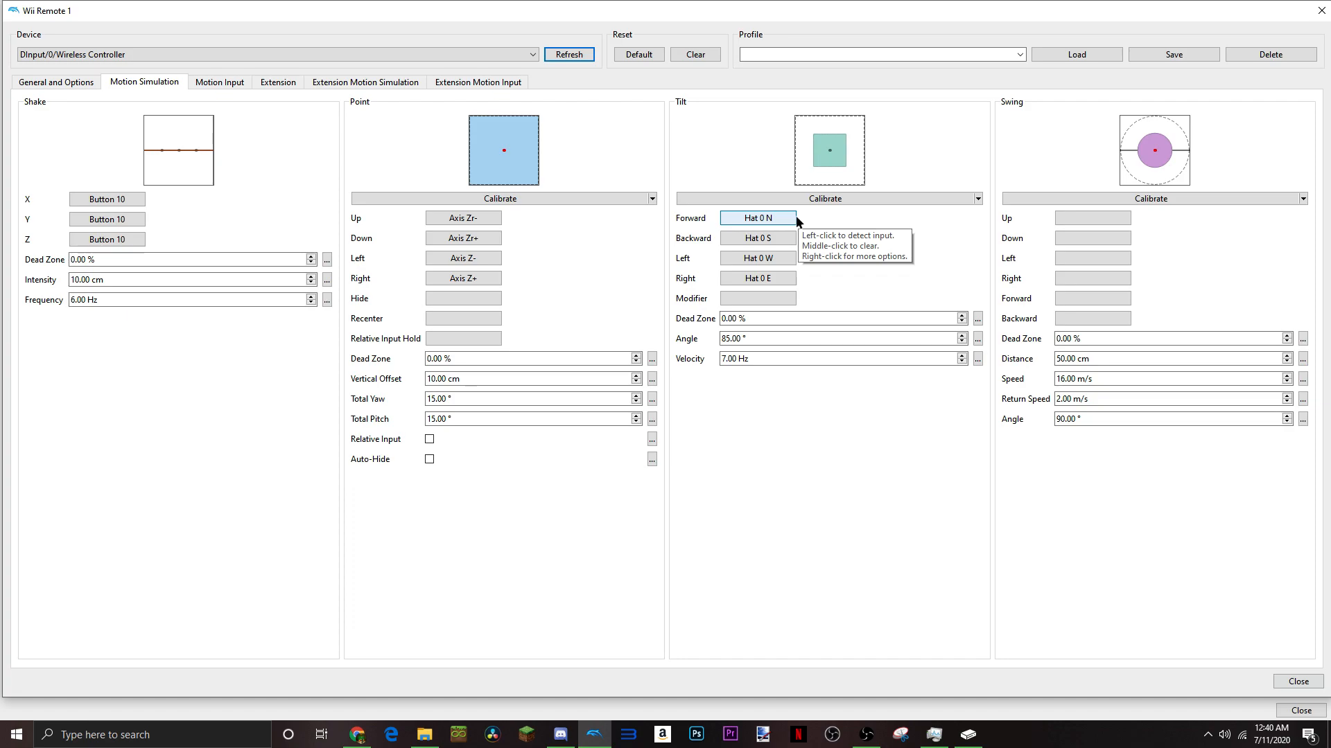
mouse_move(795, 222)
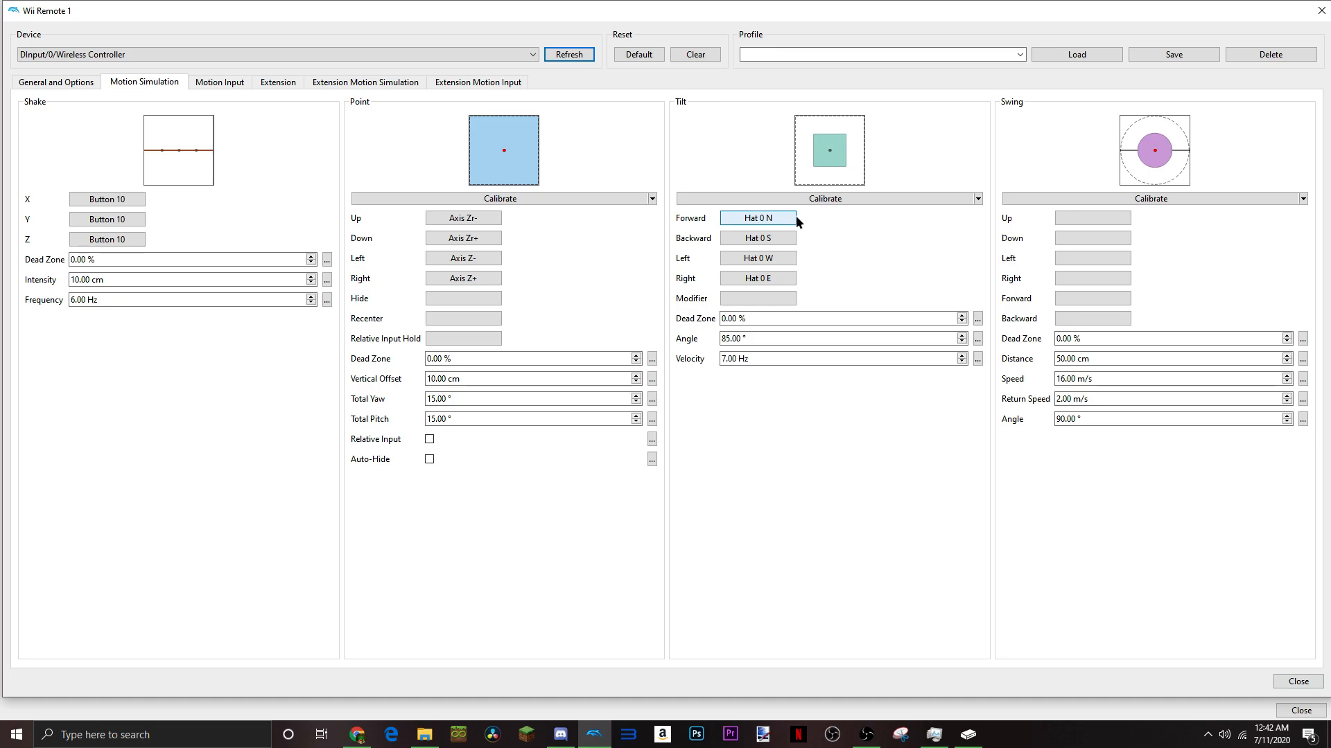
Compare the Motion Input and Extension views, settling on the Nunchuk stick, C and Z mappings
click(219, 82)
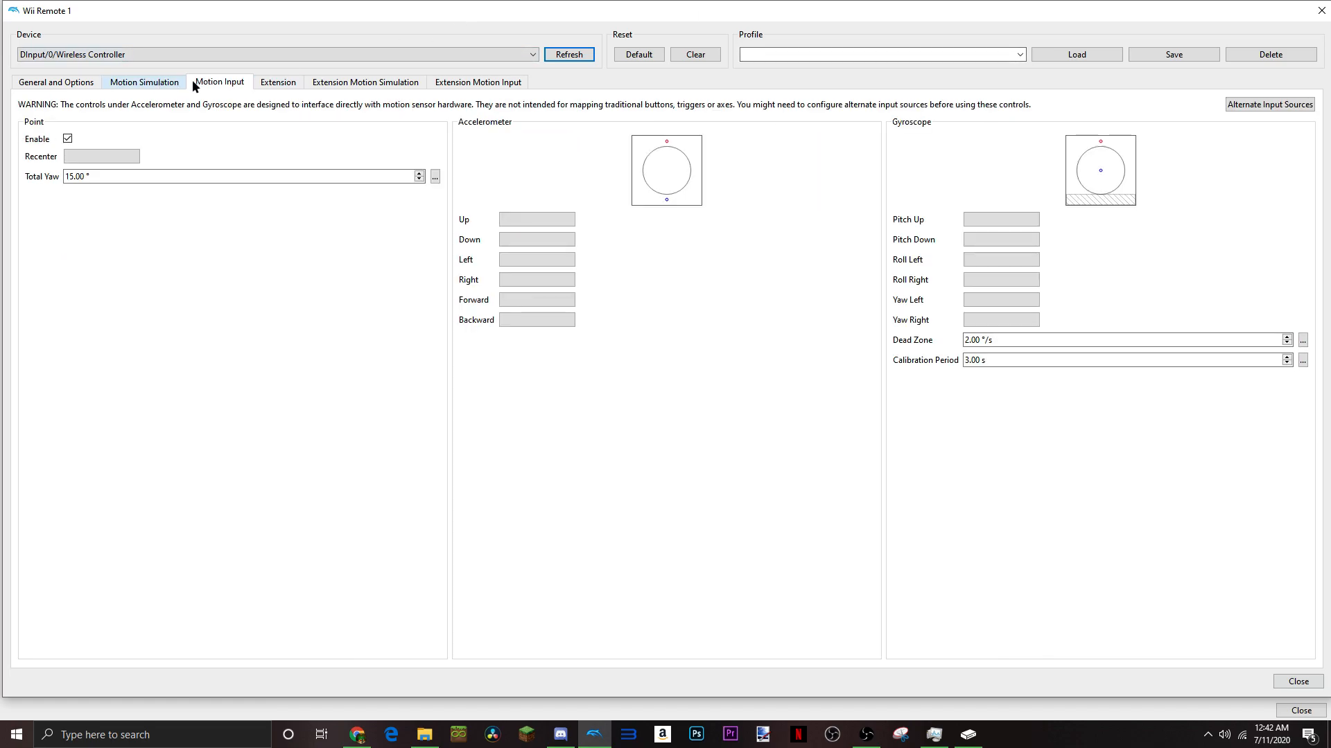
click(277, 82)
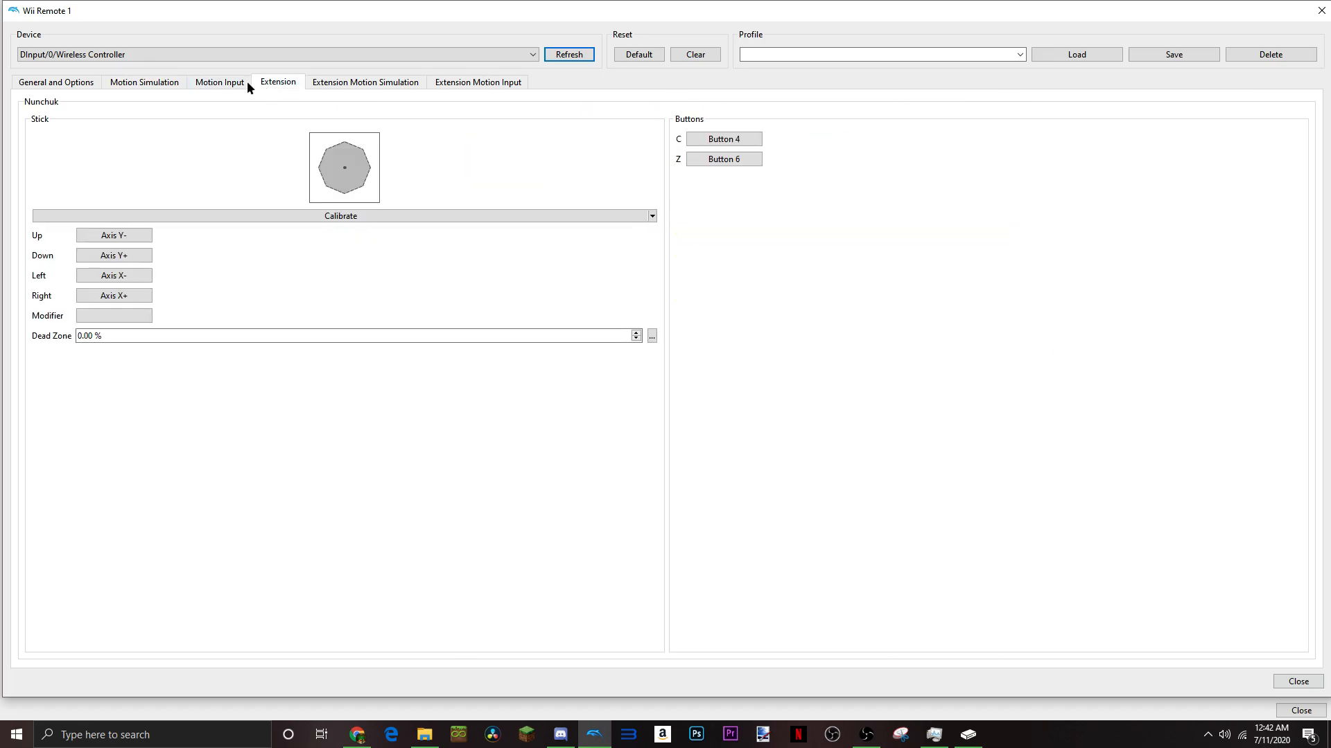
click(219, 81)
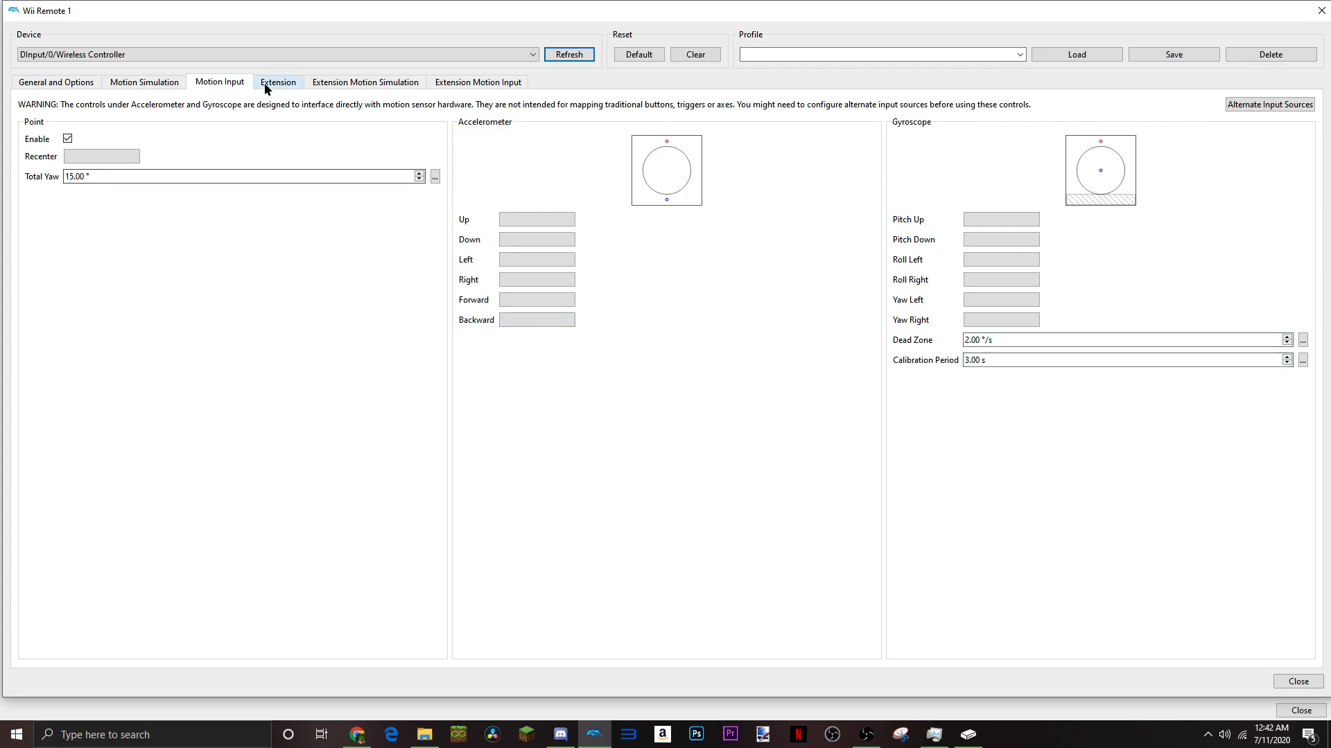
click(277, 81)
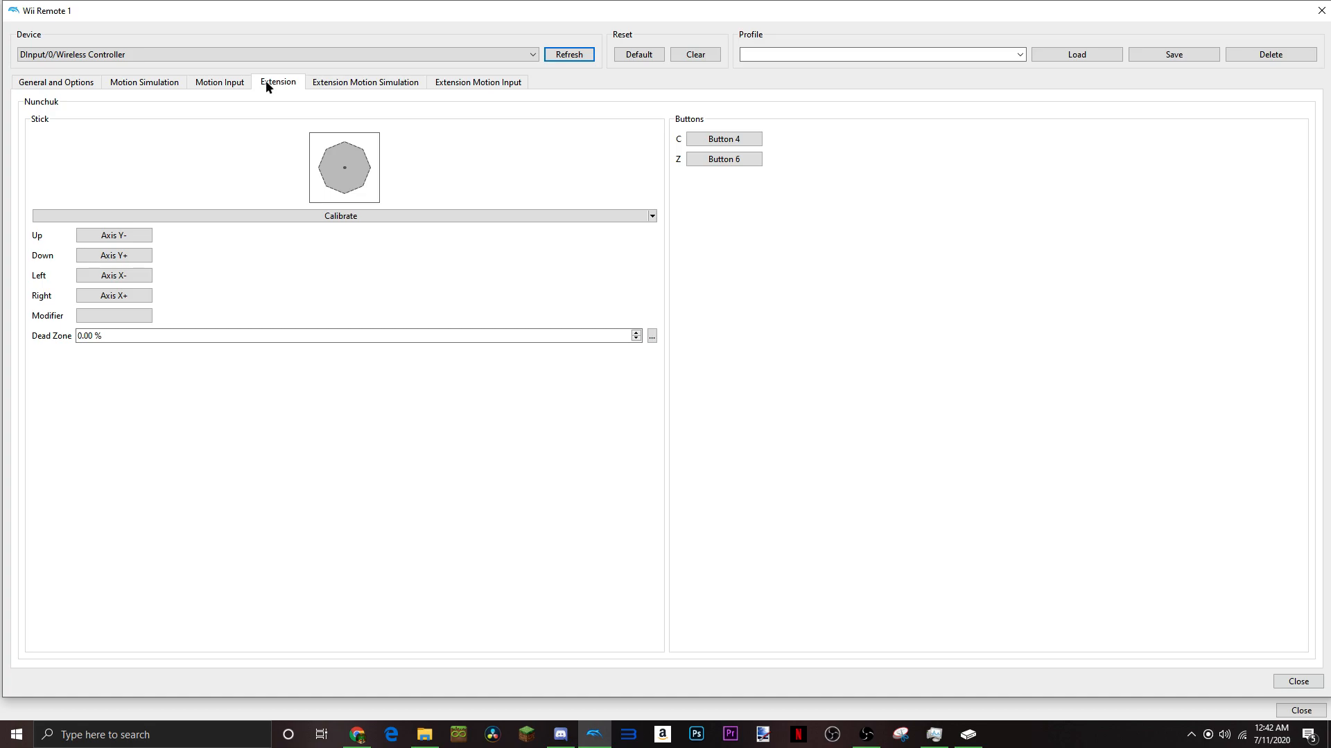
click(113, 235)
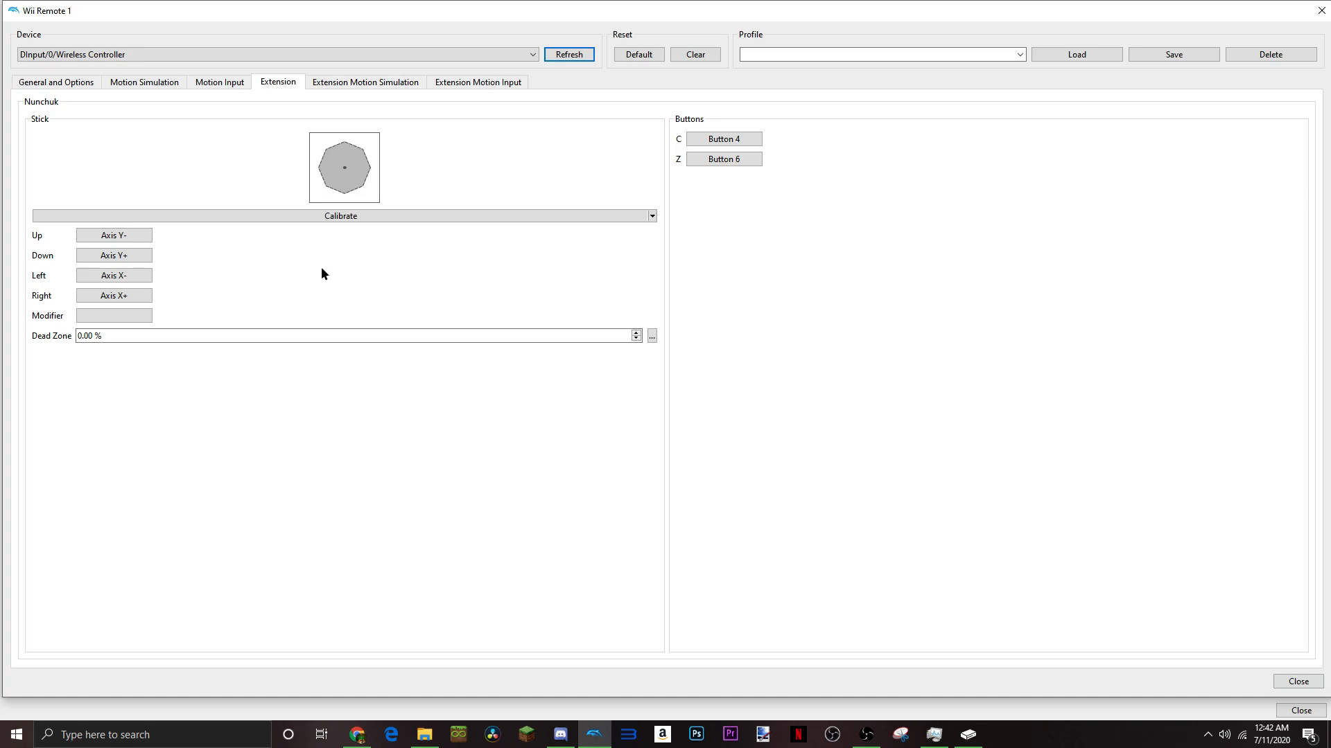
mouse_move(156, 290)
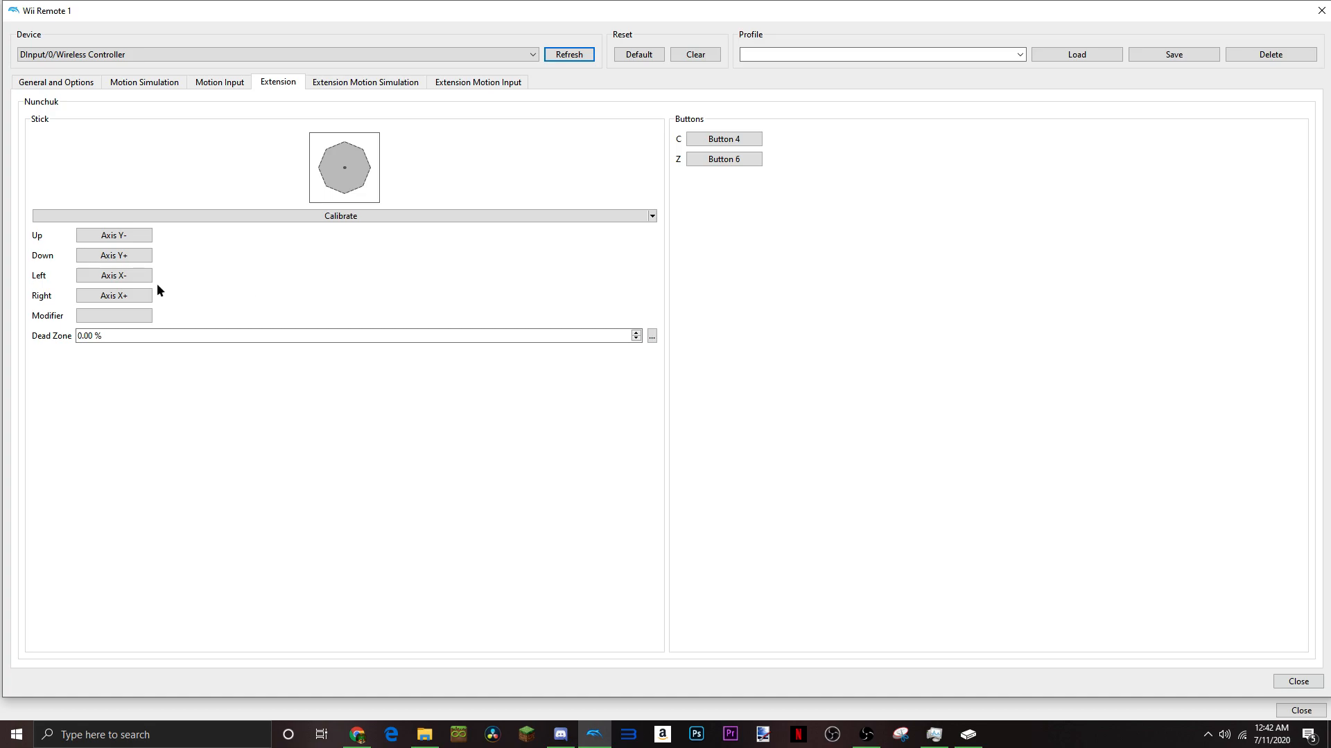
Re-detect the Nunchuk stick Up as Axis Y- and leave the stick Modifier unassigned
click(114, 236)
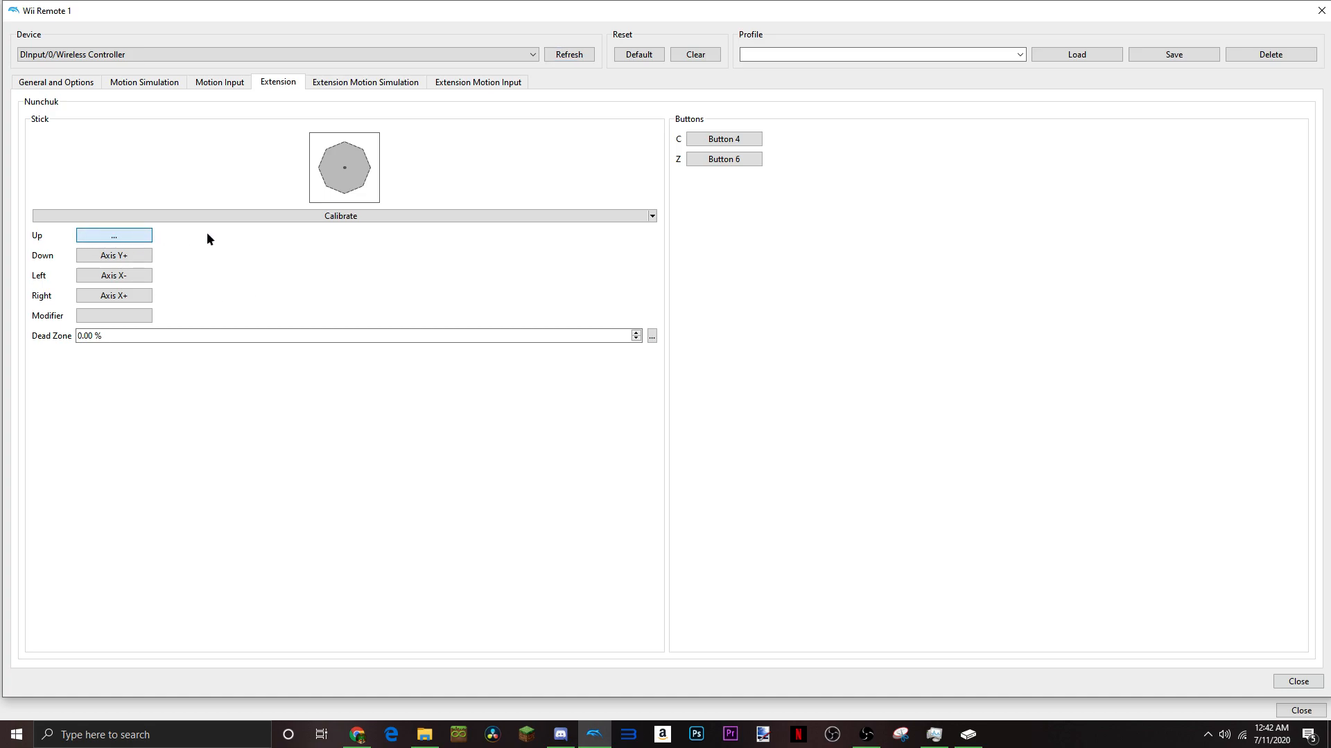
mouse_move(217, 270)
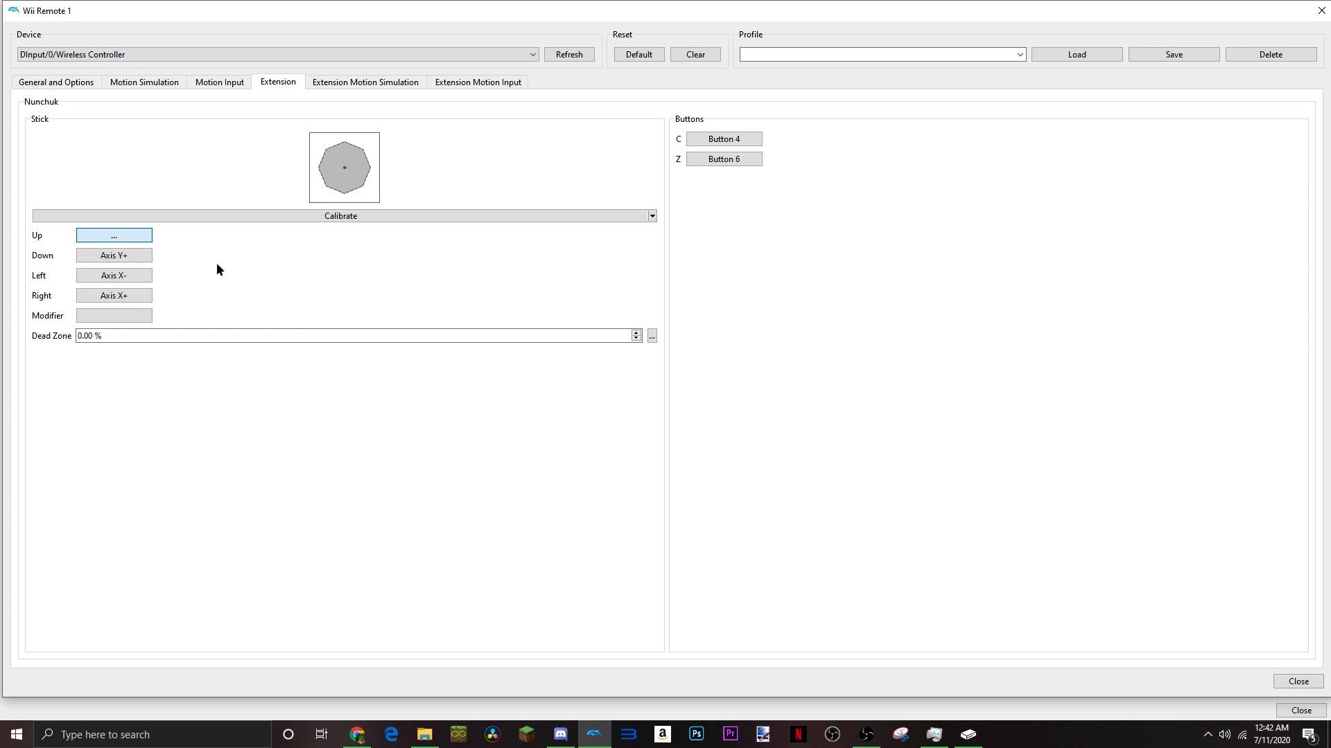
click(113, 236)
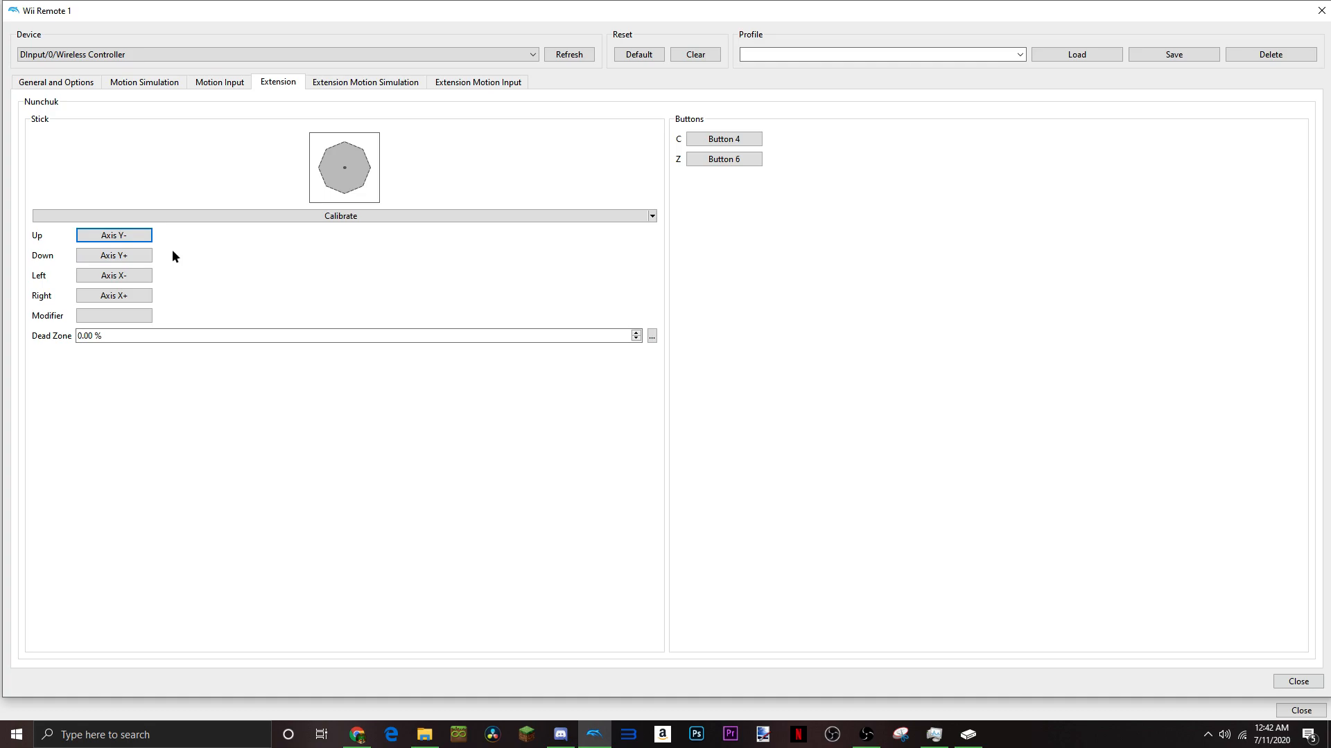
mouse_move(146, 282)
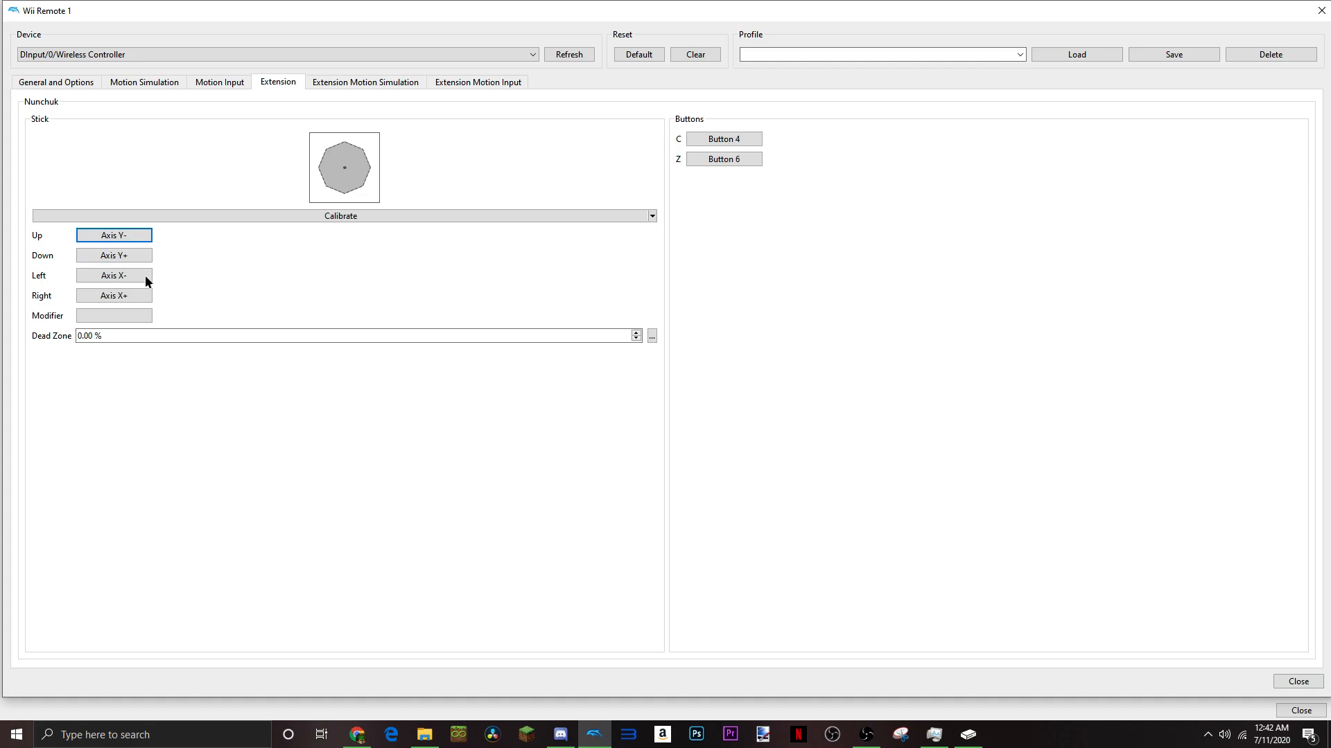
click(112, 316)
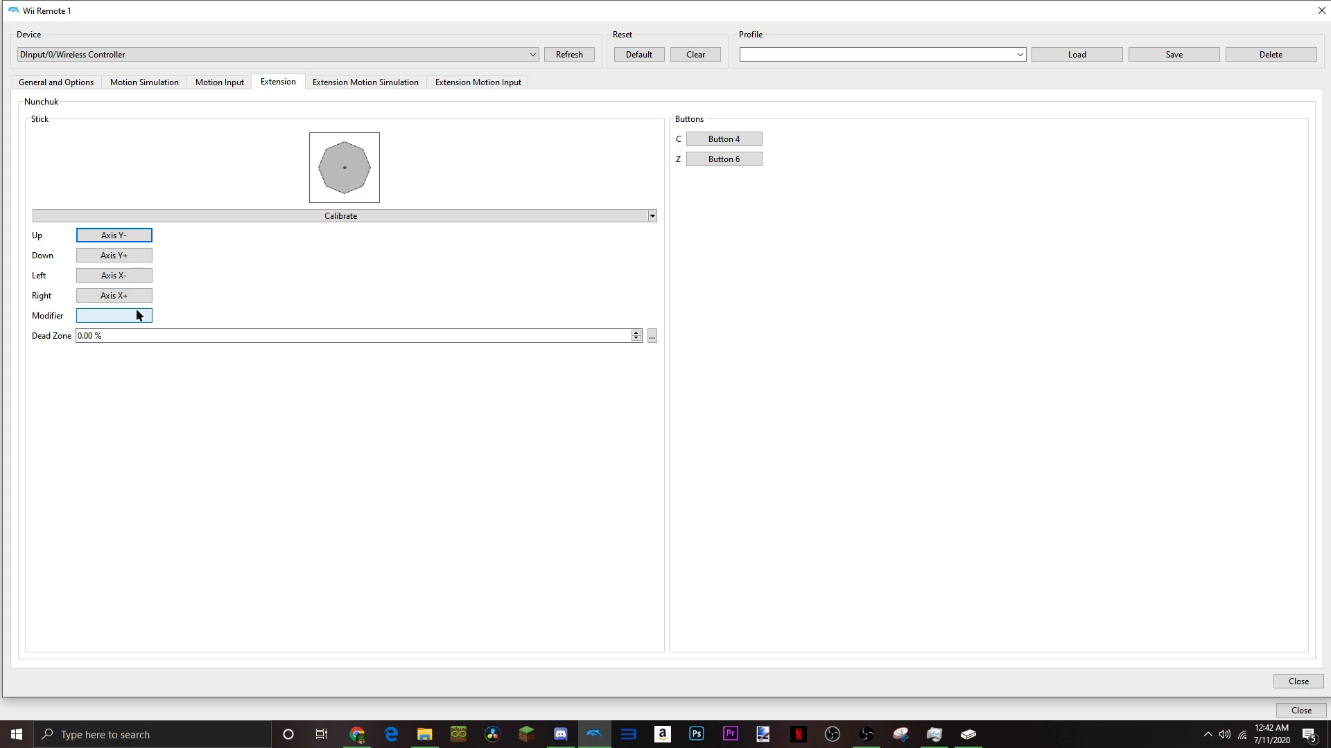
mouse_move(251, 324)
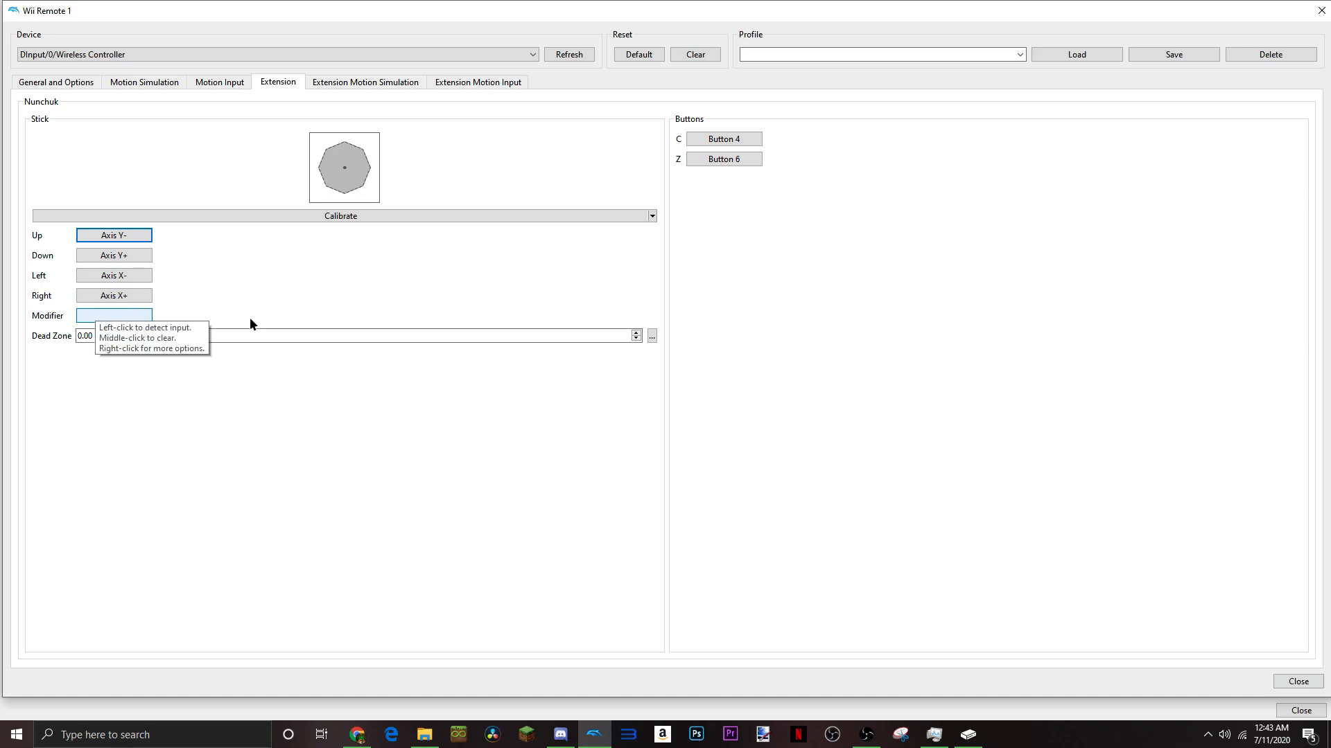
mouse_move(176, 323)
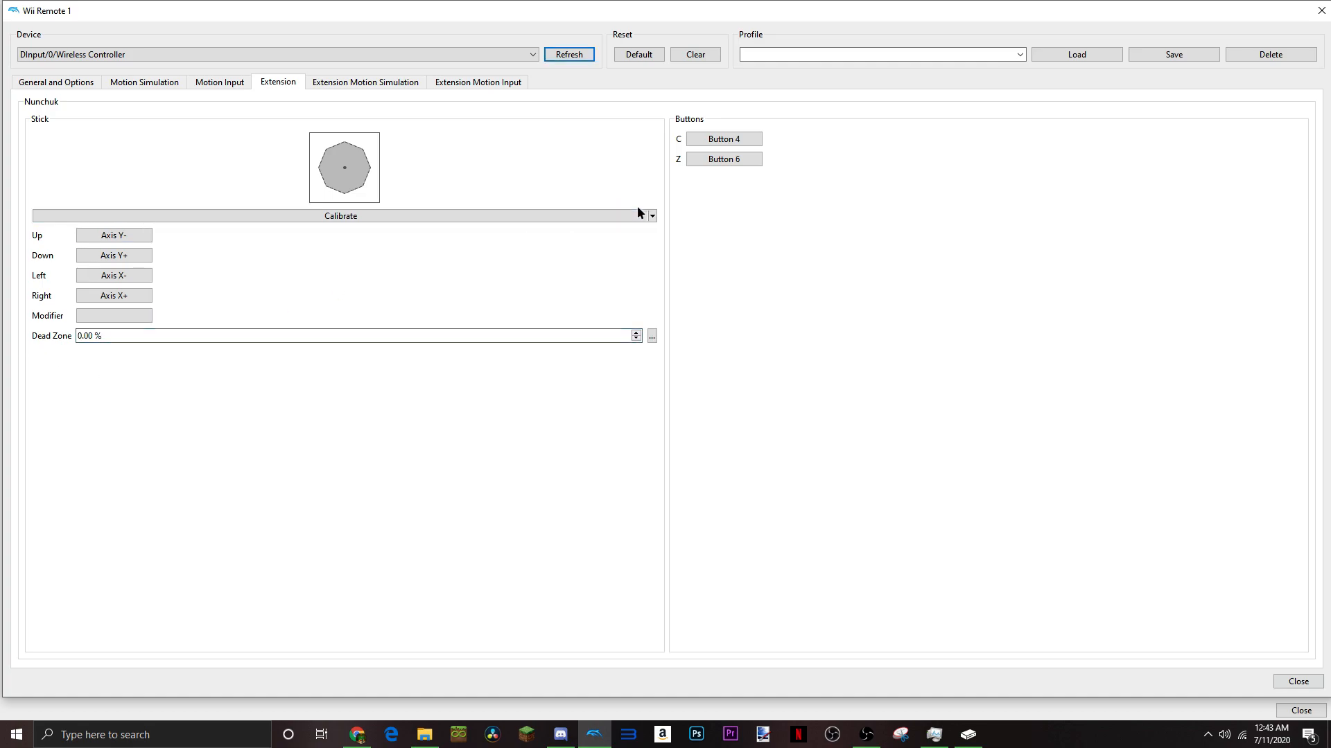
mouse_move(724, 138)
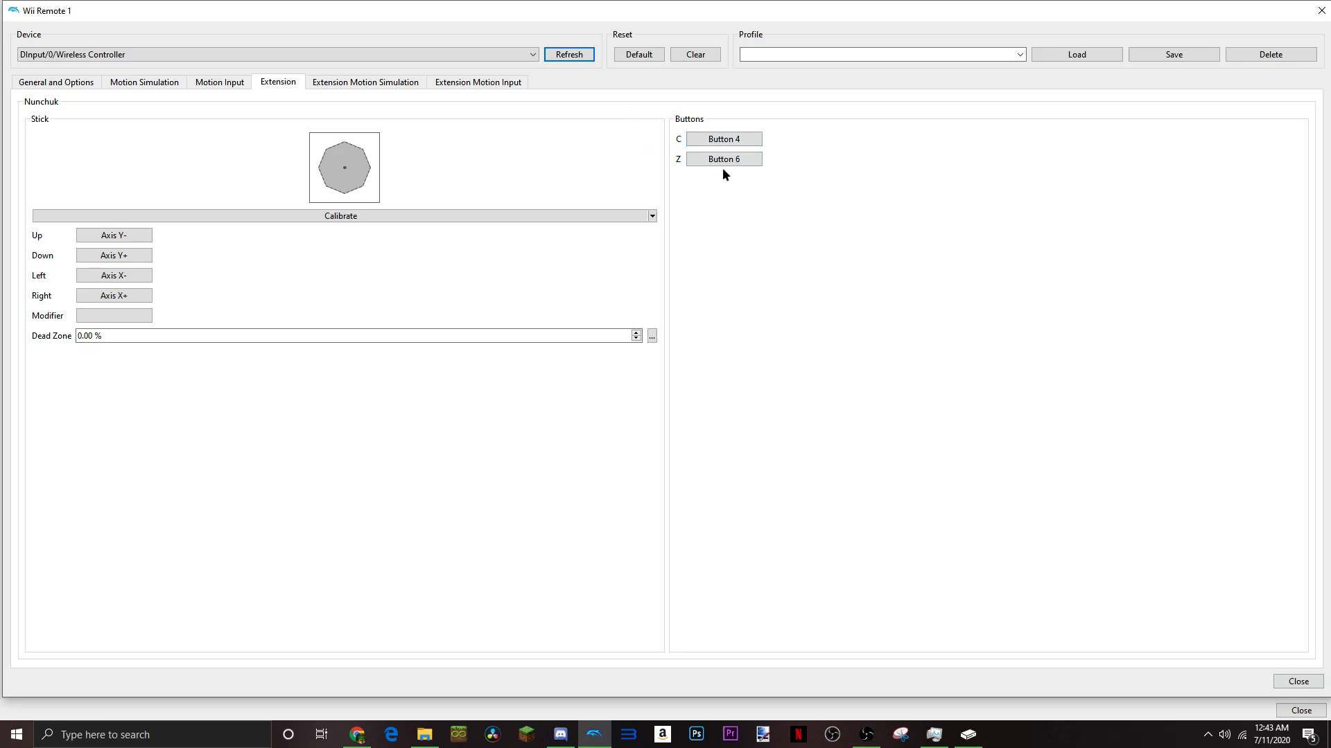
Review the button, motion input and Nunchuk mappings, then re-detect the Nunchuk Z button
click(56, 82)
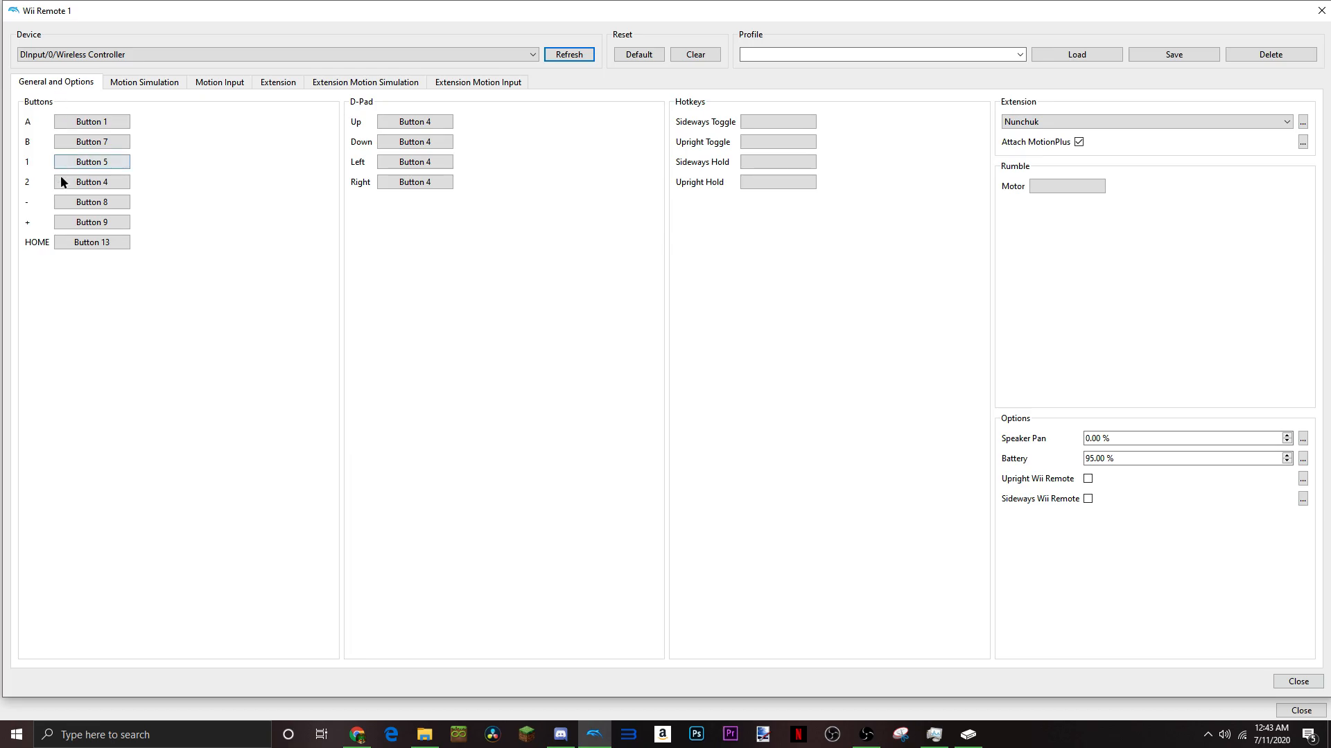
click(219, 81)
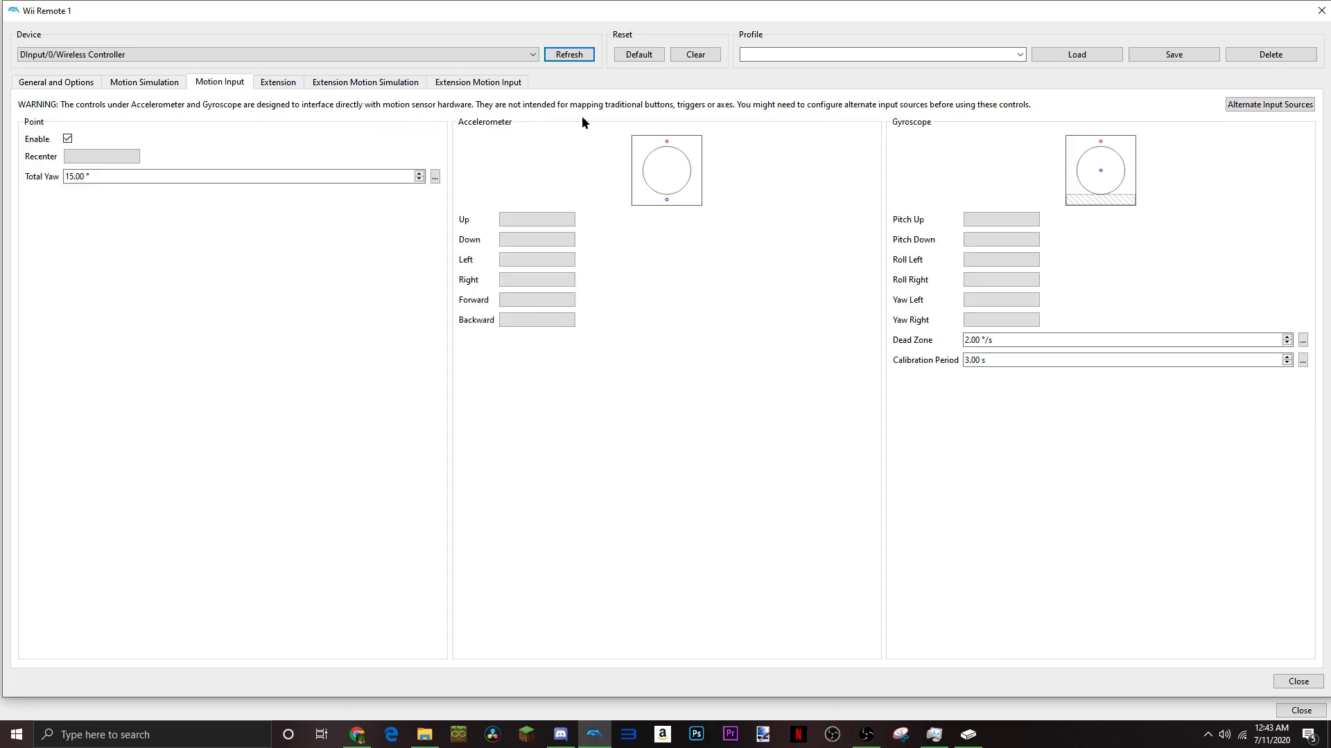
click(277, 81)
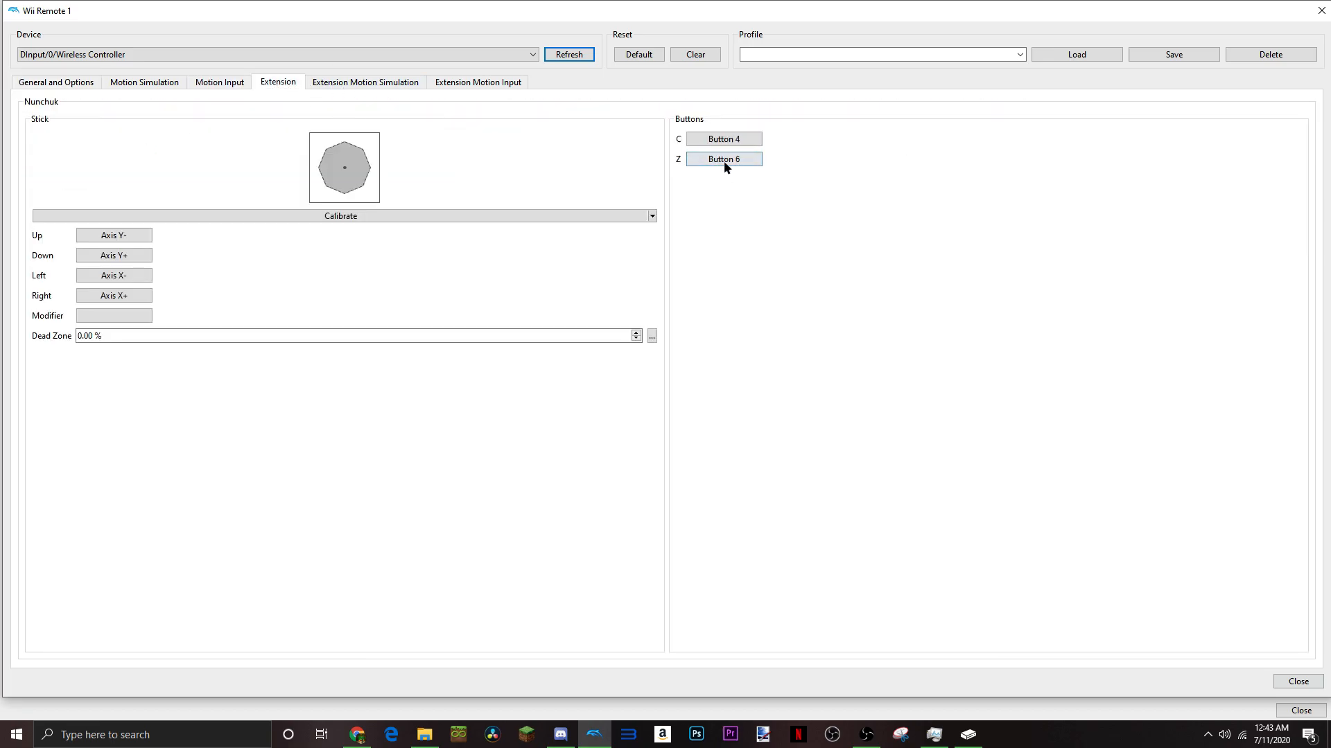
mouse_move(724, 159)
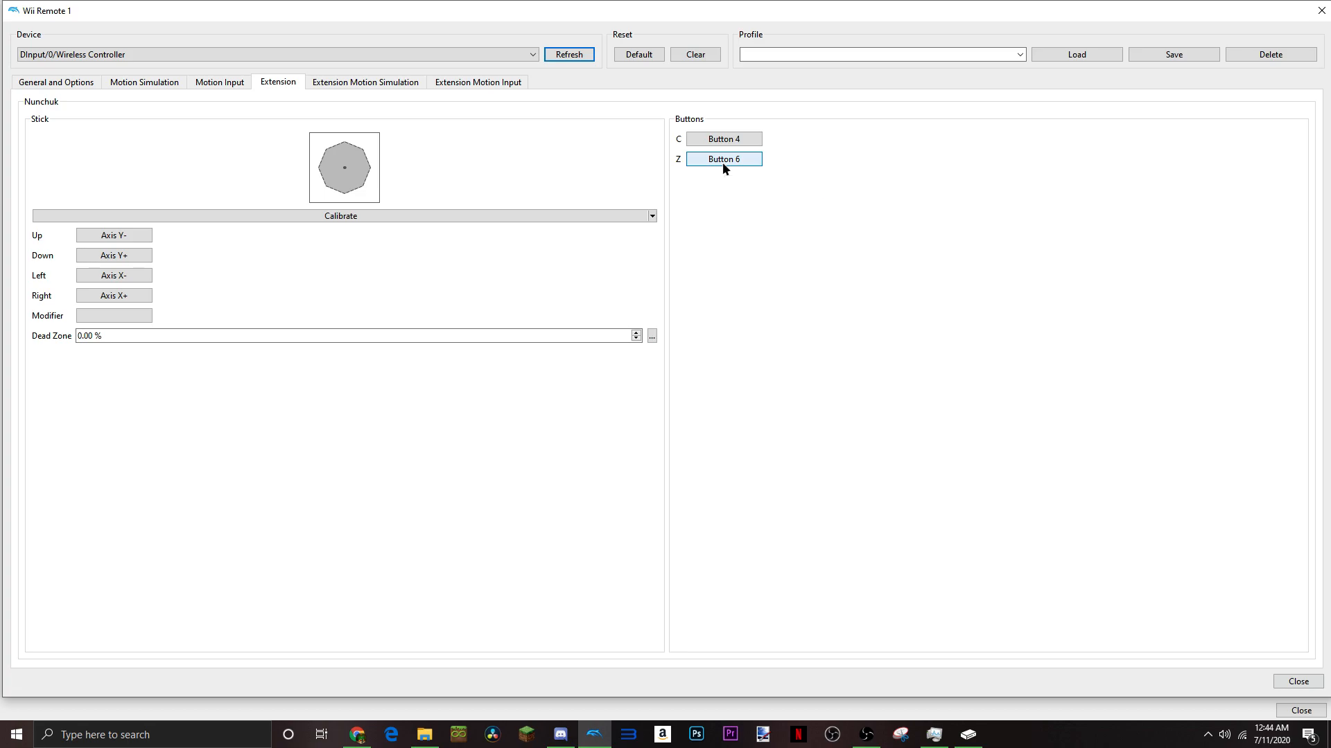
click(365, 82)
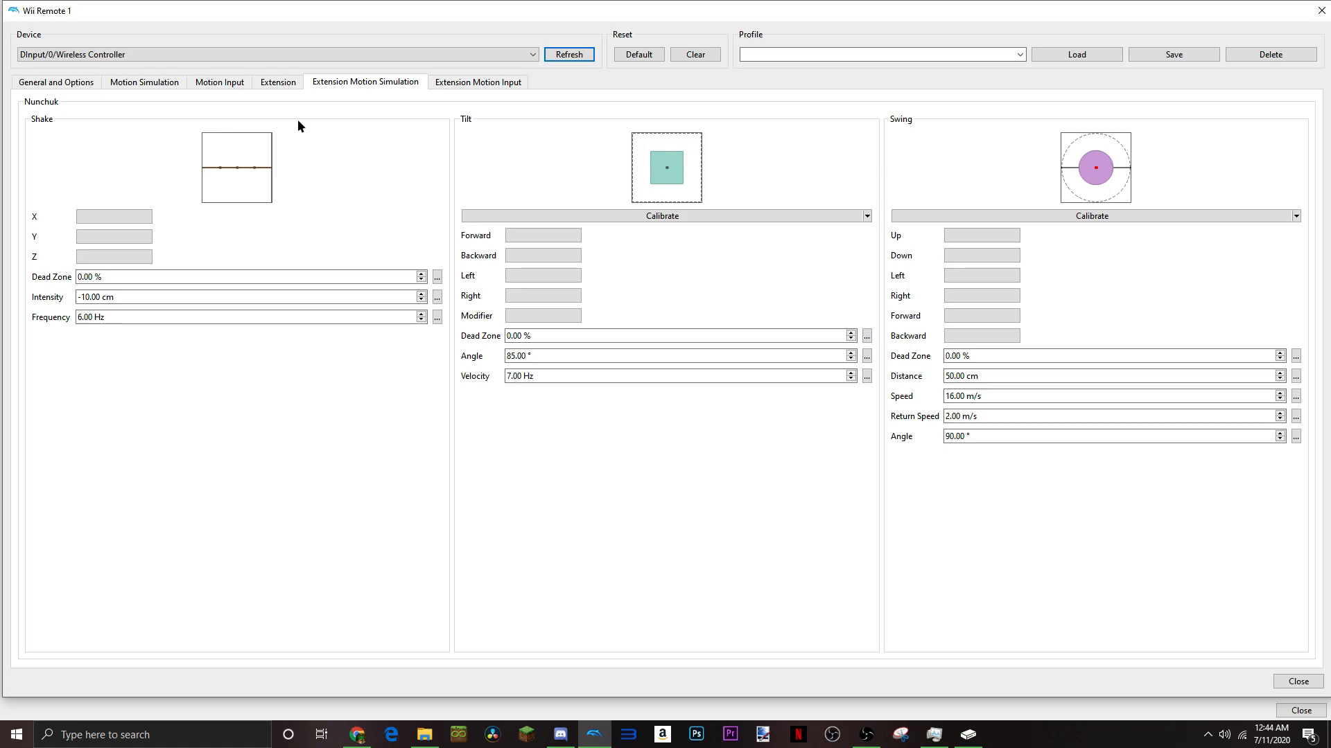
Check the Nunchuk swing angle value and show its unassigned accelerometer motion inputs
click(675, 336)
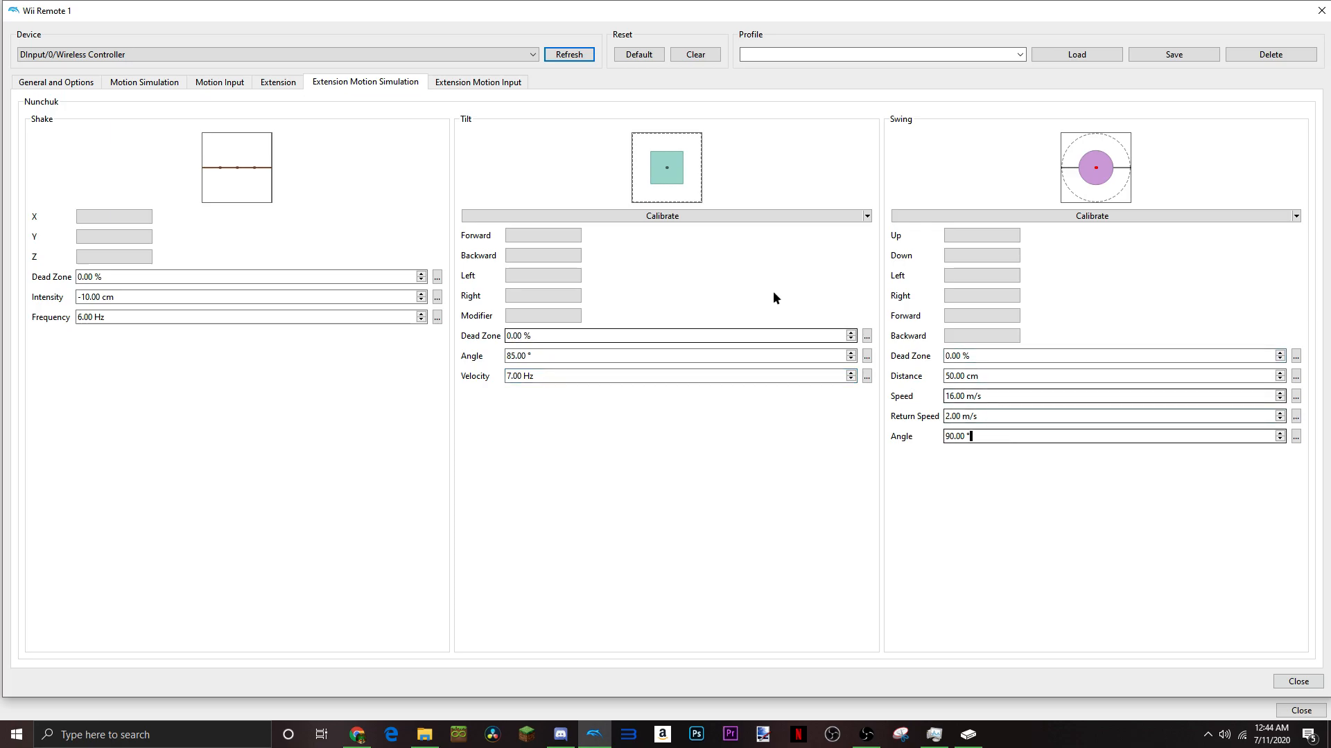
click(478, 82)
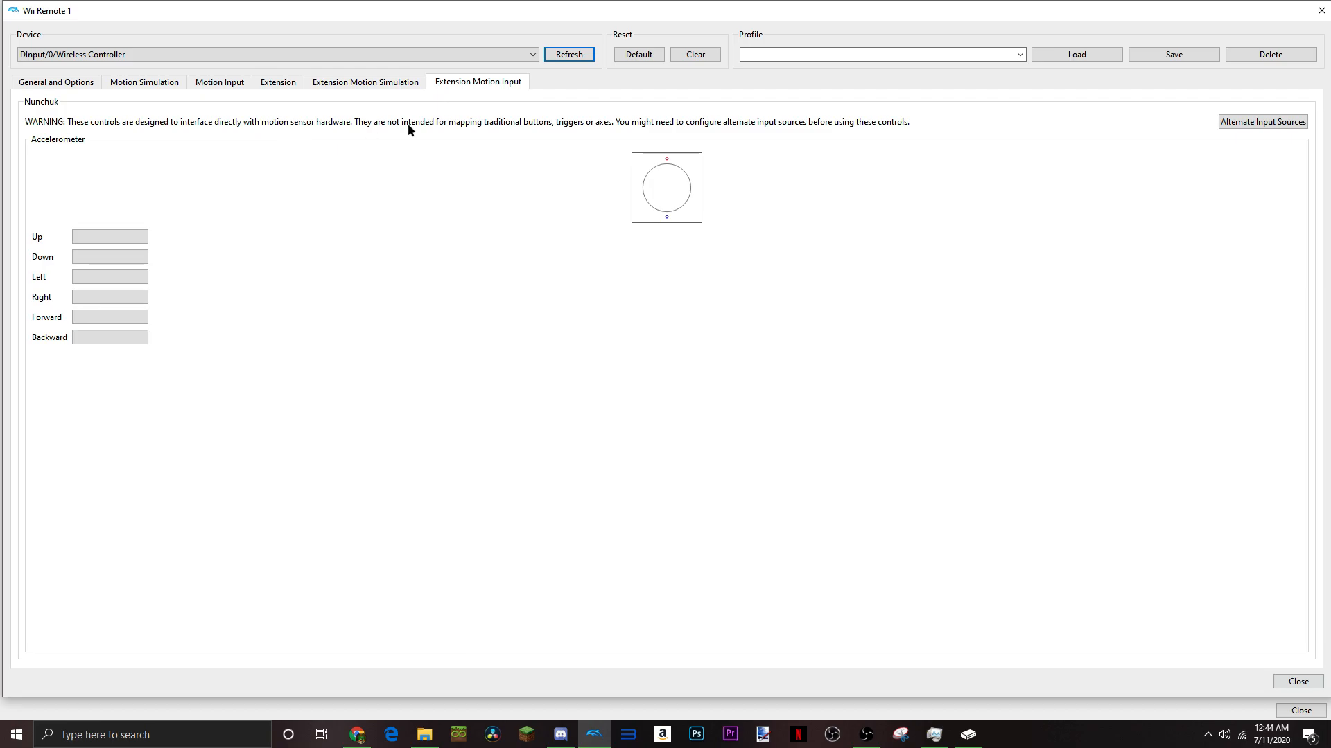
mouse_move(240, 119)
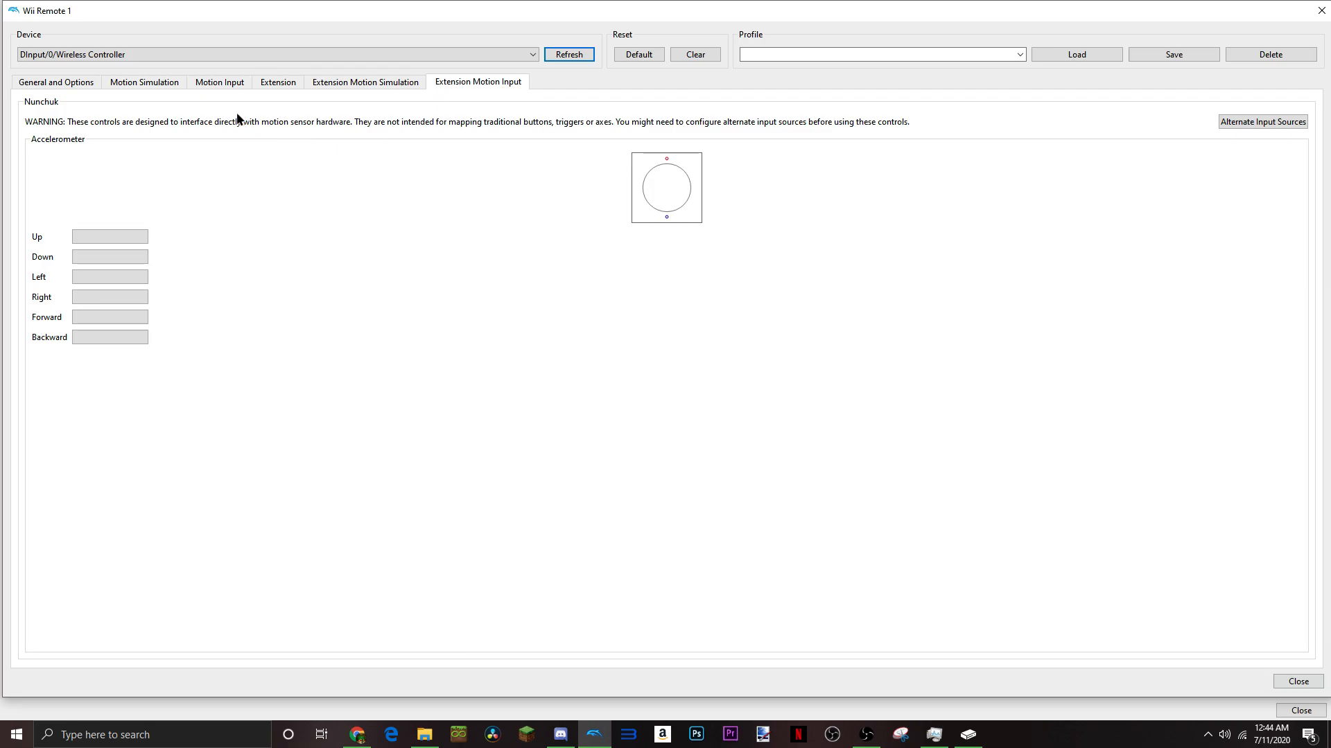
click(55, 81)
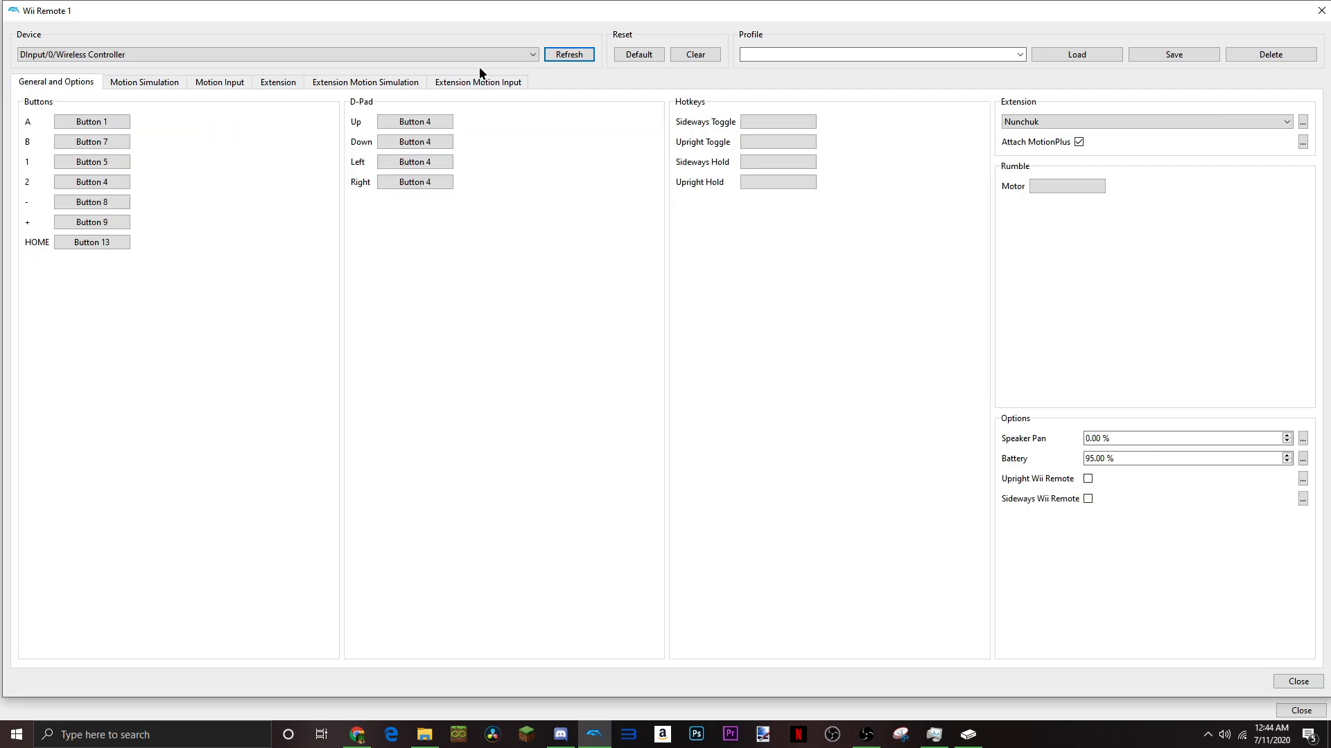
click(479, 82)
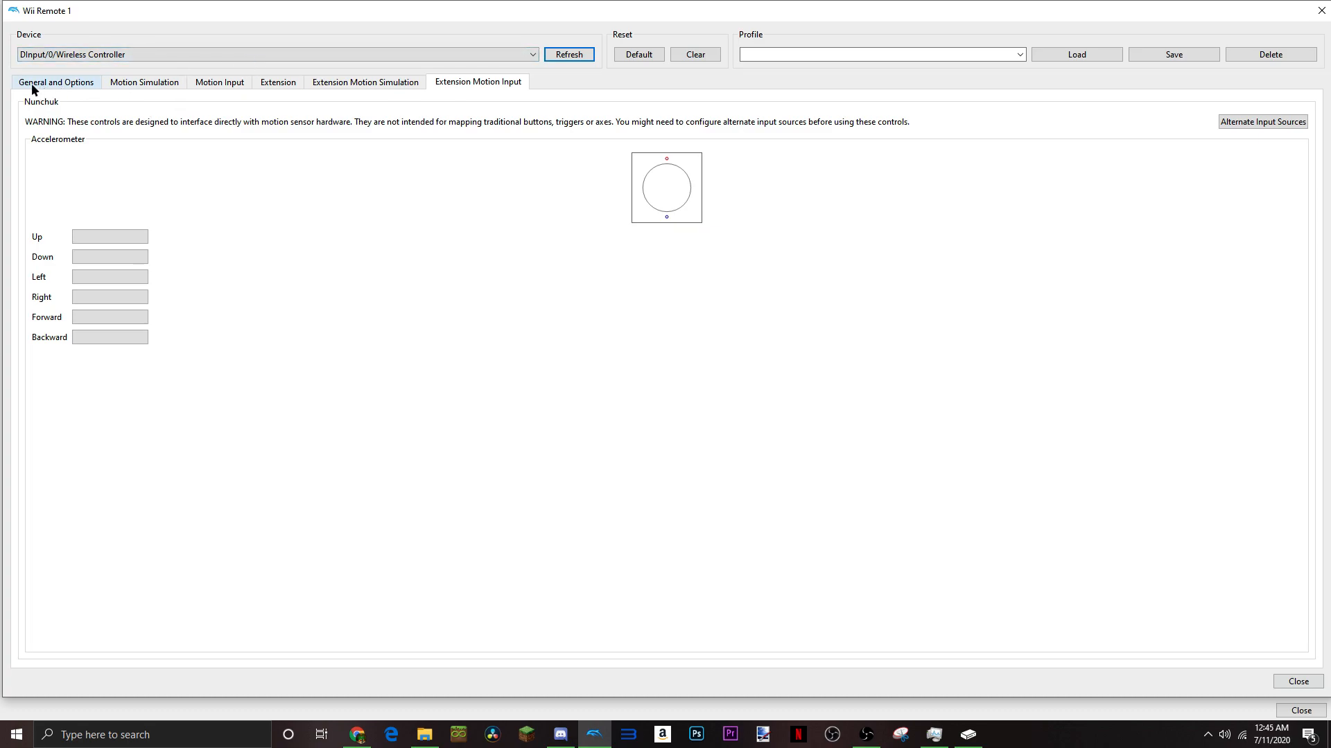
Return to the General and Options mappings, check the Device selection and re-detect D-Pad Up
click(56, 82)
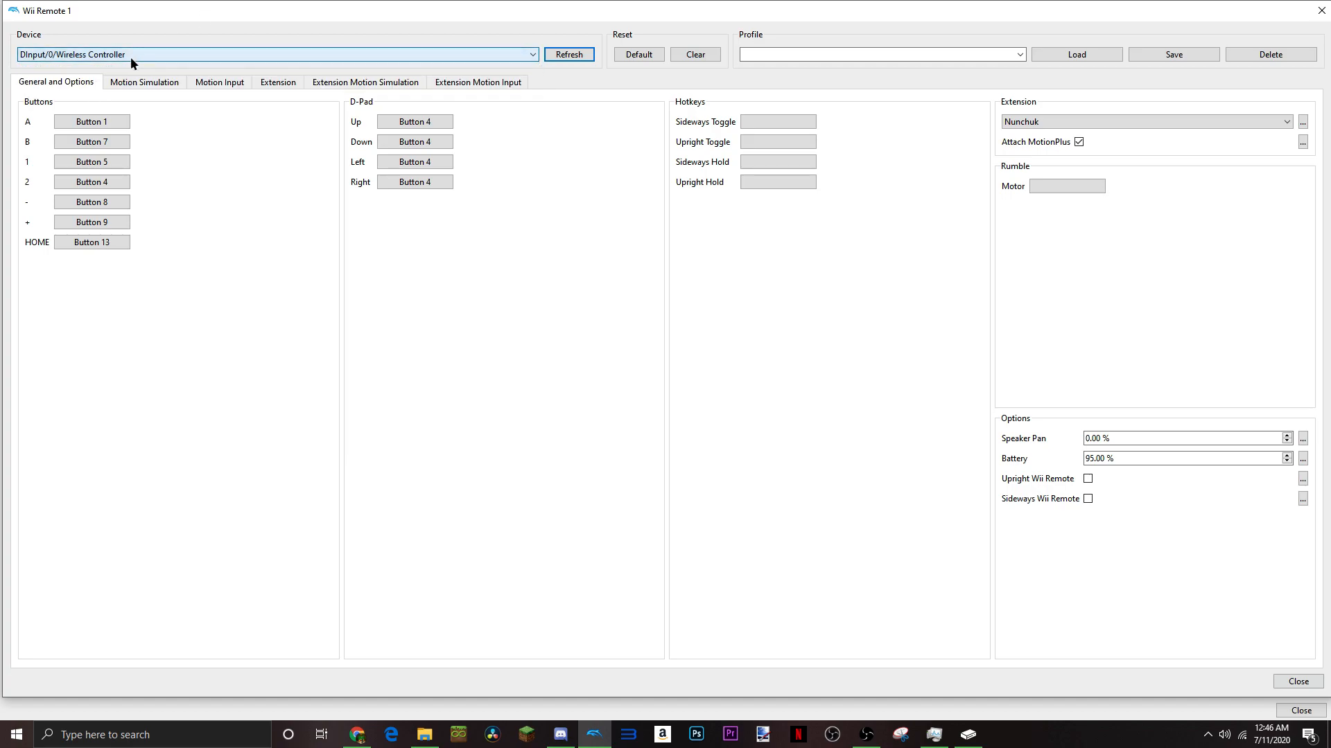
click(143, 81)
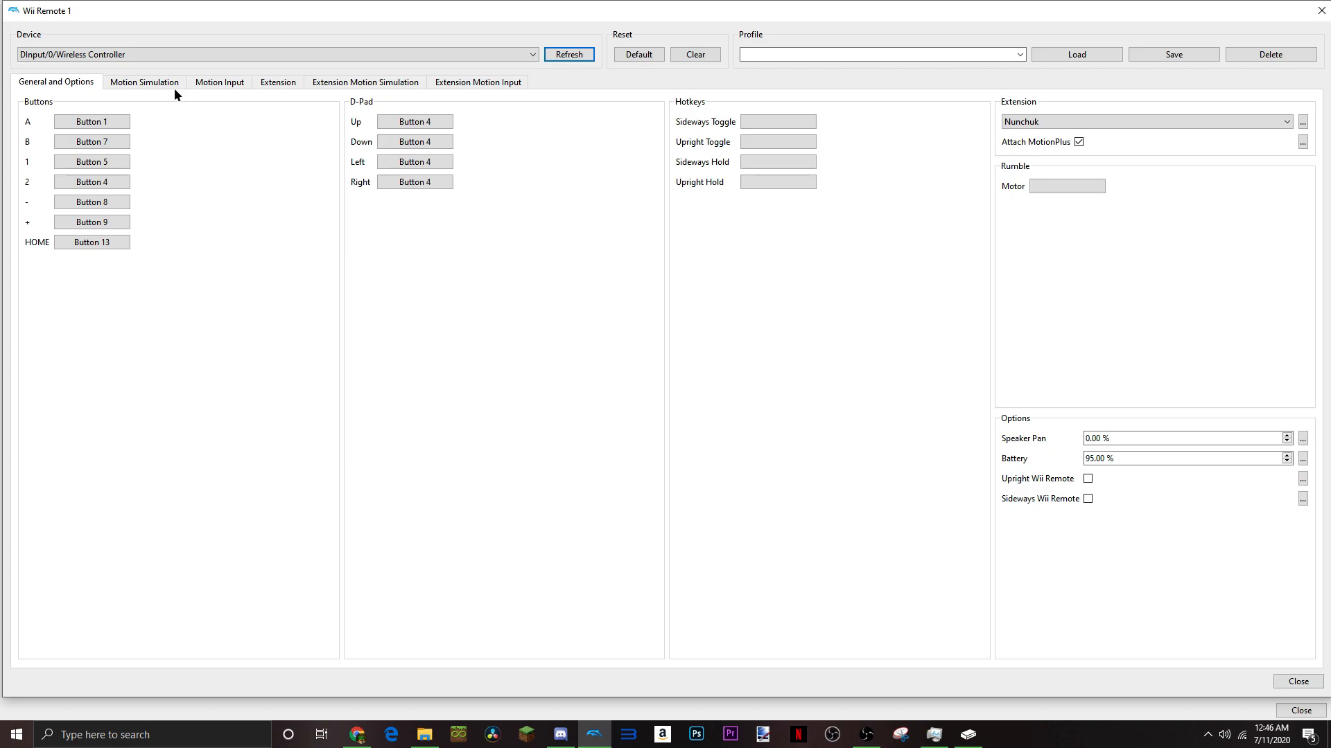
click(415, 122)
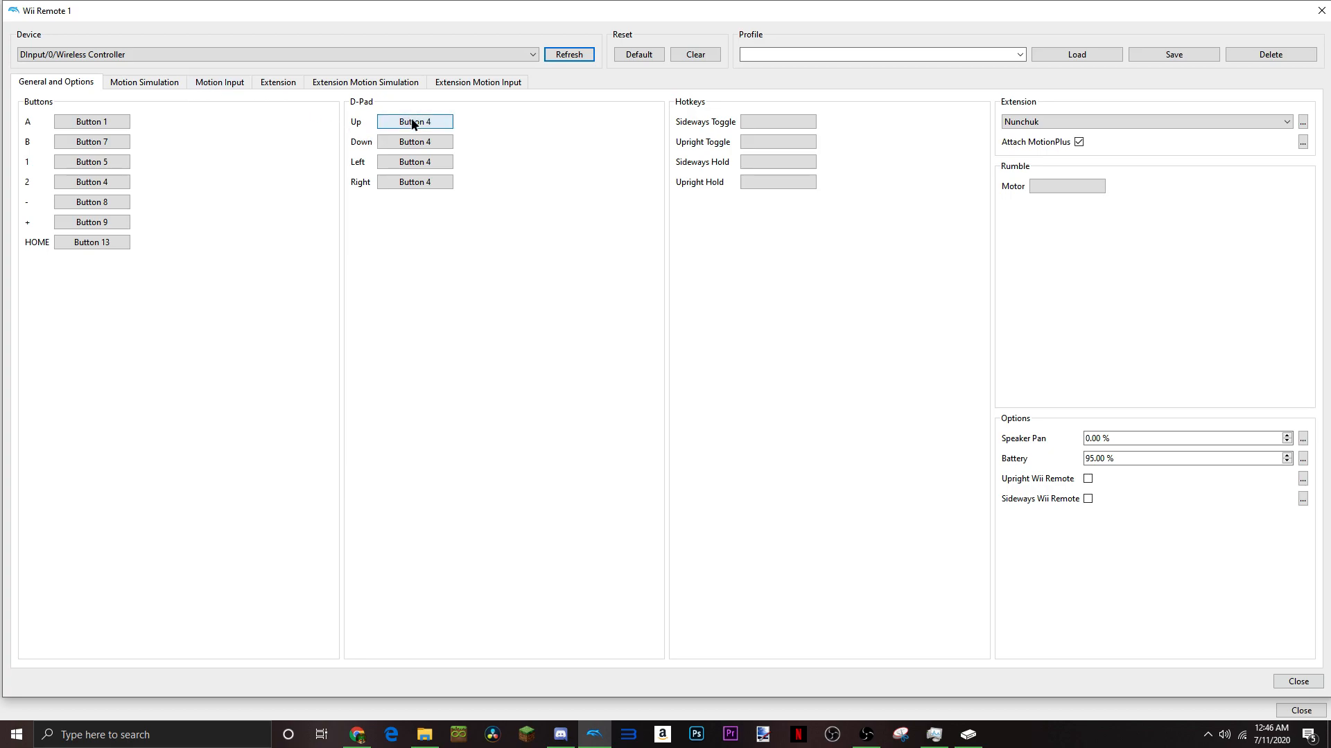
mouse_move(414, 122)
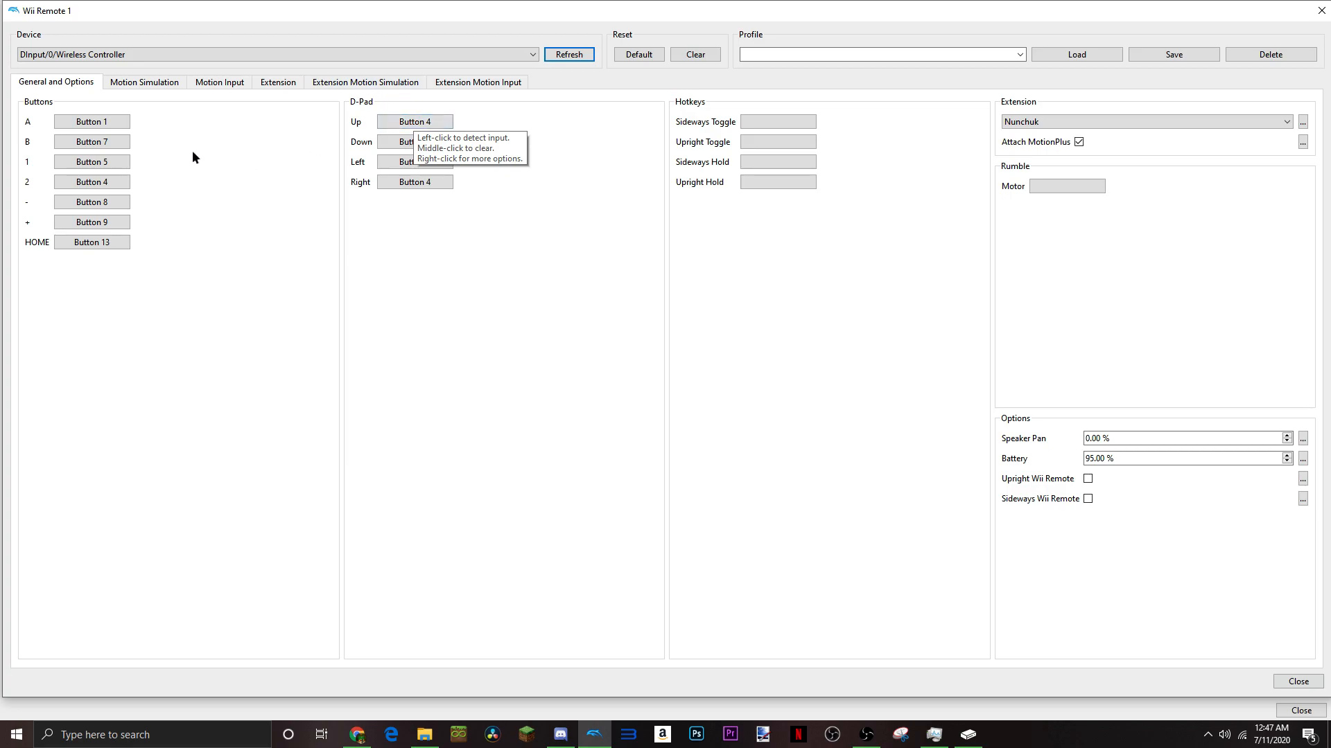
click(92, 182)
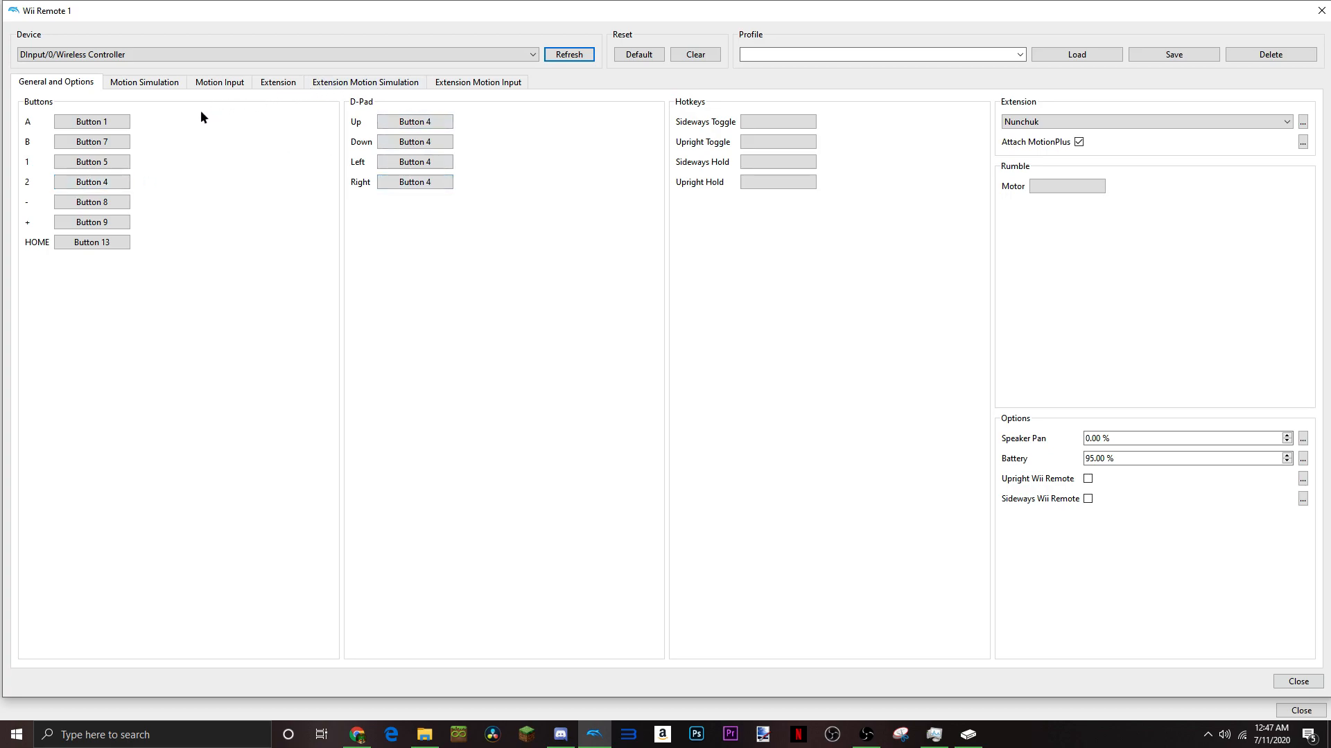
click(414, 141)
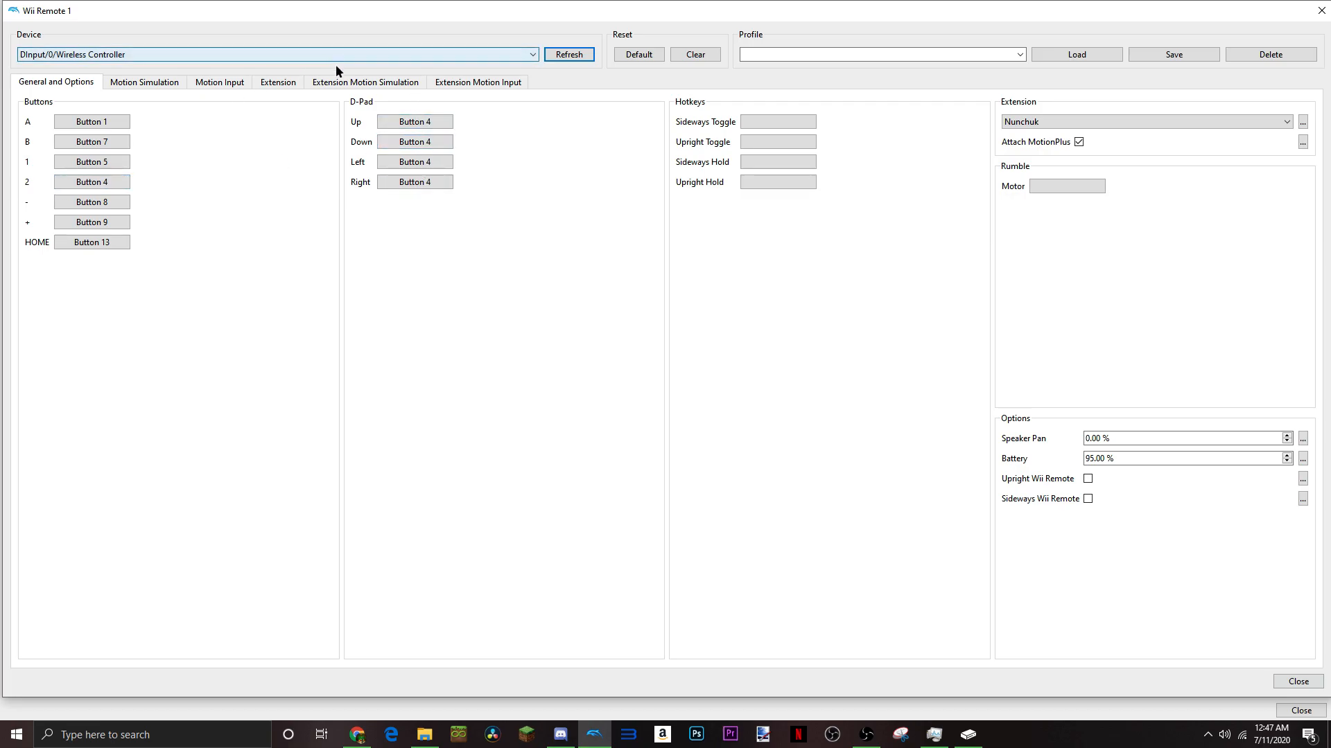
click(219, 82)
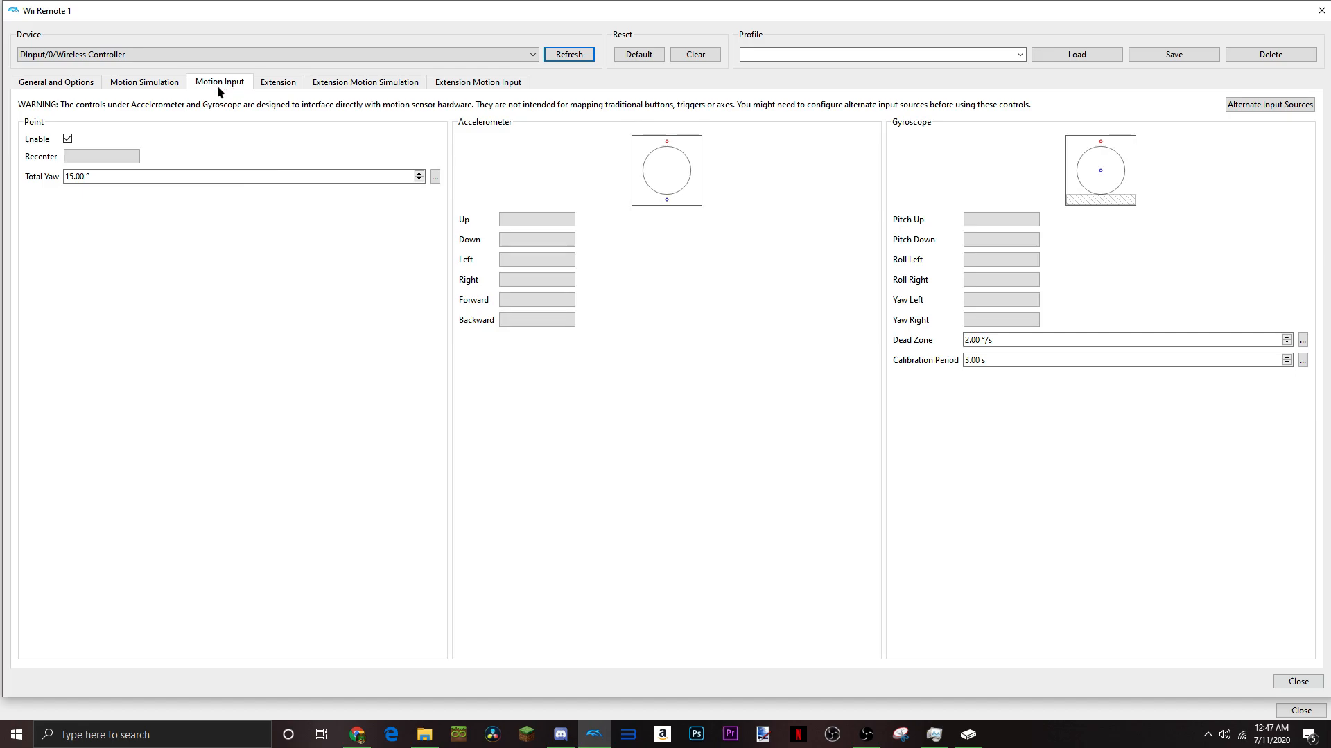
click(365, 82)
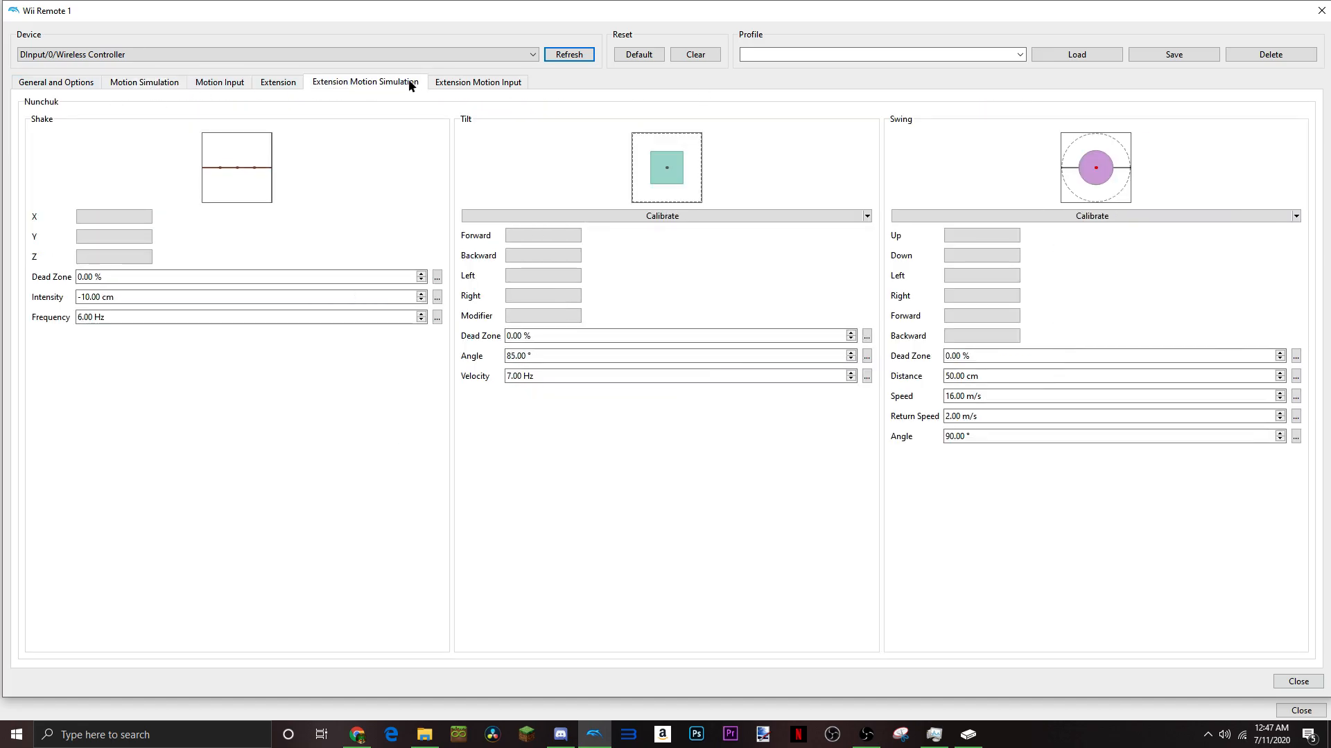
click(277, 81)
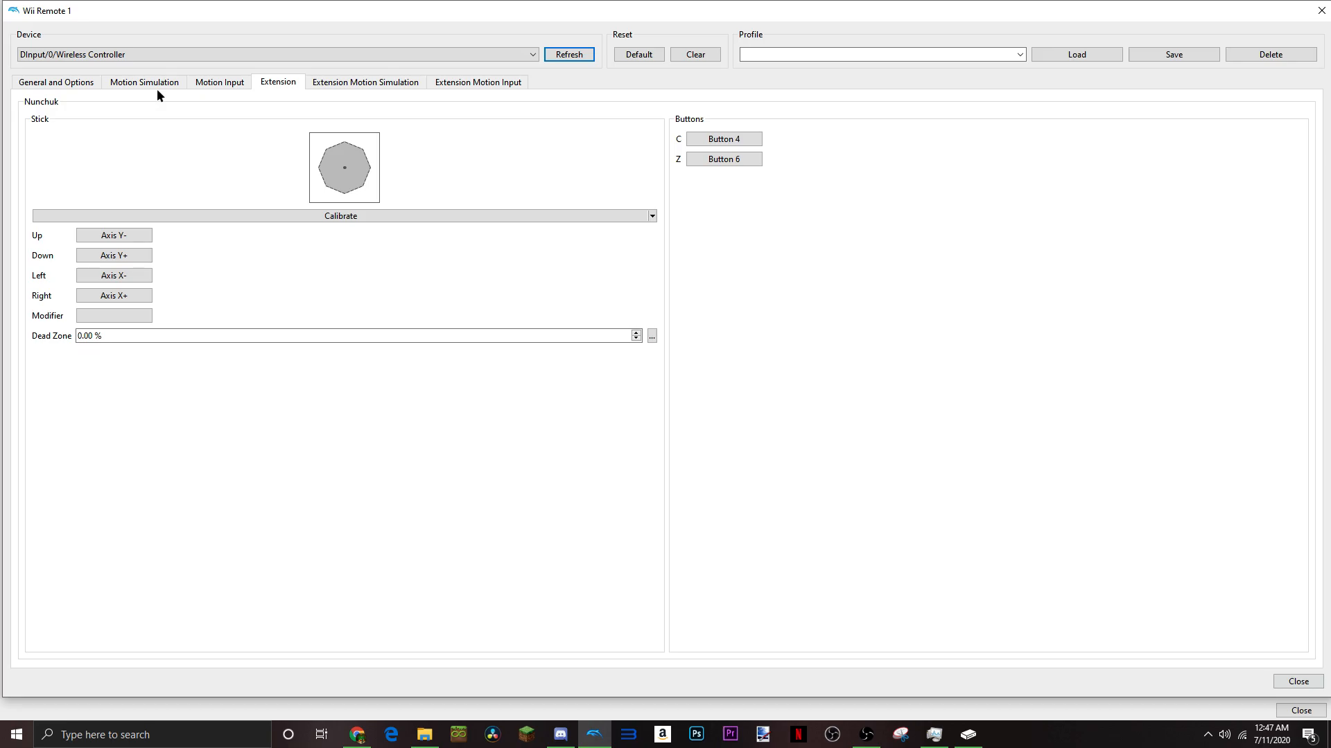
click(55, 82)
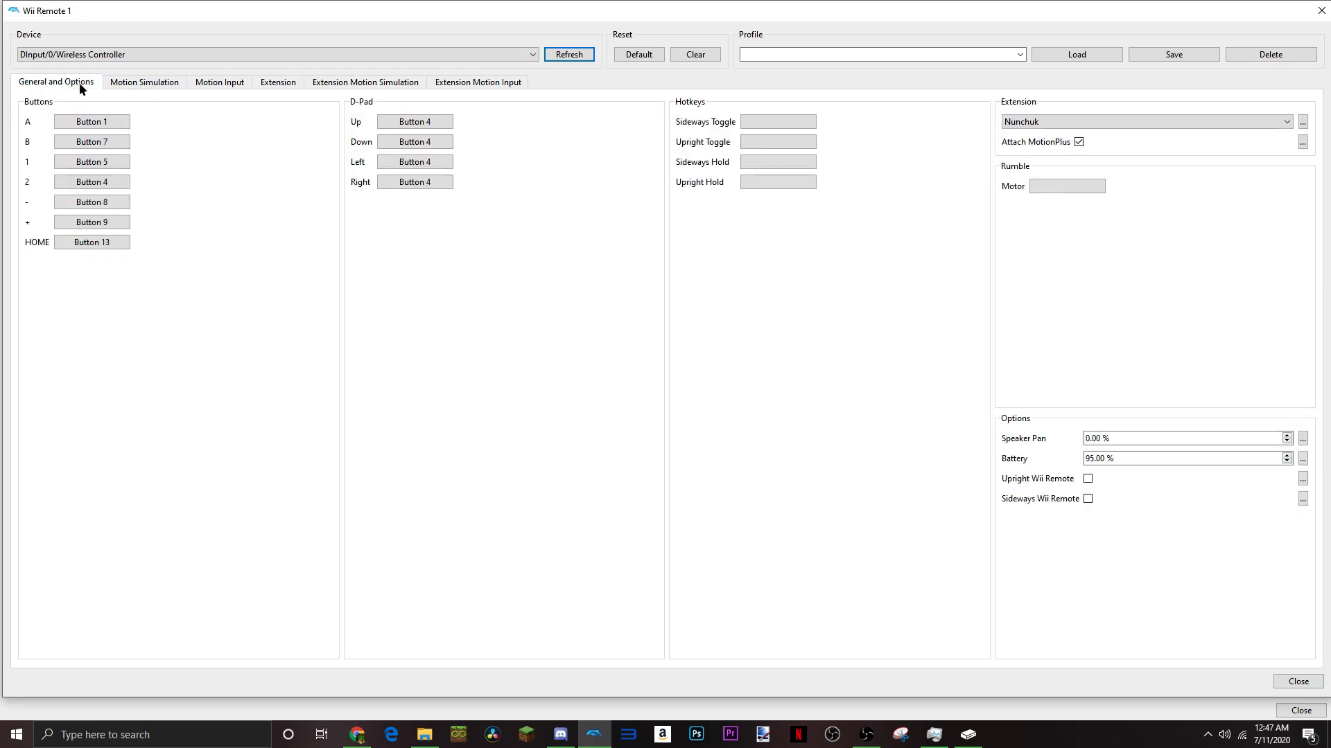